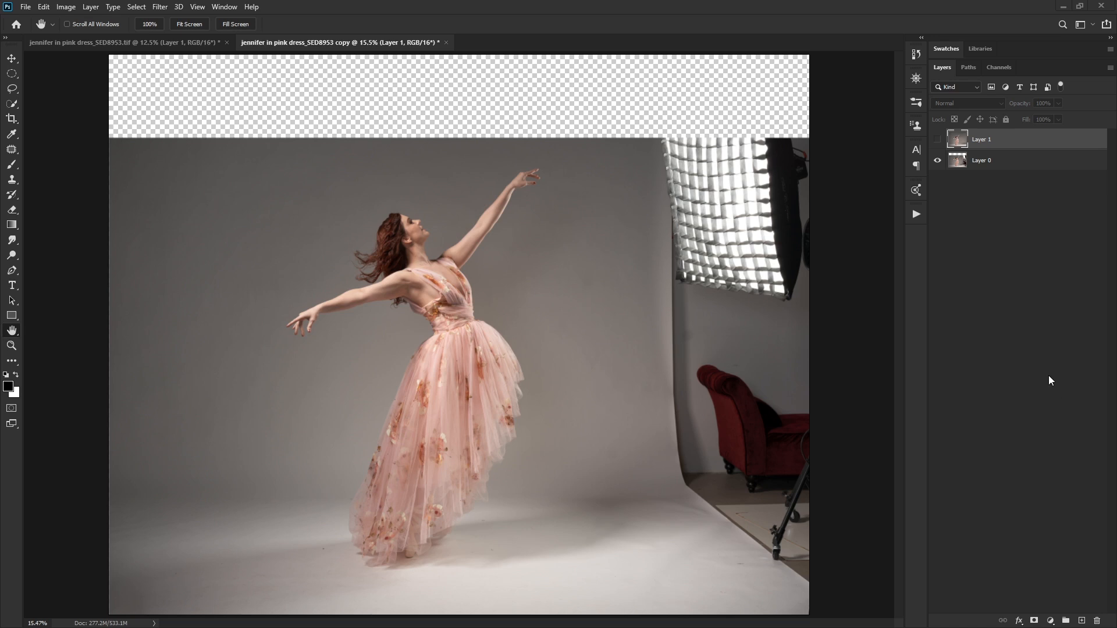
pyautogui.moveTo(1001, 321)
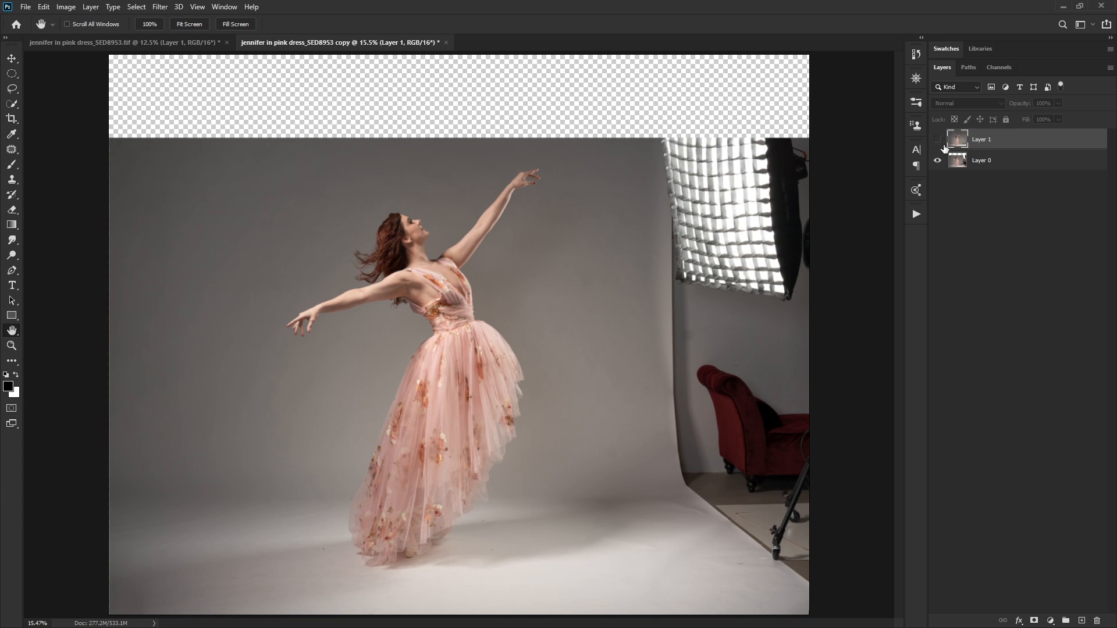
# Make the retouched background layer visible so the dancer stands on a clean grey backdrop.
pyautogui.click(938, 138)
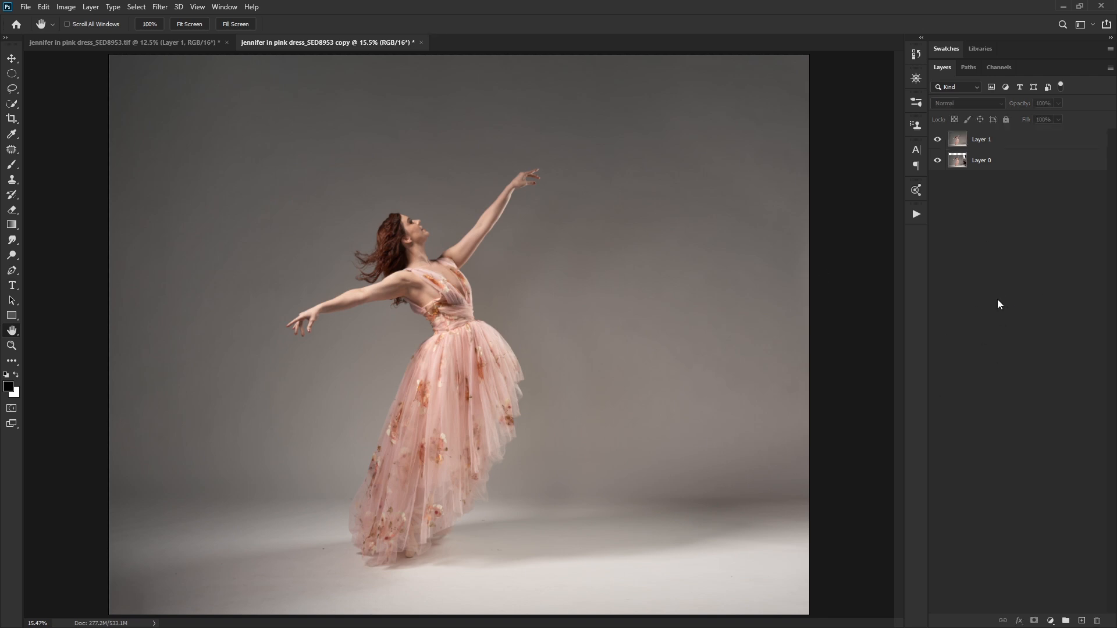
pyautogui.moveTo(573, 291)
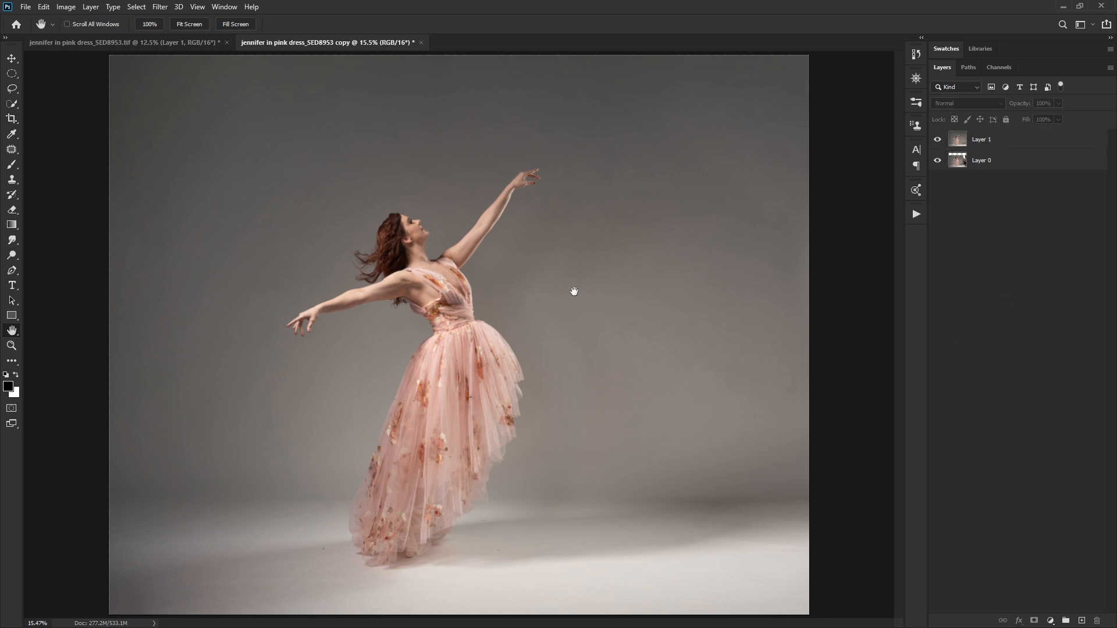
pyautogui.moveTo(551, 255)
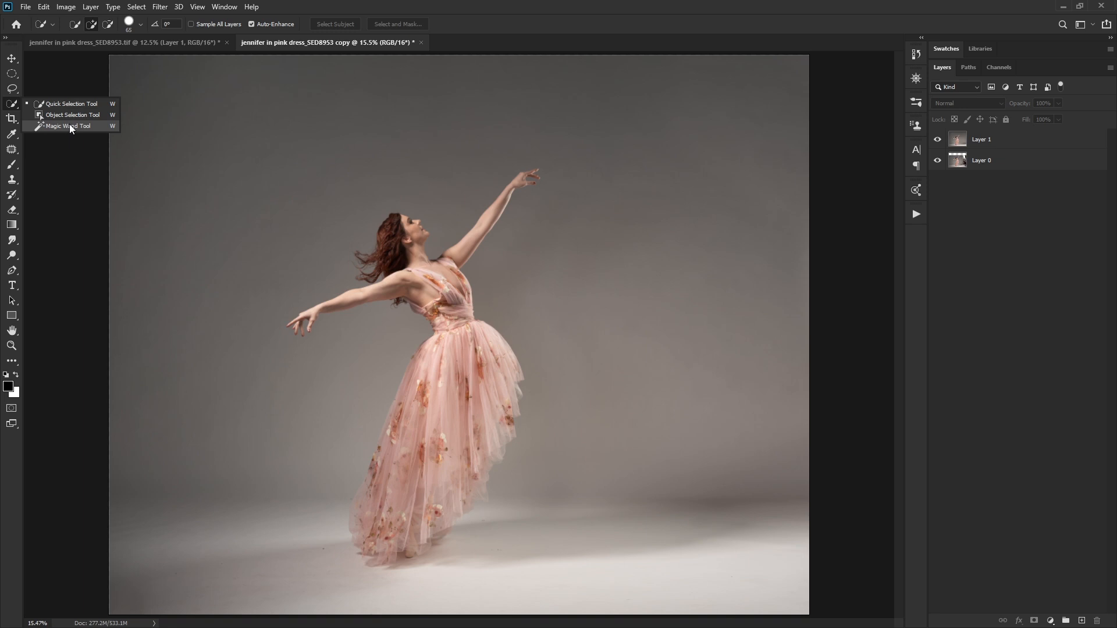
# Switch to colour-based quick selection and begin selecting the dancer's head and hair.
pyautogui.click(69, 126)
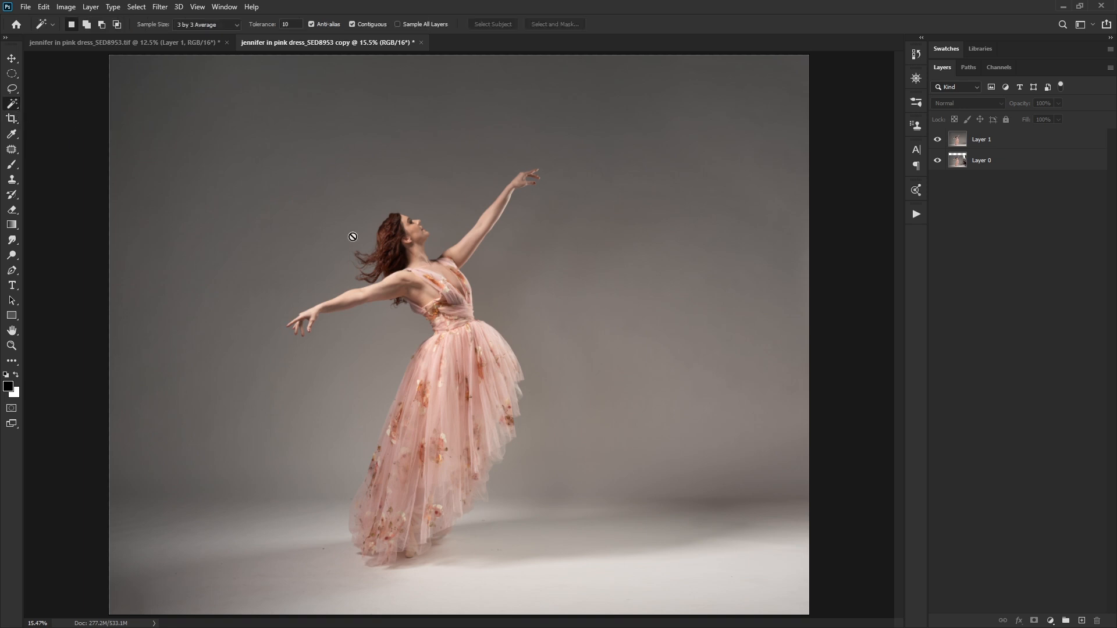
pyautogui.click(982, 138)
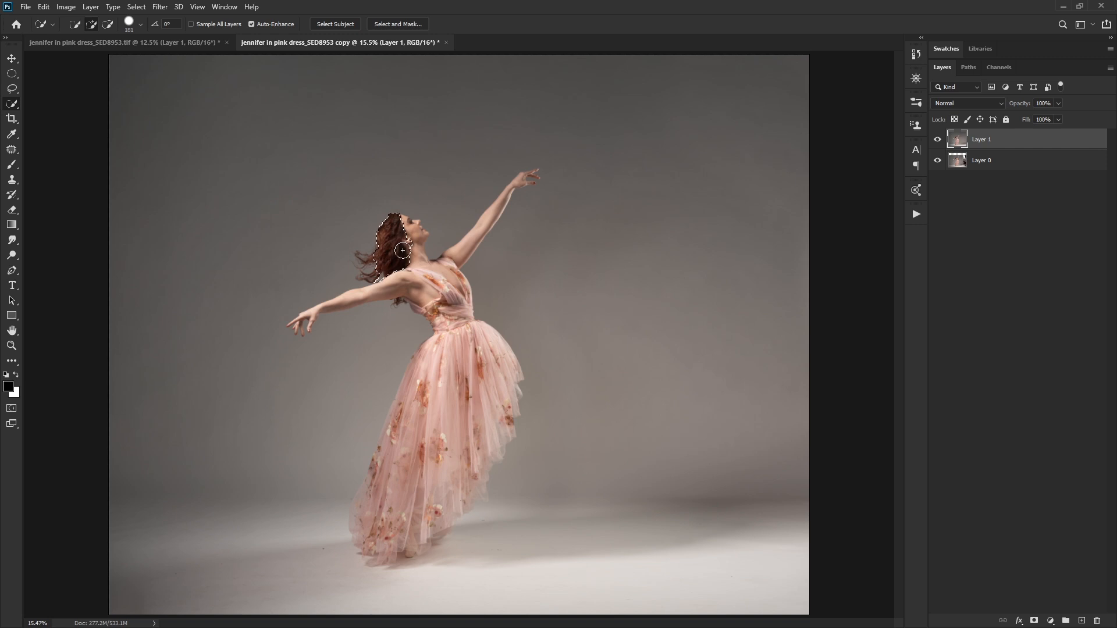
# Paint the selection over the dancer's body and down the full dress.
pyautogui.moveTo(402, 250); pyautogui.dragTo(403, 476)
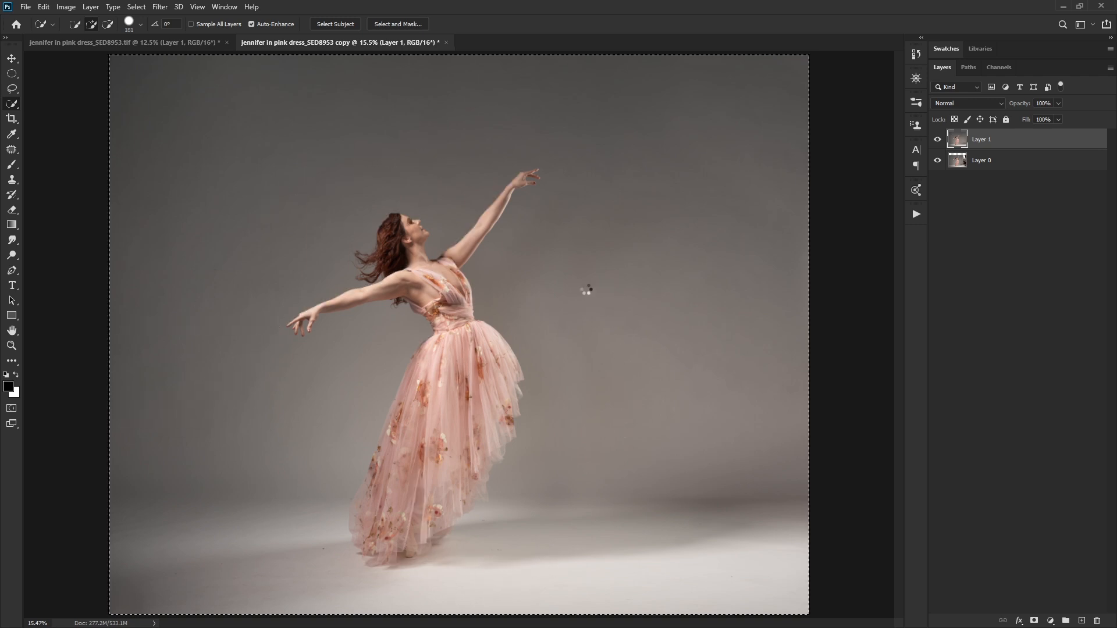
pyautogui.moveTo(317, 148)
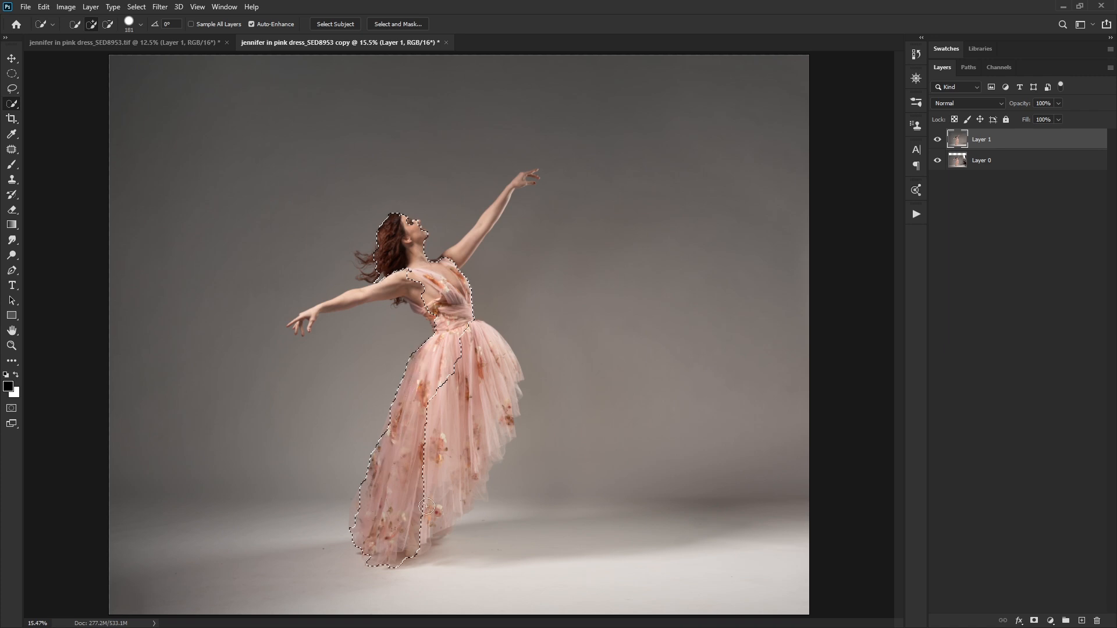
pyautogui.moveTo(423, 506); pyautogui.dragTo(470, 480)
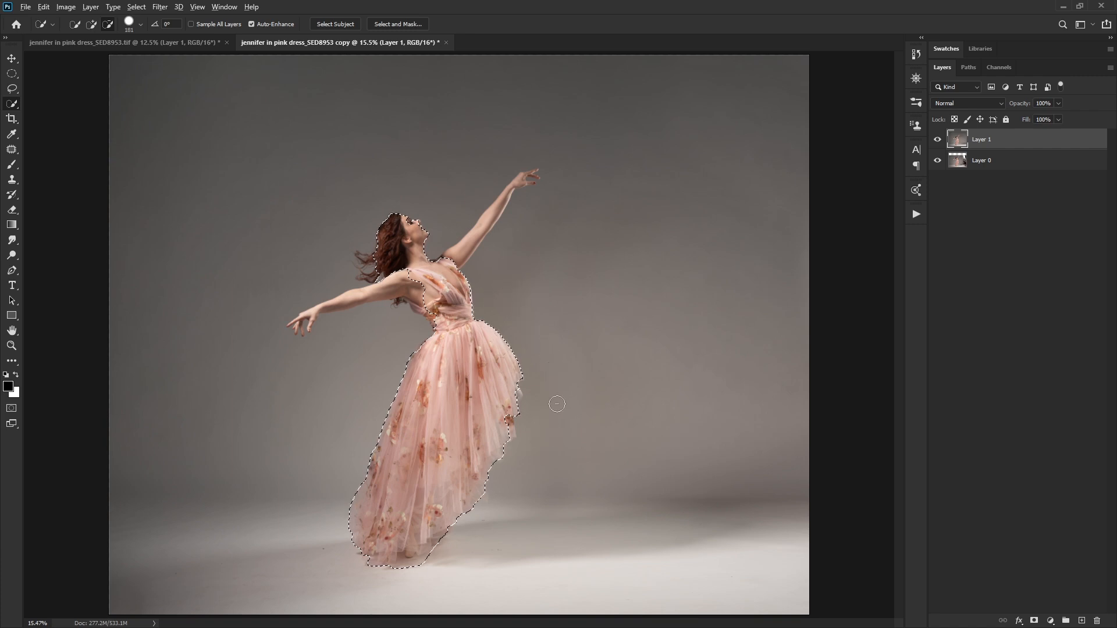
pyautogui.moveTo(252, 314)
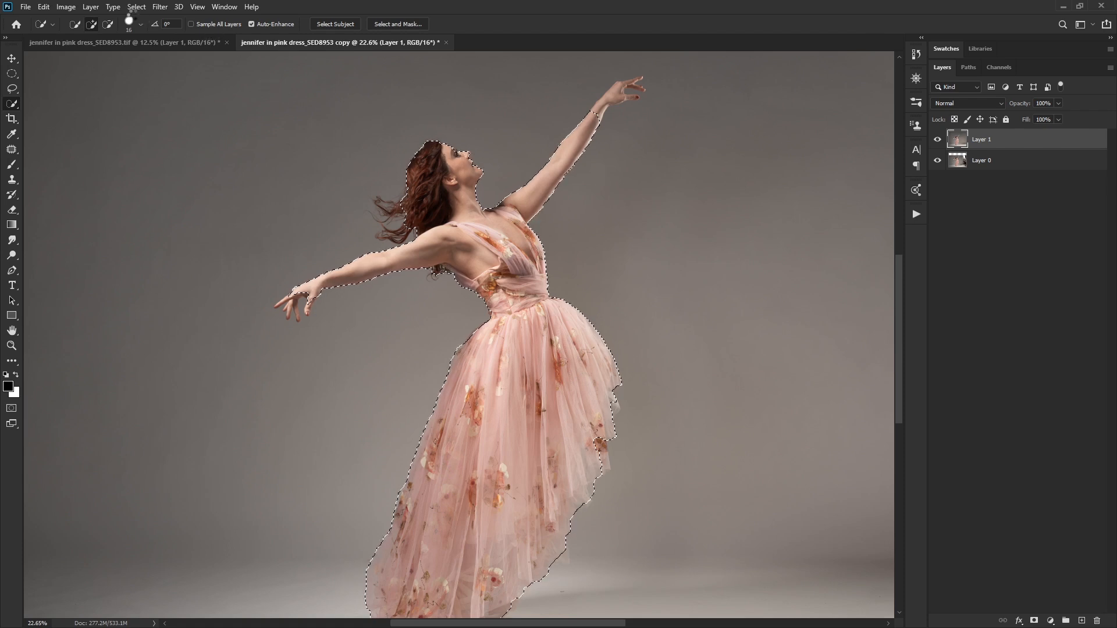
# Start edge refinement on the dancer selection via Select and Mask.
pyautogui.click(135, 7)
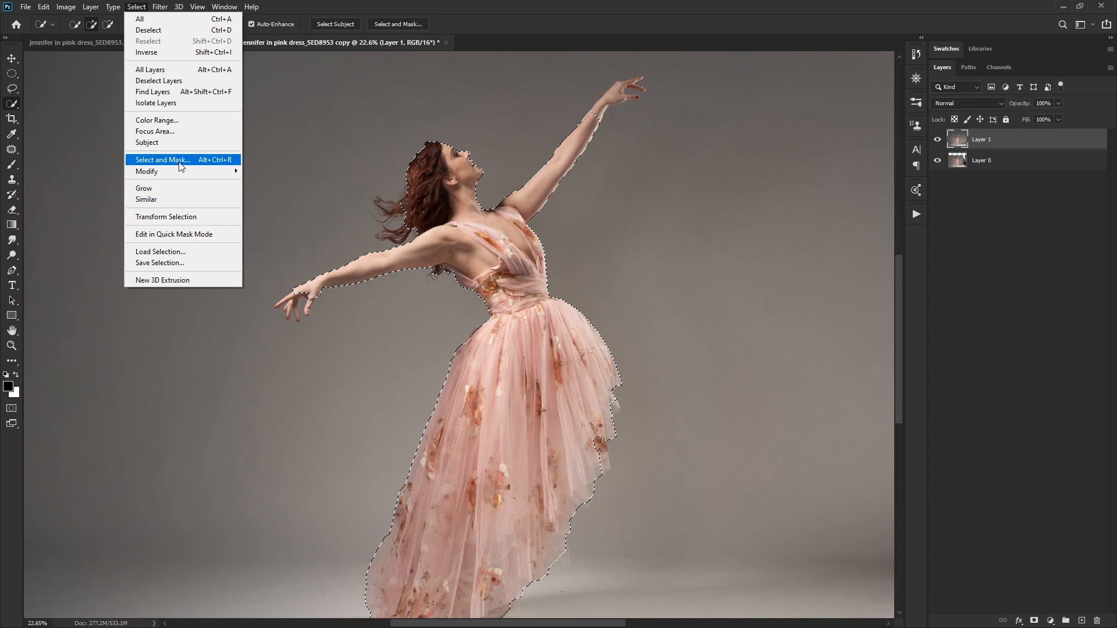
pyautogui.click(162, 160)
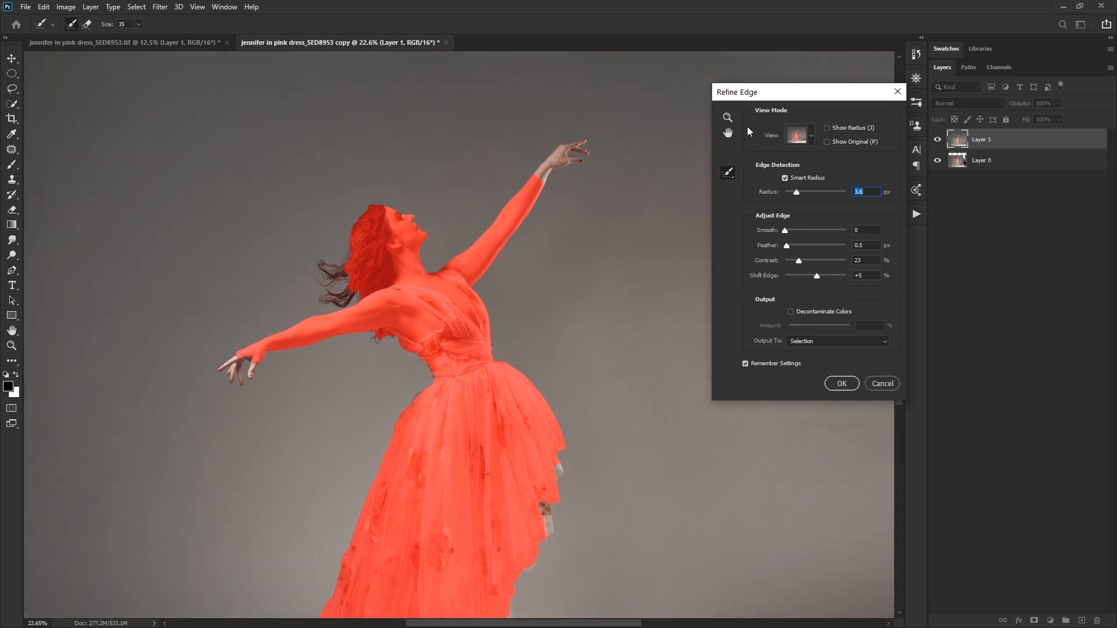
pyautogui.moveTo(730, 178)
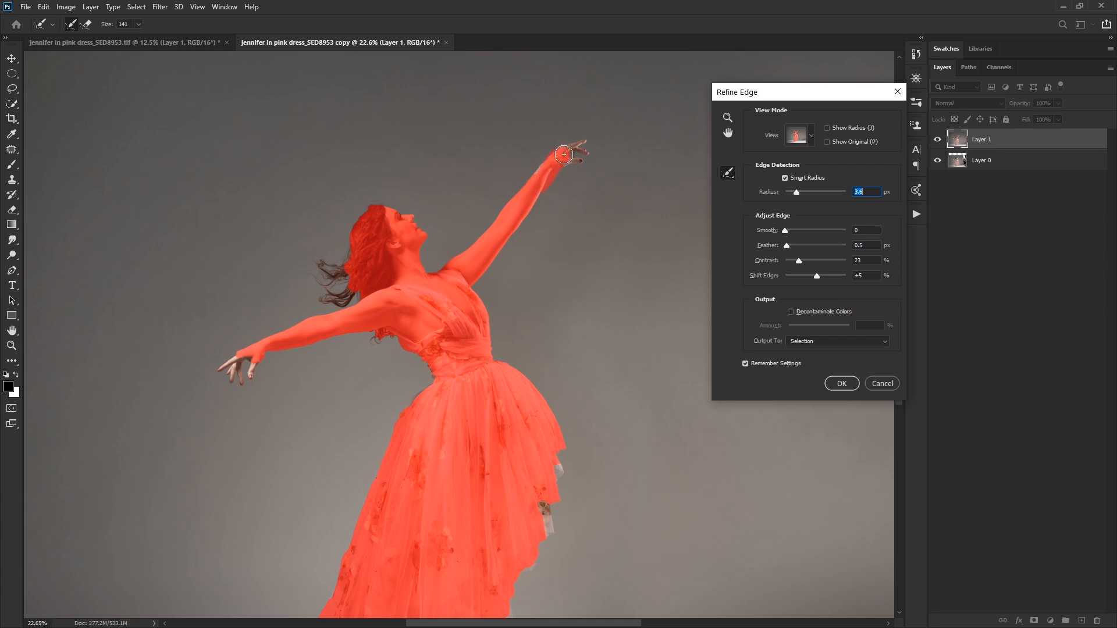
# Refine the selection edge around the raised hand and loose flowing hair strands.
pyautogui.moveTo(563, 154); pyautogui.dragTo(547, 173)
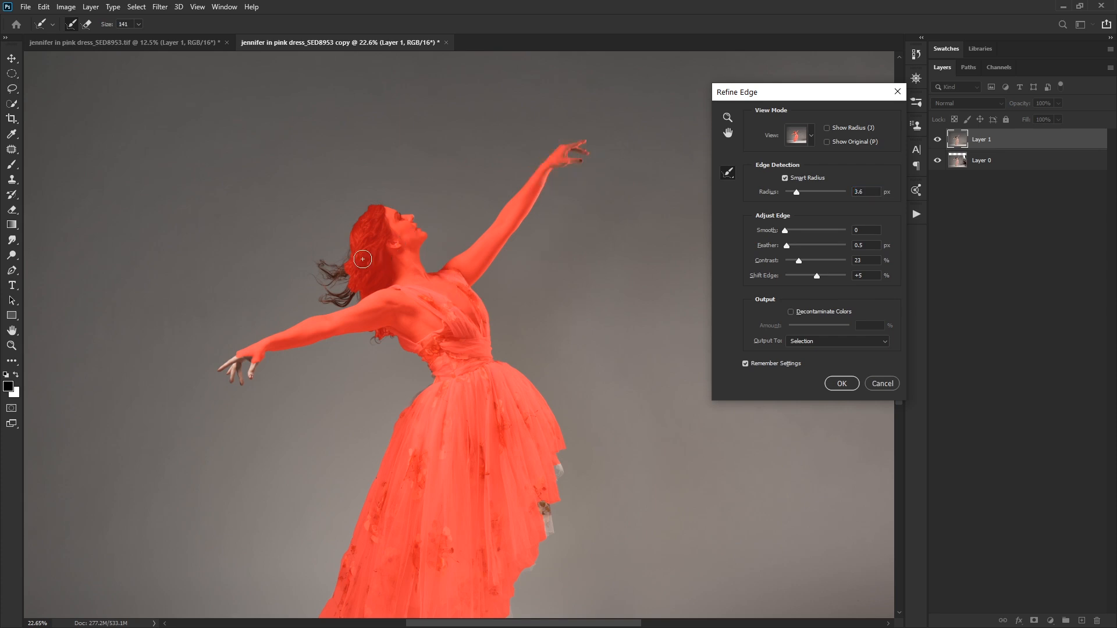
pyautogui.moveTo(362, 259); pyautogui.dragTo(319, 296)
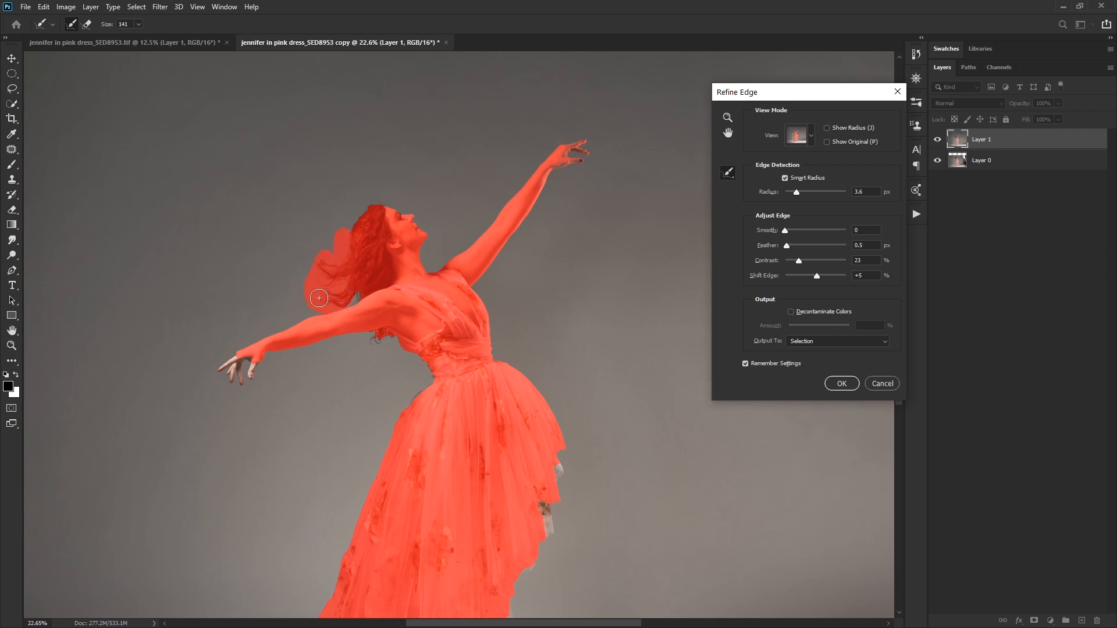
pyautogui.moveTo(318, 298); pyautogui.dragTo(357, 289)
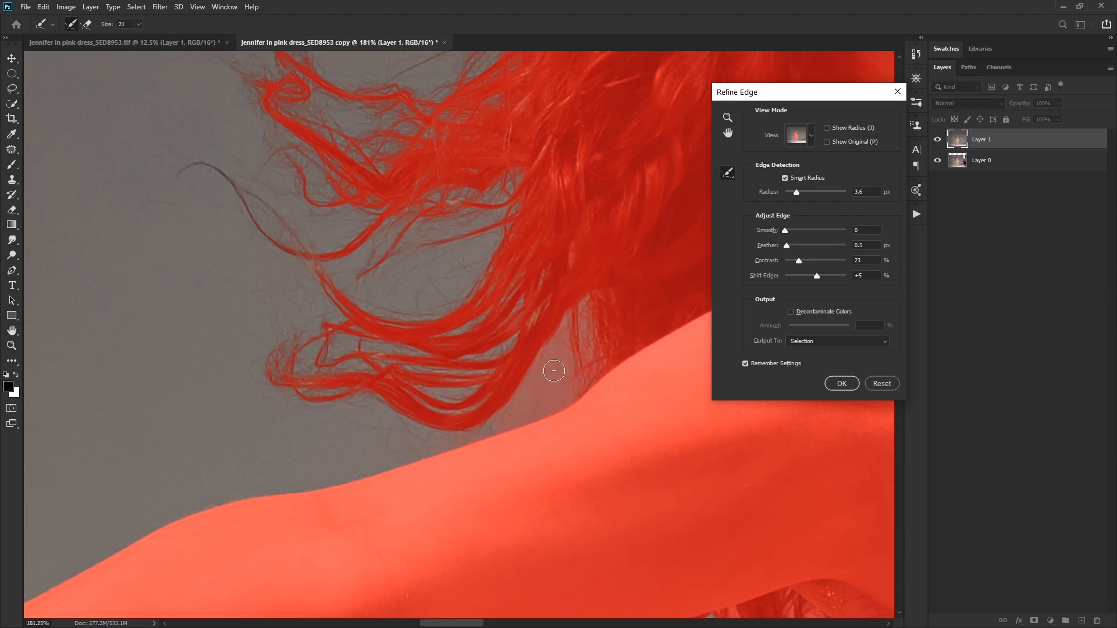
pyautogui.moveTo(553, 369); pyautogui.dragTo(535, 399)
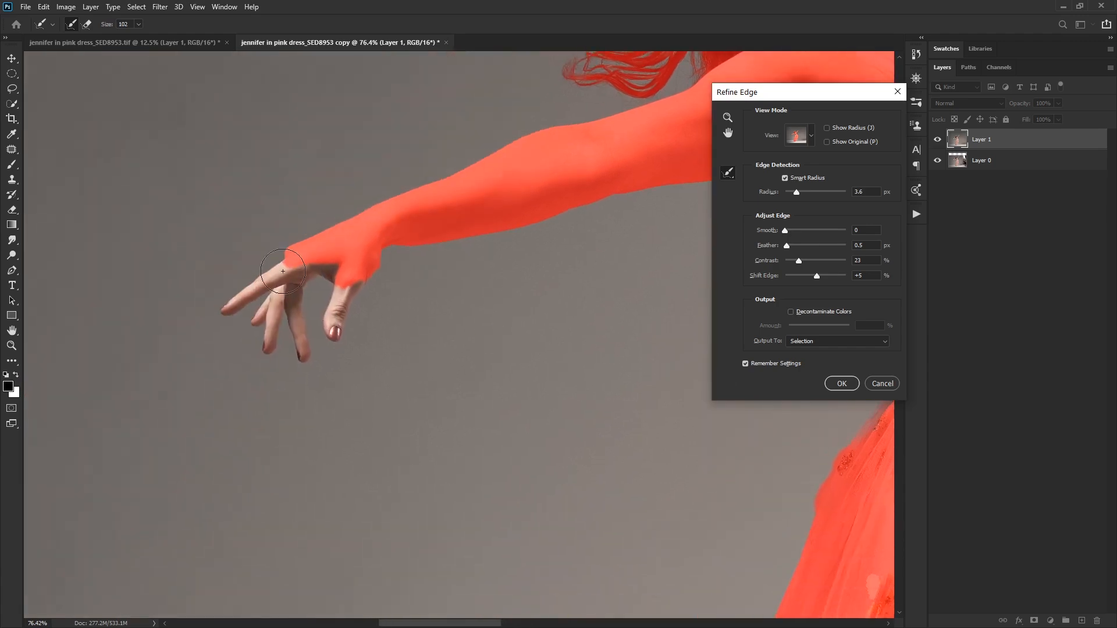
# Refine the edge around the outstretched hand, back of hand and between the fingers.
pyautogui.moveTo(282, 271); pyautogui.dragTo(295, 370)
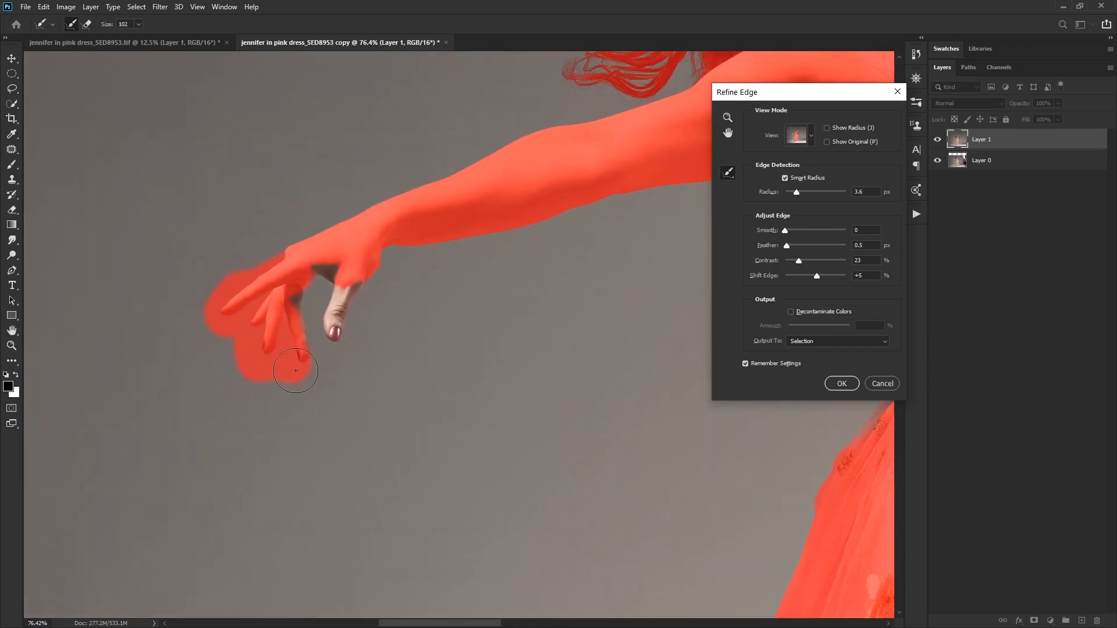
pyautogui.moveTo(295, 370); pyautogui.dragTo(333, 267)
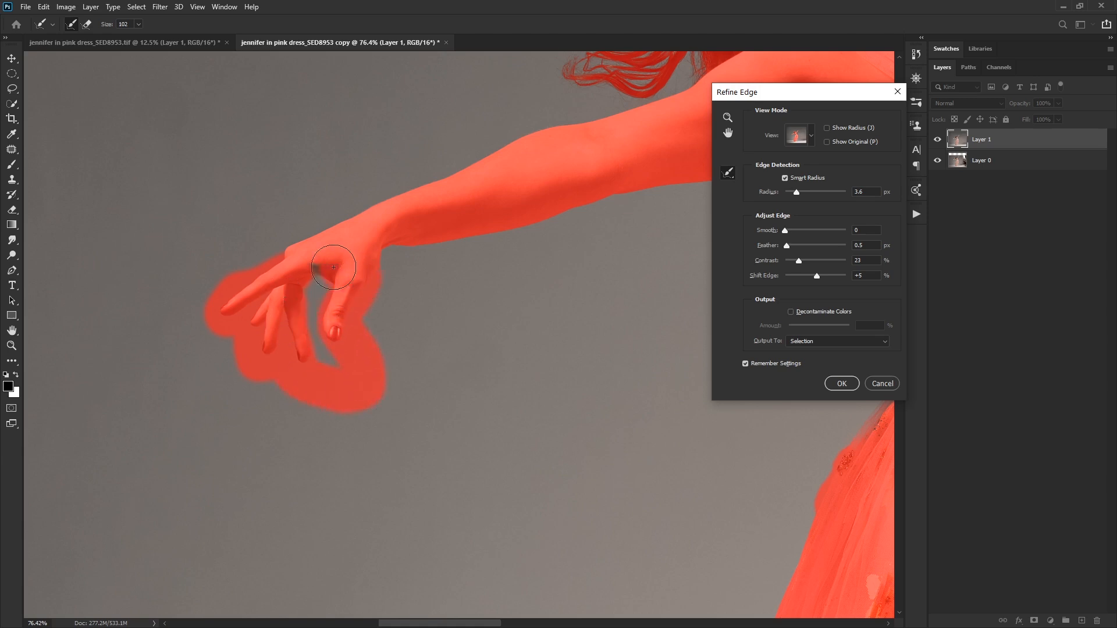
pyautogui.moveTo(554, 353)
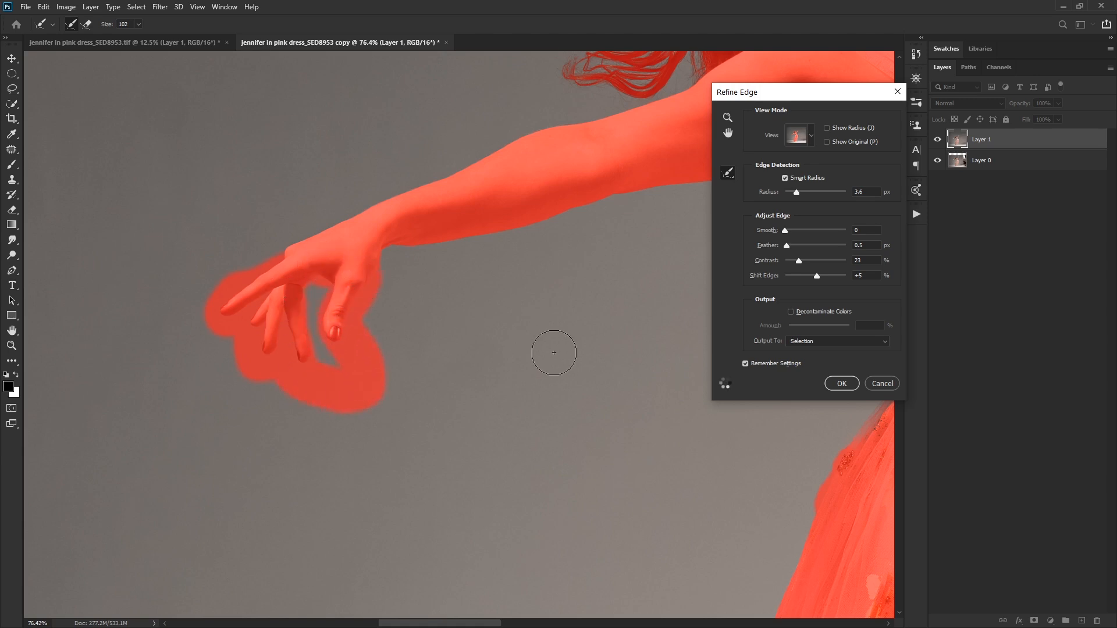
pyautogui.moveTo(554, 352); pyautogui.dragTo(315, 258)
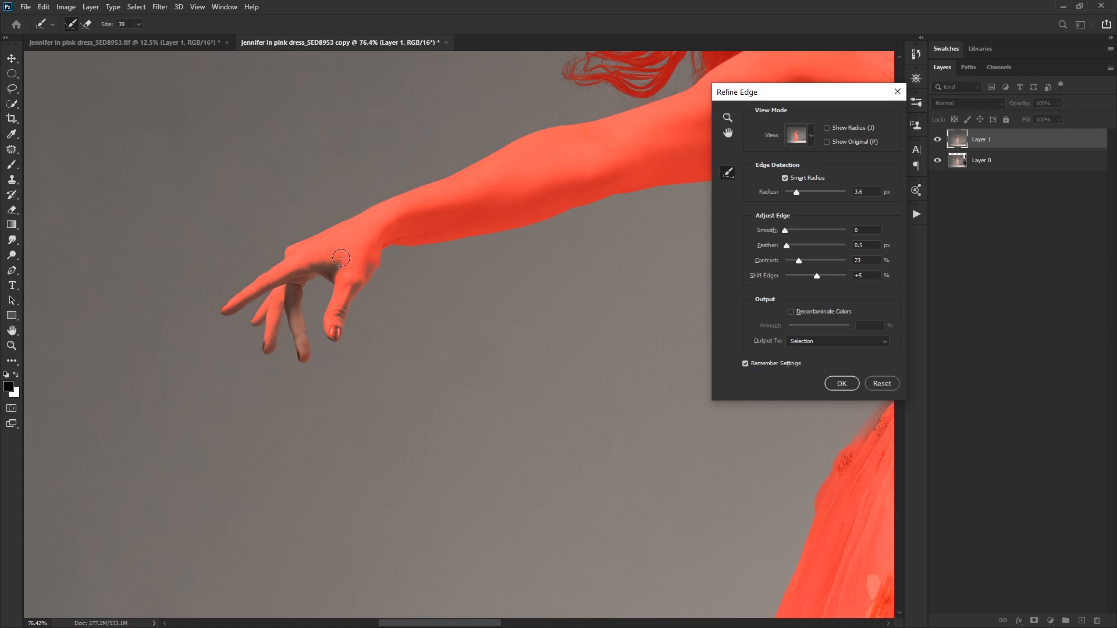
pyautogui.moveTo(341, 257); pyautogui.dragTo(295, 269)
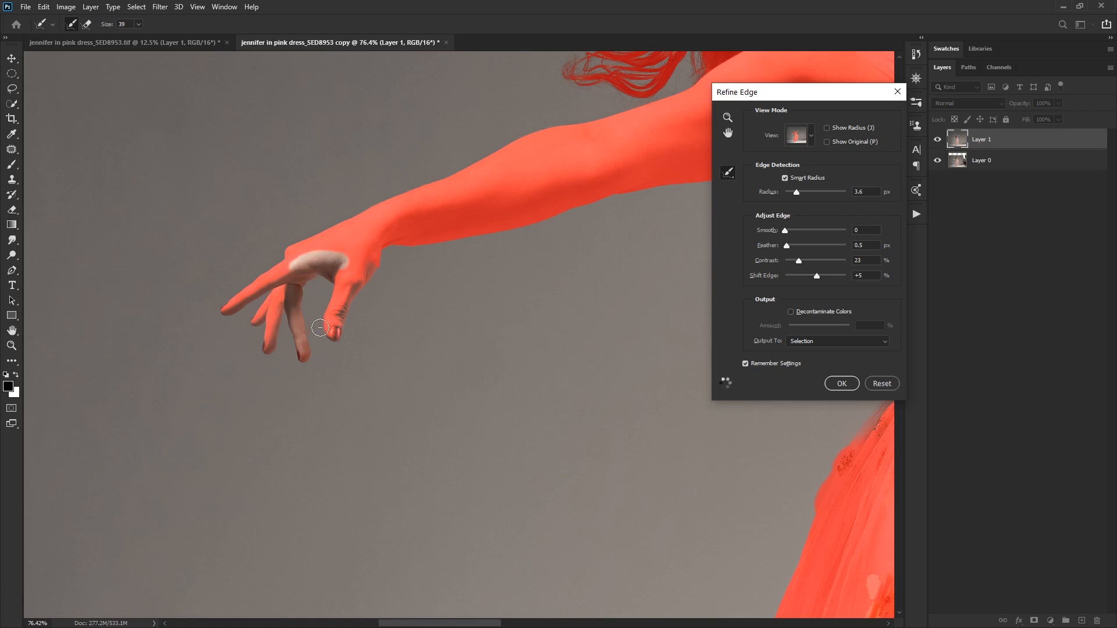
pyautogui.moveTo(320, 328); pyautogui.dragTo(295, 271)
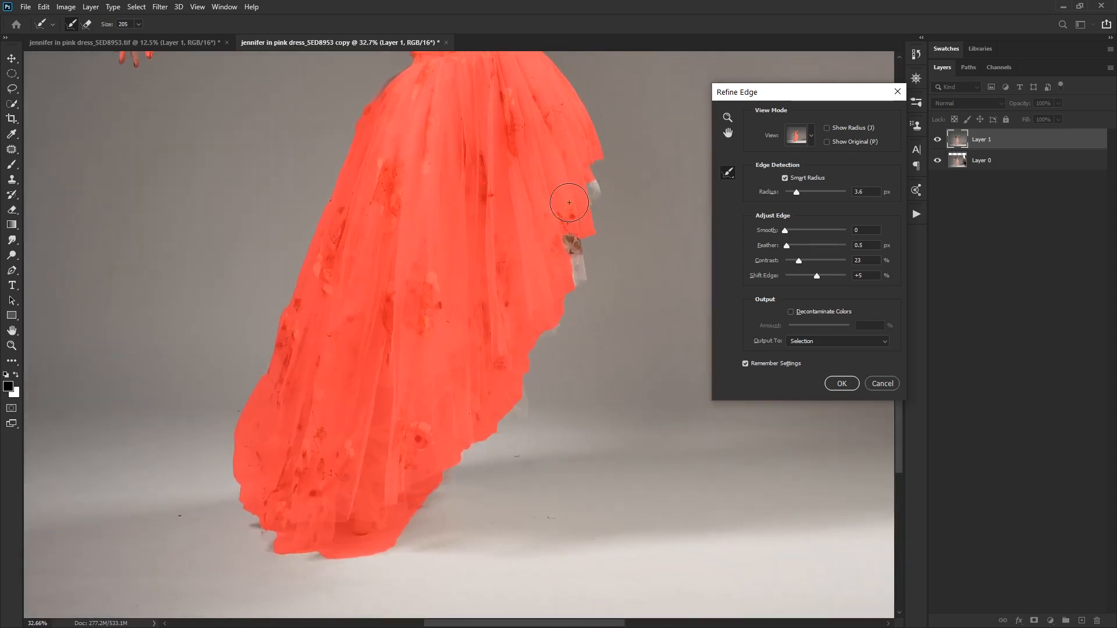
# Refine the edge all along the sheer tulle skirt and hem, then apply the refinement.
pyautogui.moveTo(569, 203); pyautogui.dragTo(571, 329)
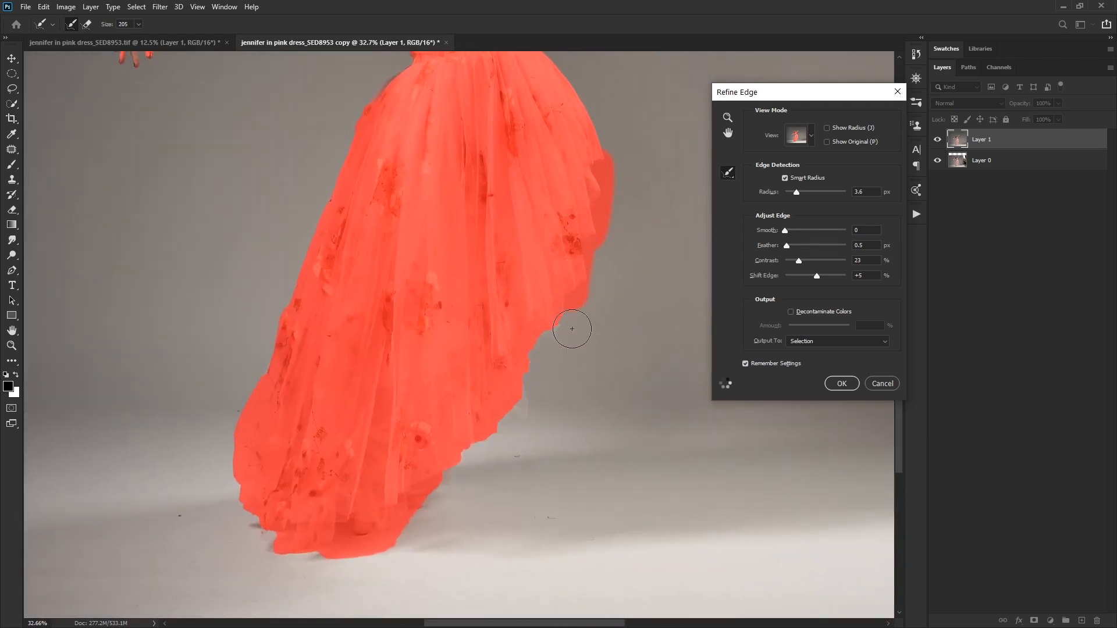
pyautogui.moveTo(571, 328); pyautogui.dragTo(468, 513)
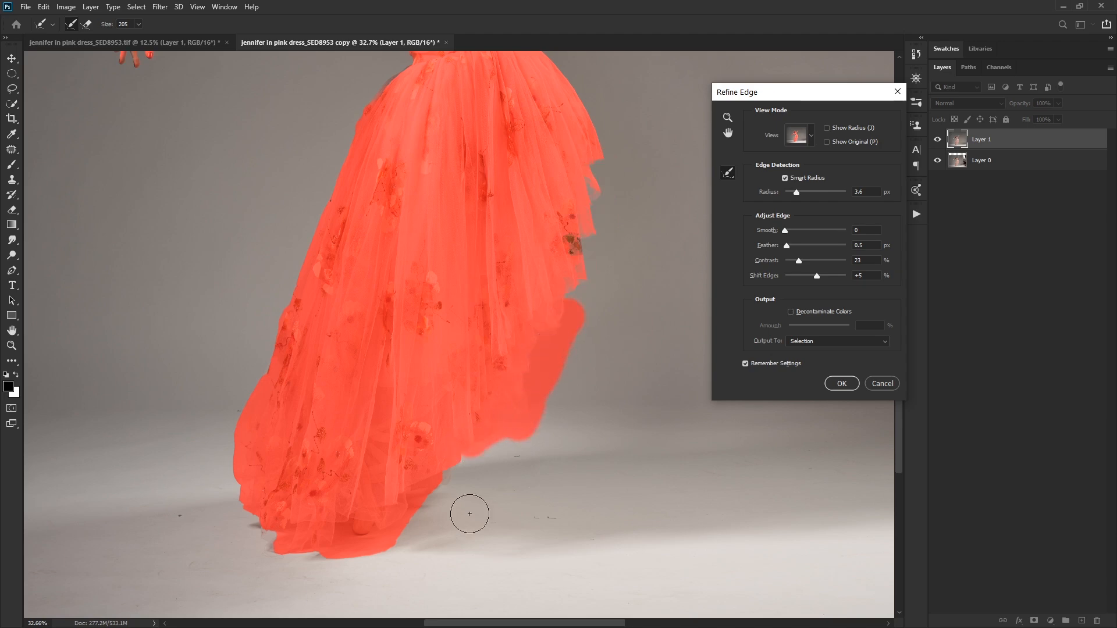
pyautogui.moveTo(468, 513); pyautogui.dragTo(431, 563)
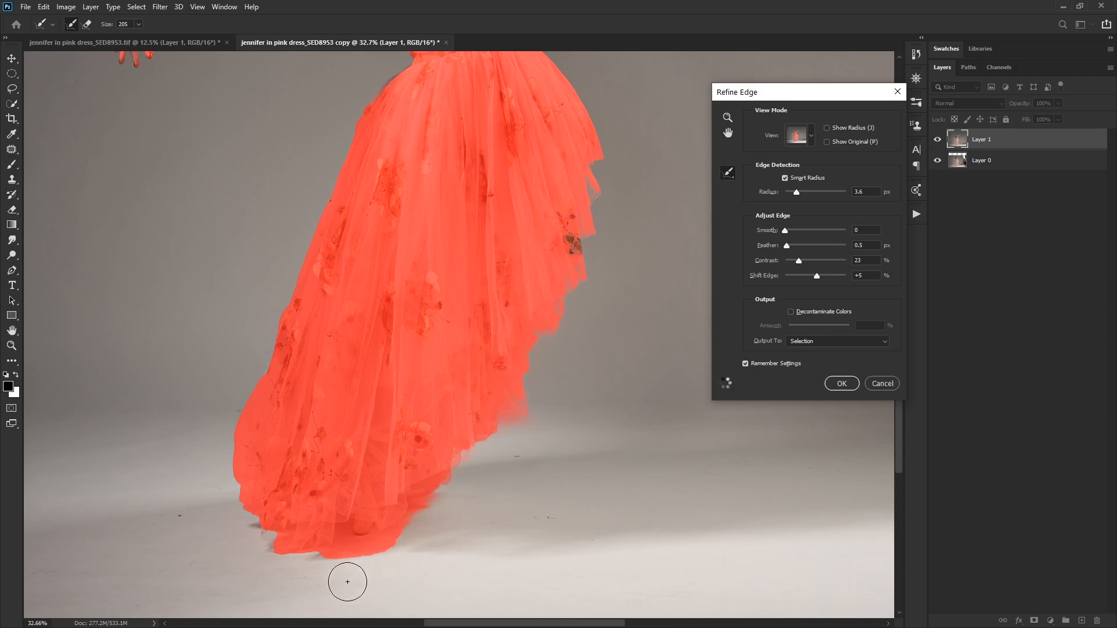
pyautogui.moveTo(347, 581); pyautogui.dragTo(316, 557)
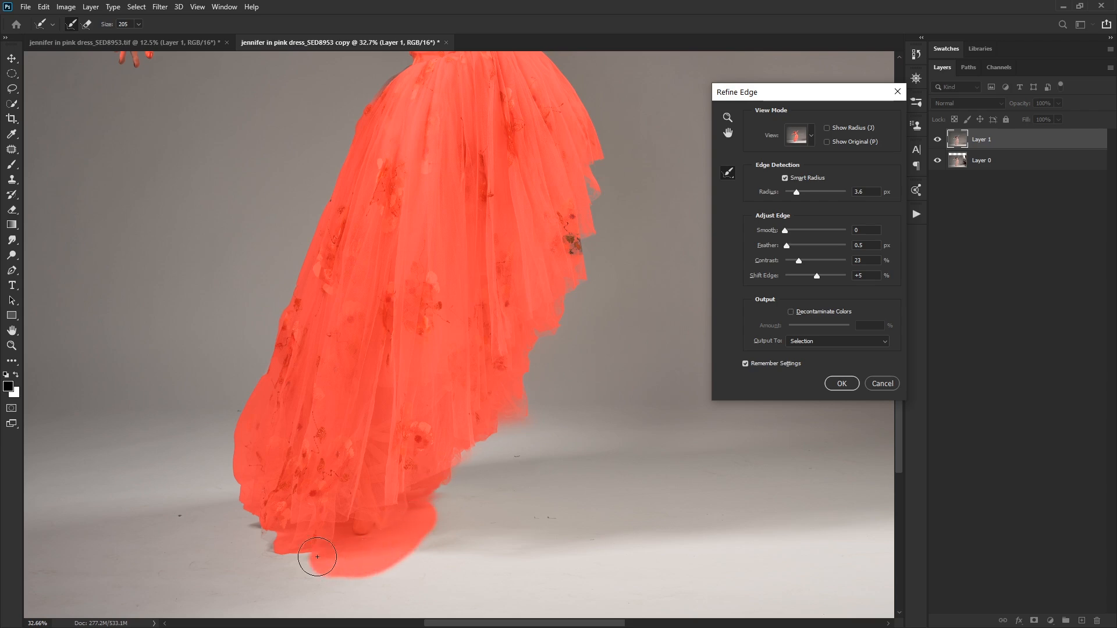
pyautogui.moveTo(316, 556); pyautogui.dragTo(431, 509)
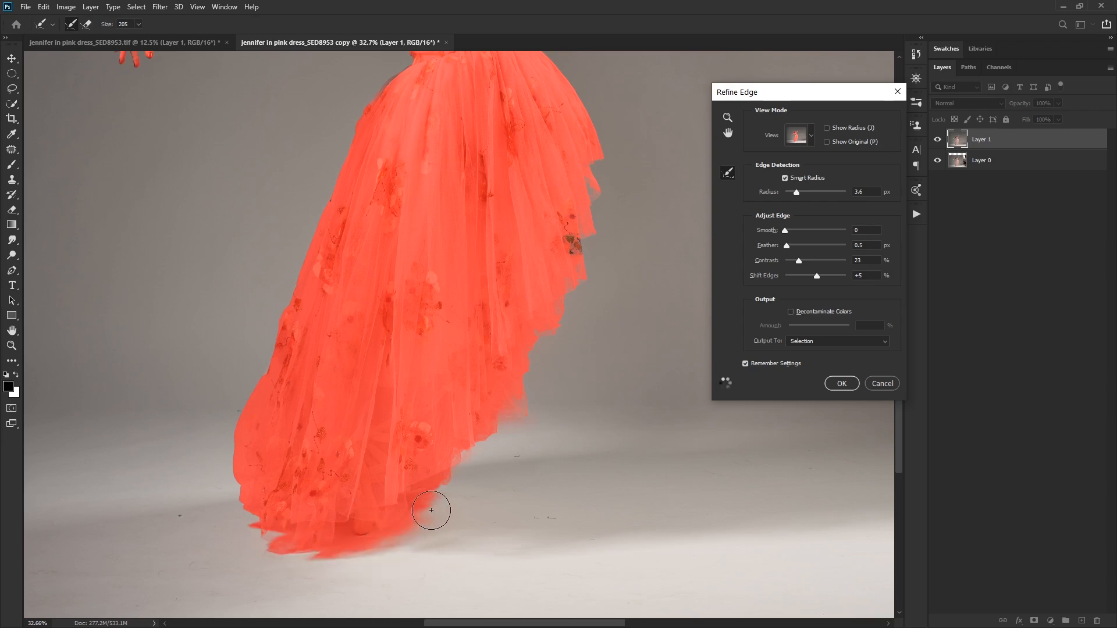
pyautogui.moveTo(431, 509); pyautogui.dragTo(262, 355)
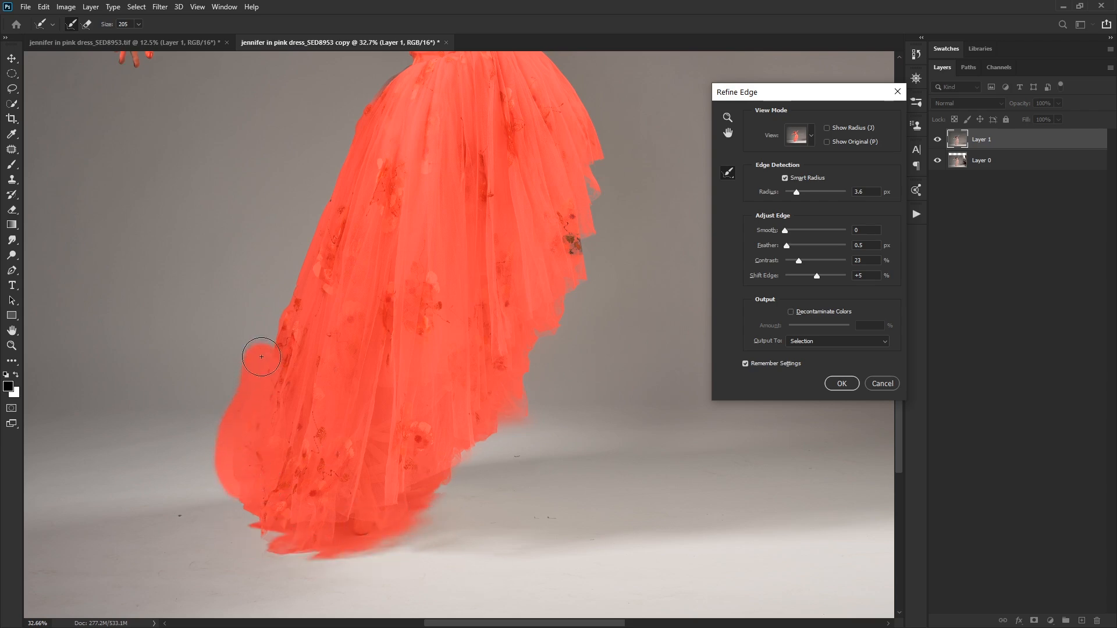
pyautogui.moveTo(262, 357); pyautogui.dragTo(516, 324)
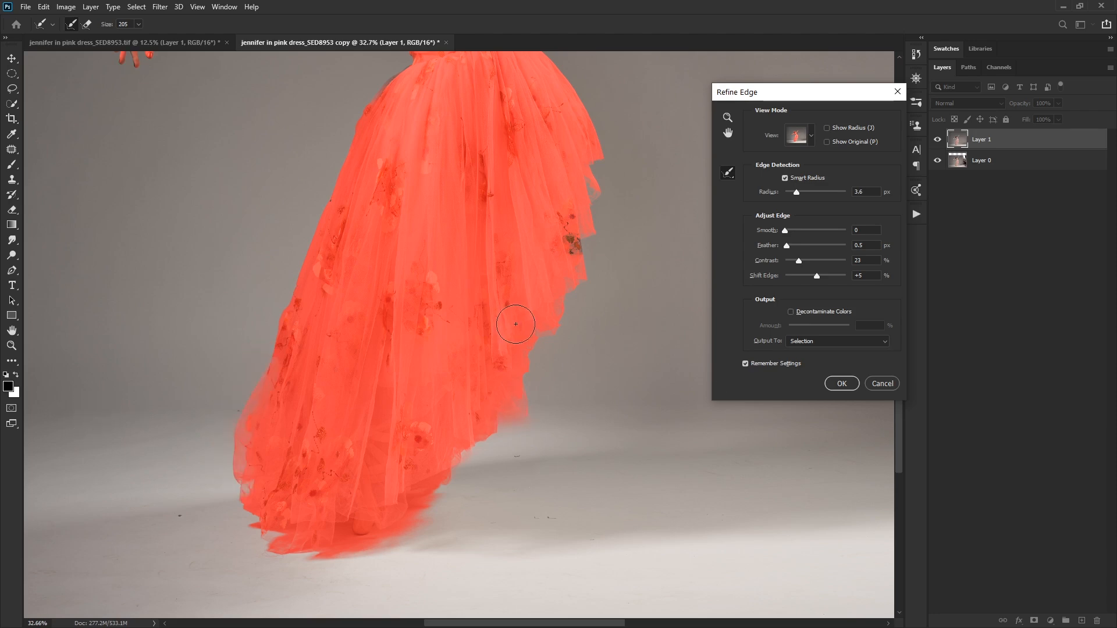
pyautogui.moveTo(516, 325); pyautogui.dragTo(328, 163)
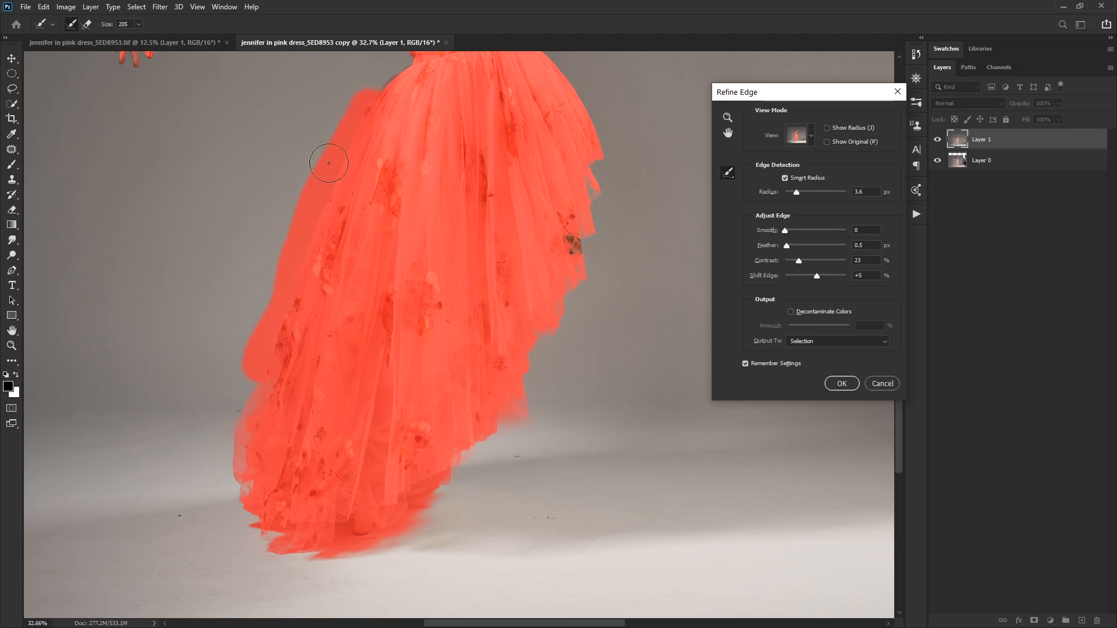
pyautogui.moveTo(328, 163); pyautogui.dragTo(311, 372)
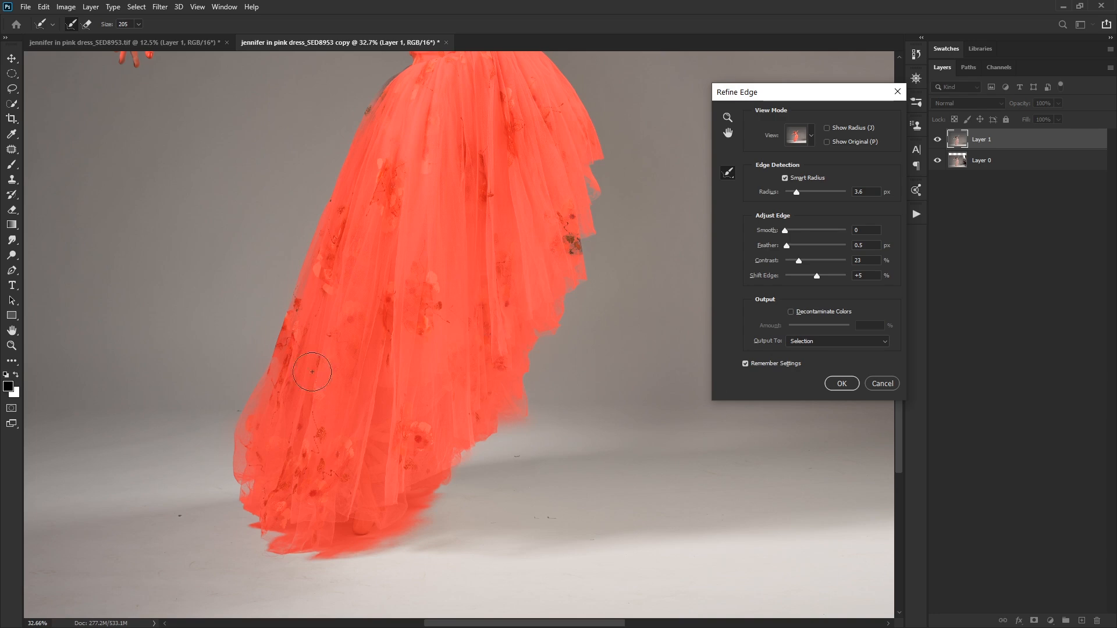
pyautogui.moveTo(500, 442)
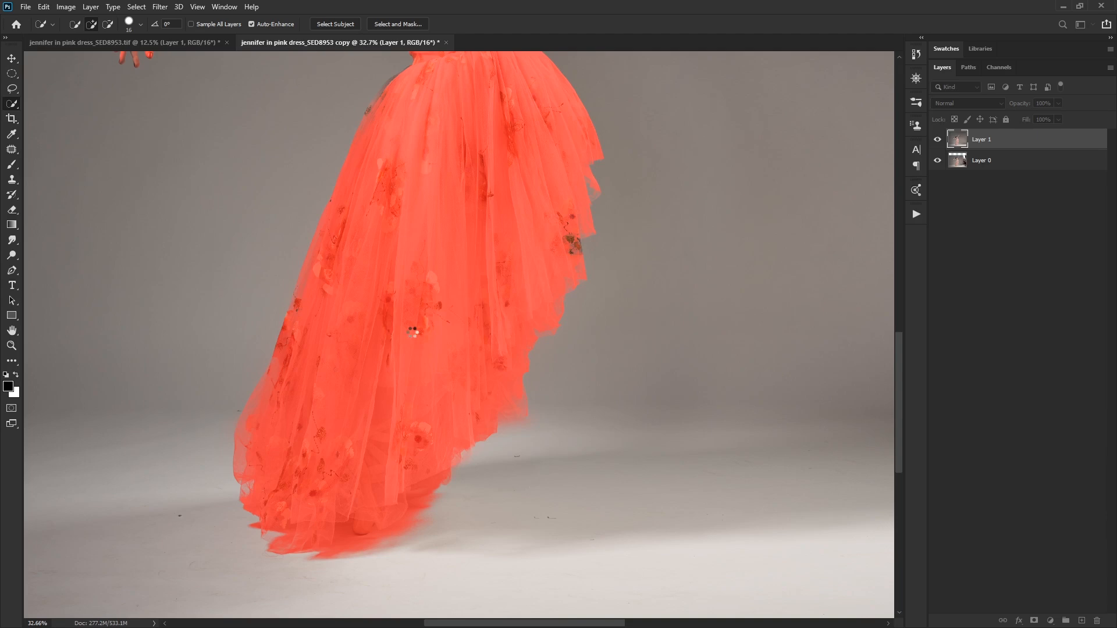
pyautogui.click(398, 24)
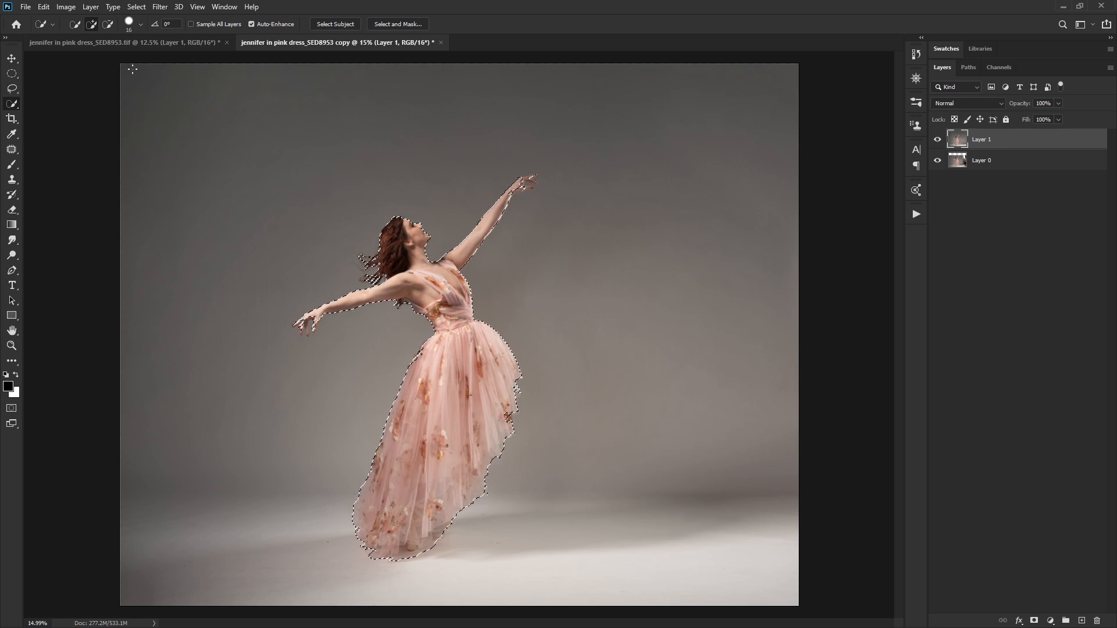
# Save the dancer selection as a new channel.
pyautogui.click(135, 7)
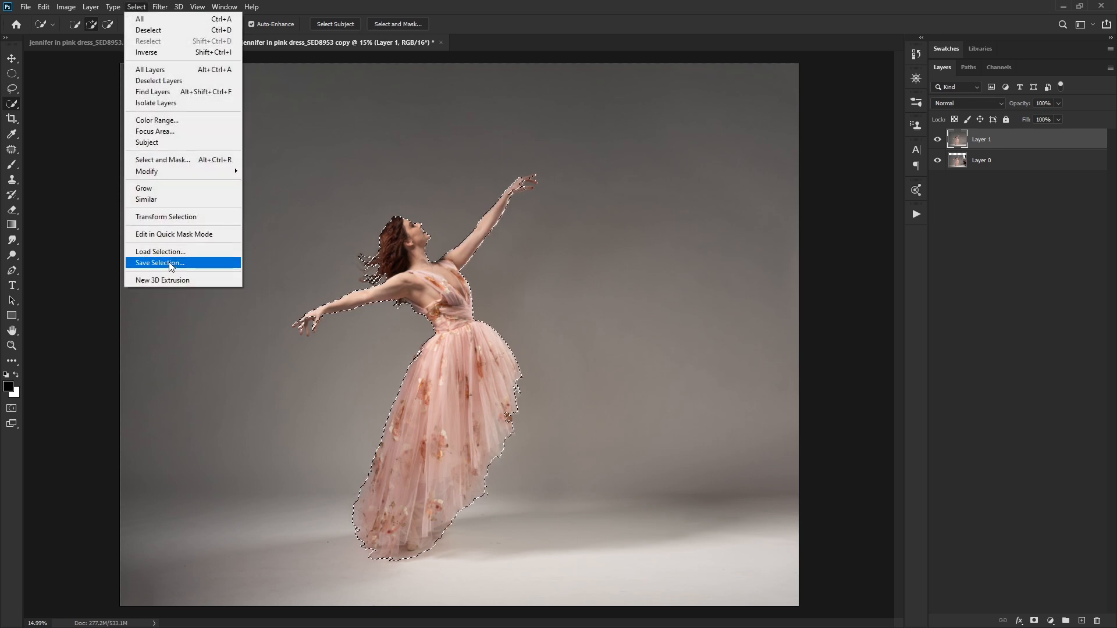
pyautogui.click(159, 263)
pyautogui.write('1')
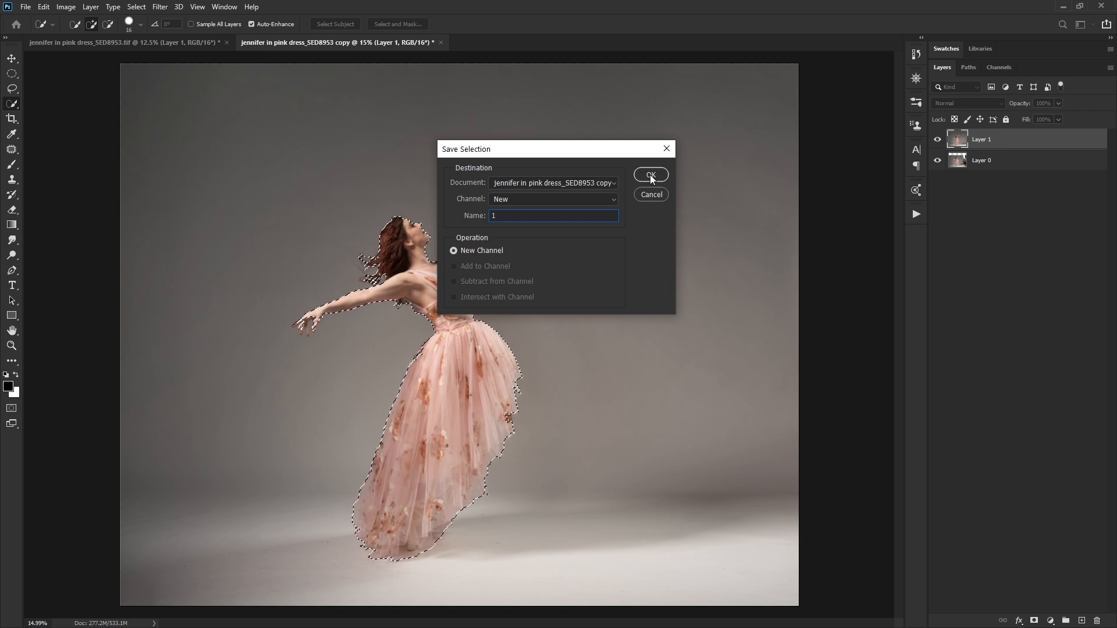
pyautogui.click(649, 175)
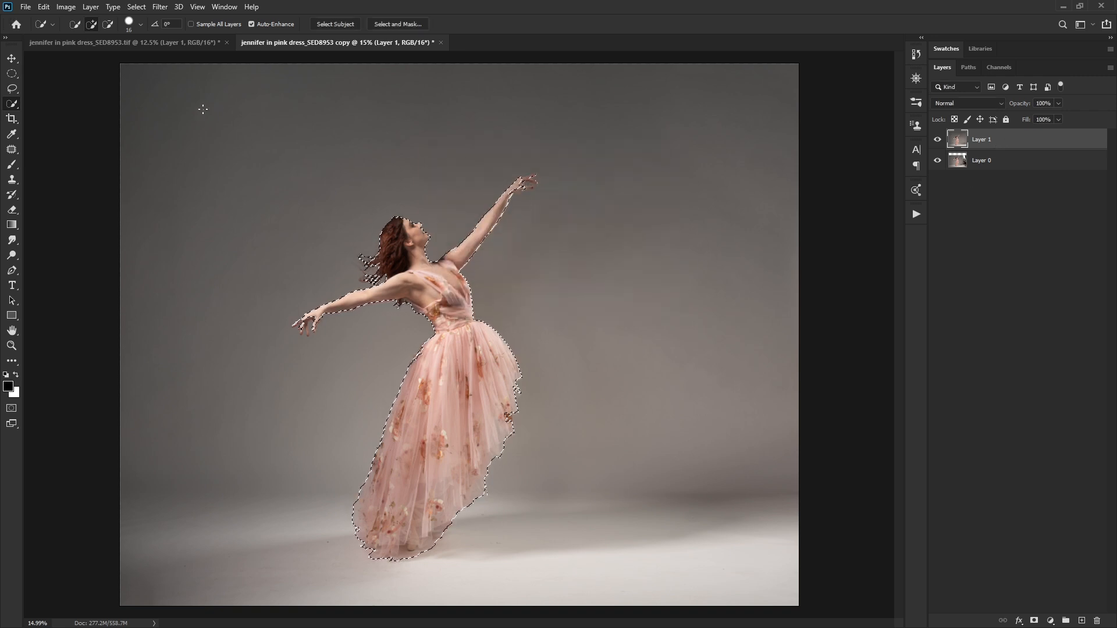
pyautogui.click(136, 7)
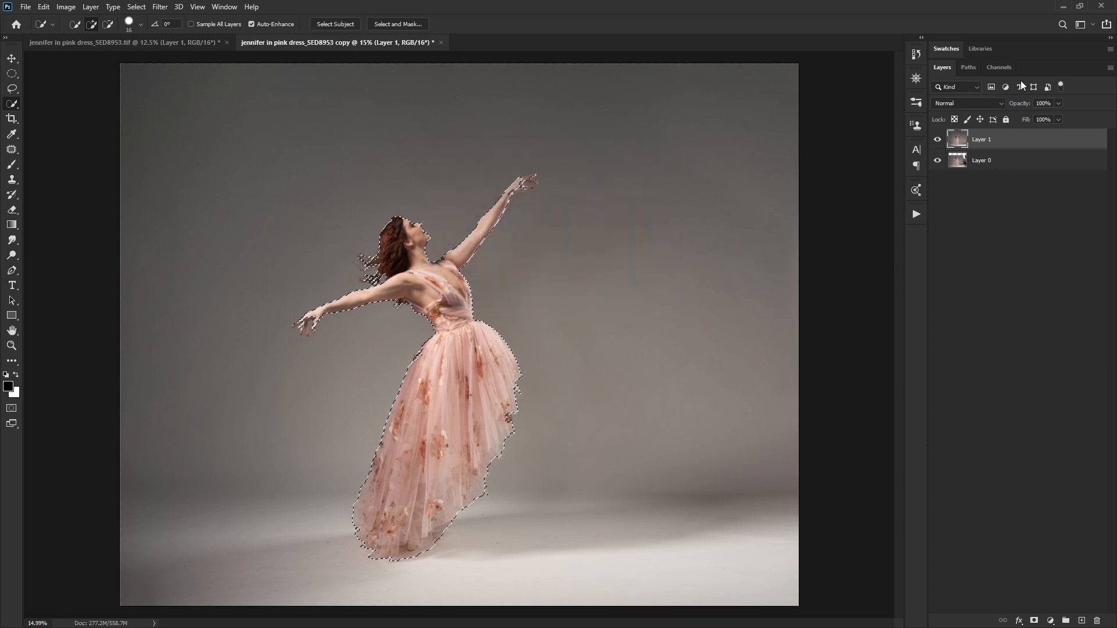
# Check channel 1 shows the dancer silhouette in the Channels panel, then return to Layers.
pyautogui.click(998, 68)
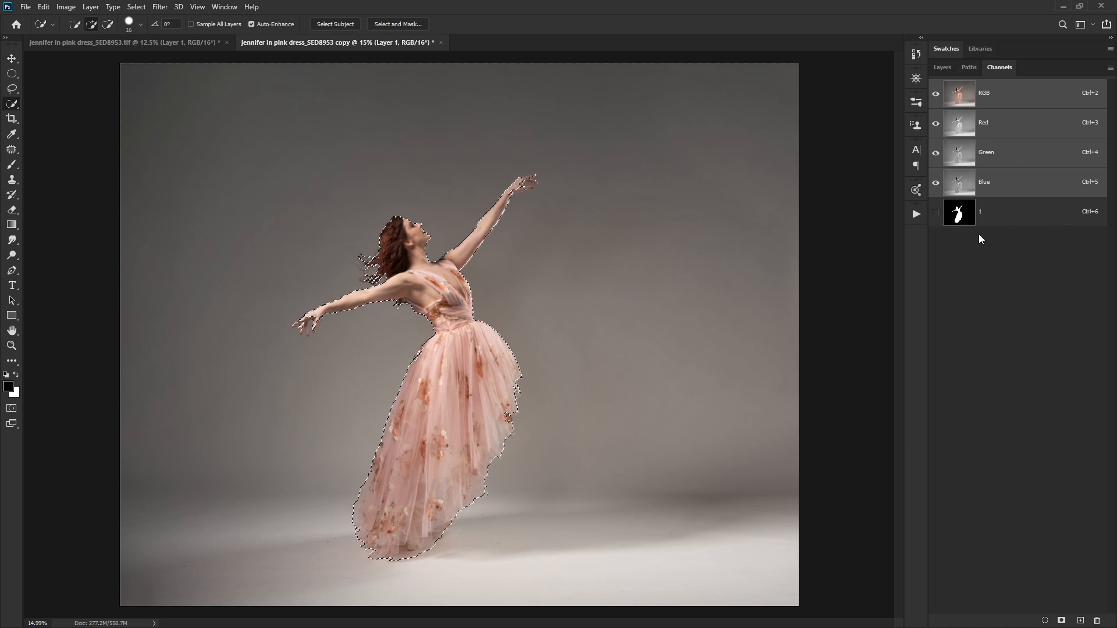
pyautogui.click(958, 212)
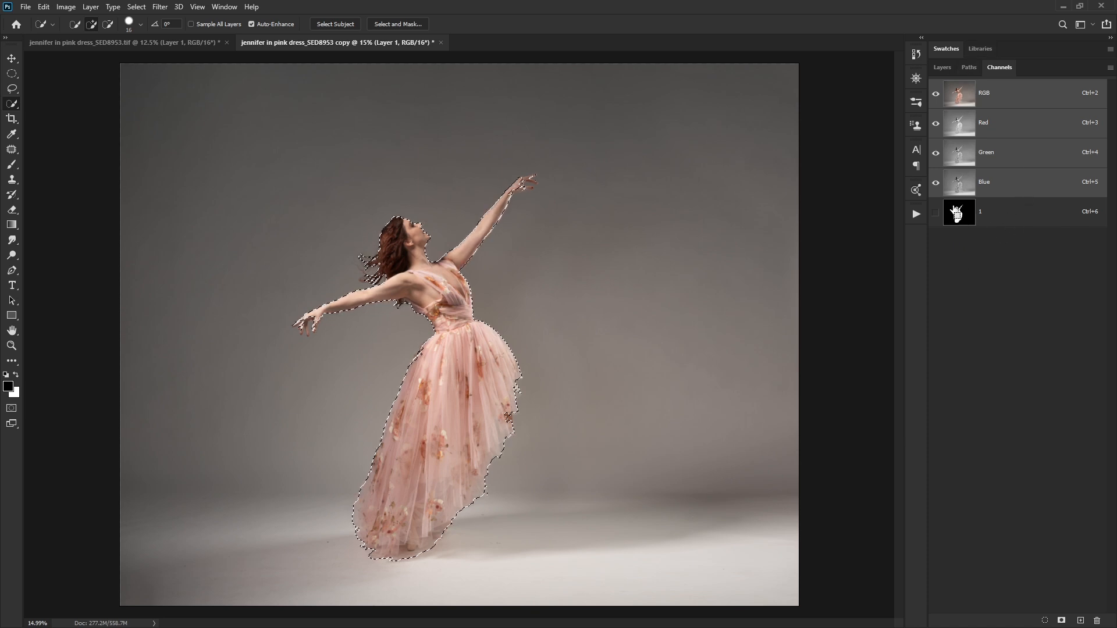
pyautogui.click(941, 68)
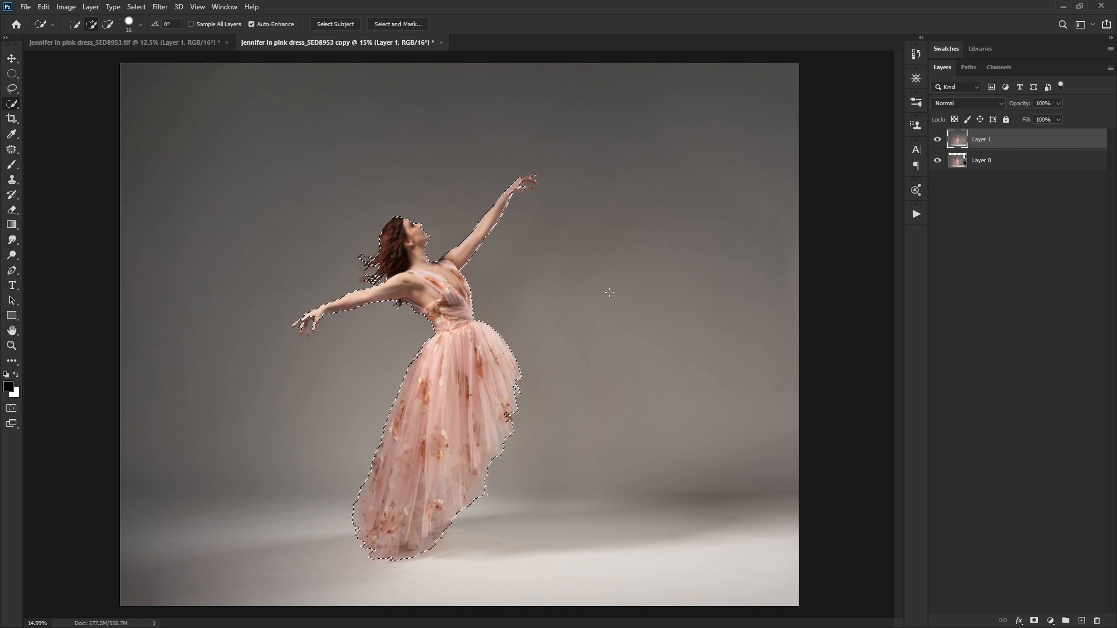
# Deselect, then stretch the placed texture down over the floor to cover the whole canvas.
pyautogui.press('ctrl+d')
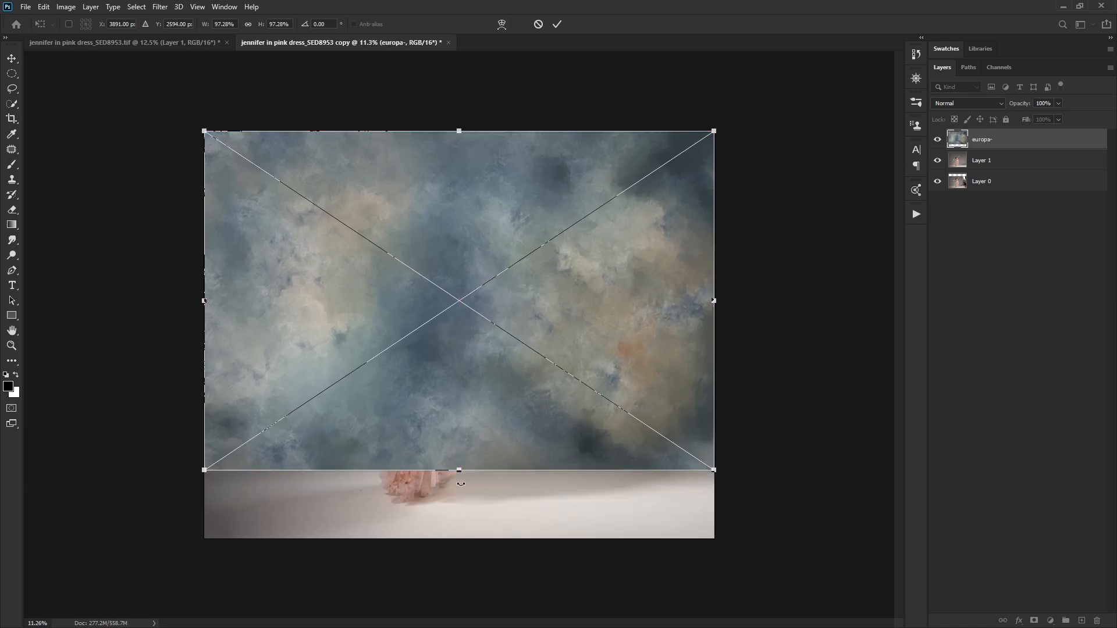
pyautogui.moveTo(459, 468); pyautogui.dragTo(458, 507)
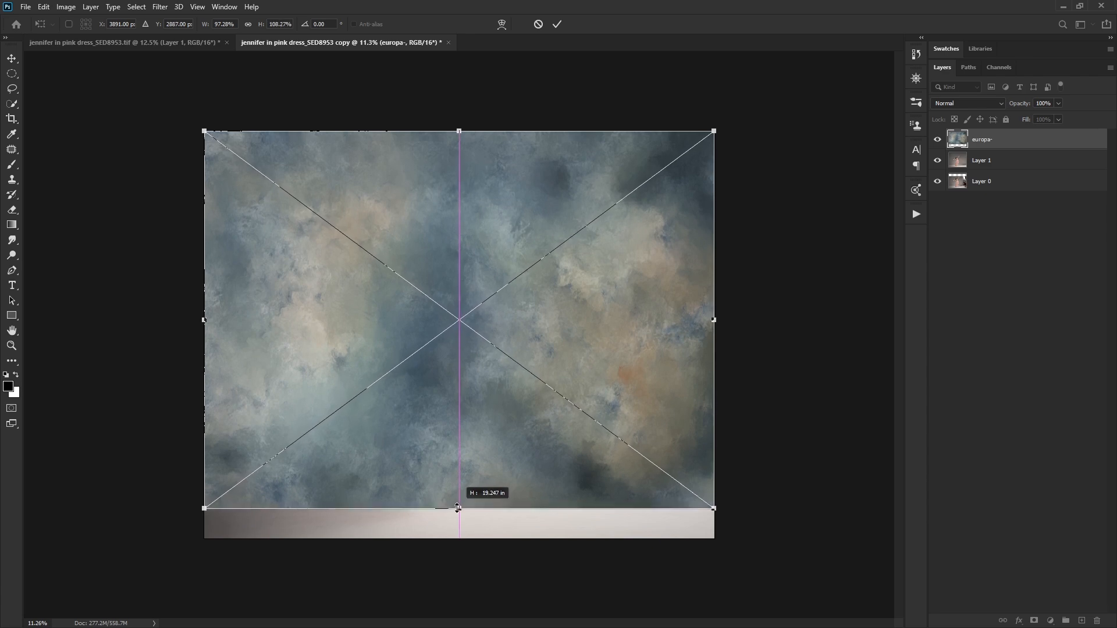
pyautogui.moveTo(458, 508); pyautogui.dragTo(459, 537)
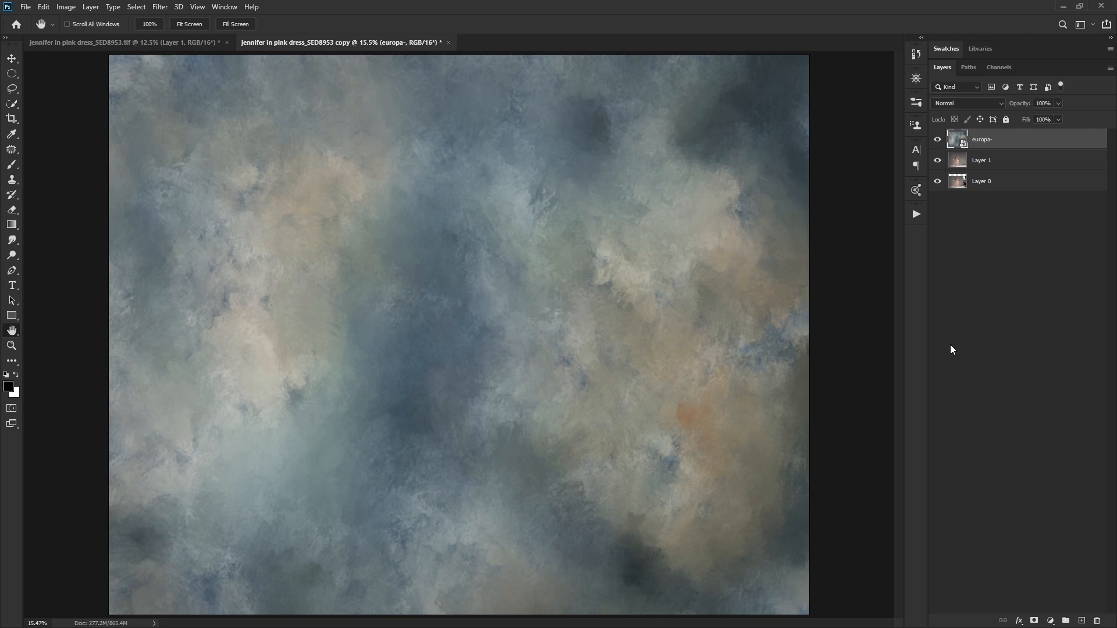
pyautogui.rightClick(983, 139)
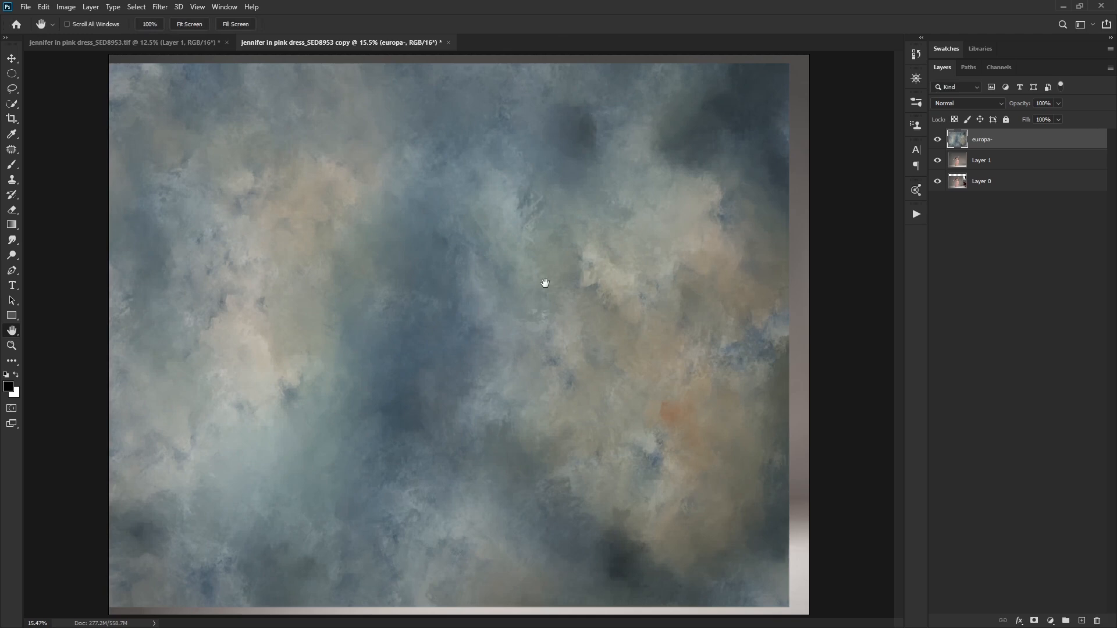
pyautogui.moveTo(701, 260)
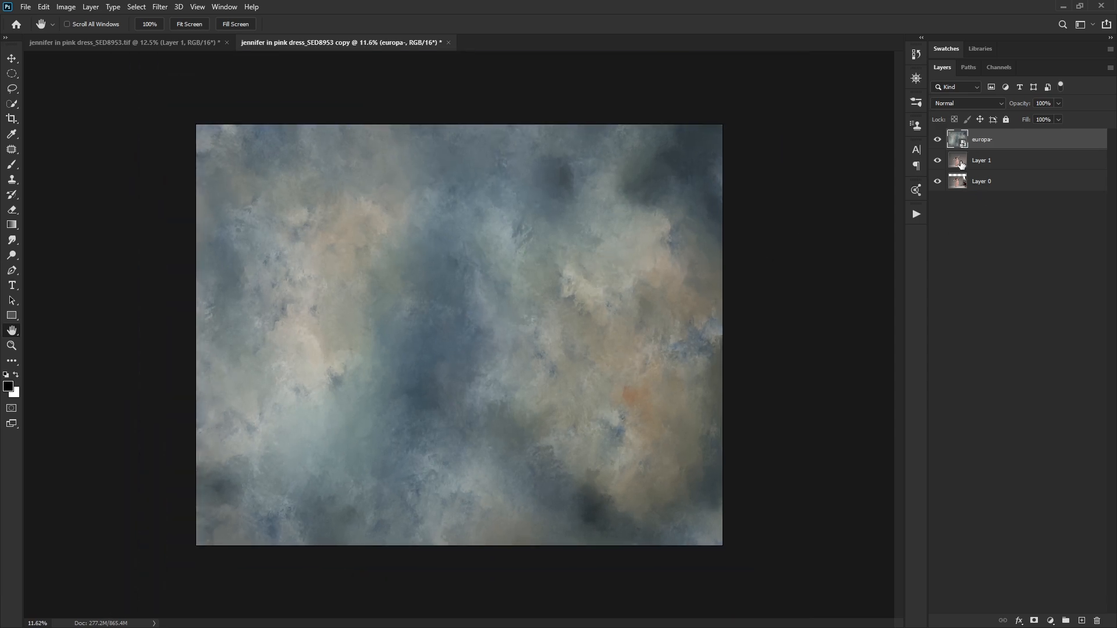
# Load the saved dancer channel as a selection and mask the texture layer with it.
pyautogui.click(998, 67)
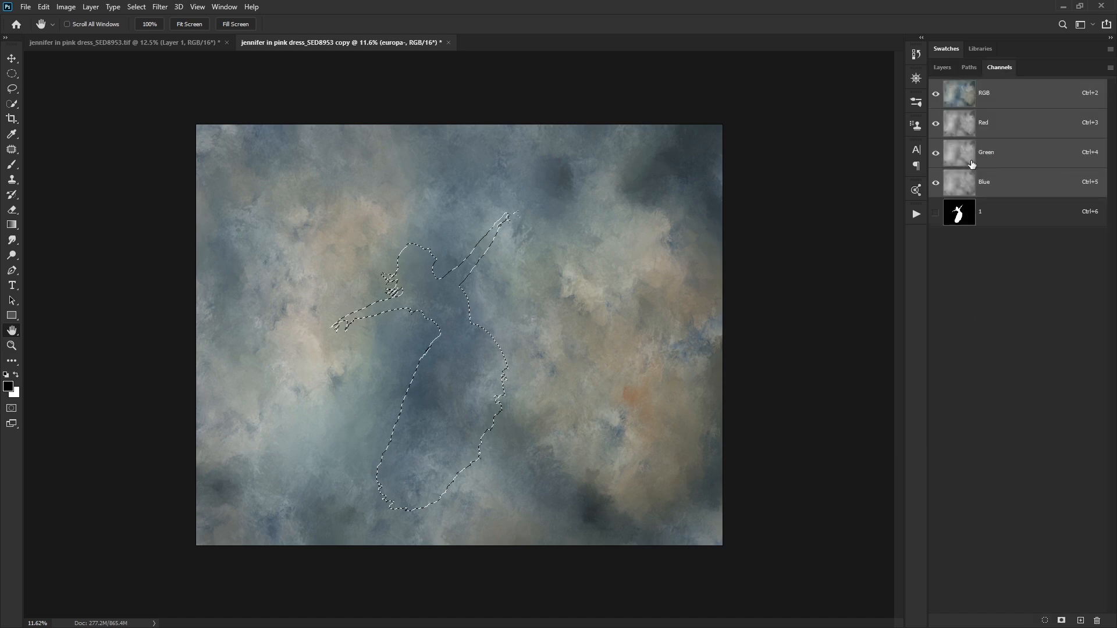
pyautogui.click(941, 67)
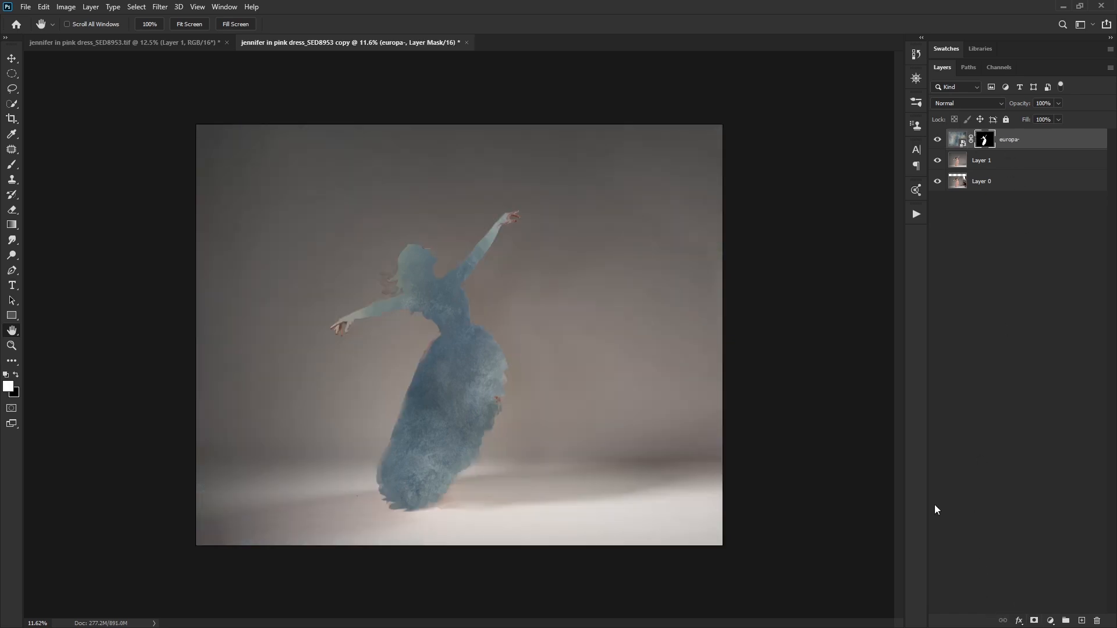
pyautogui.moveTo(540, 319)
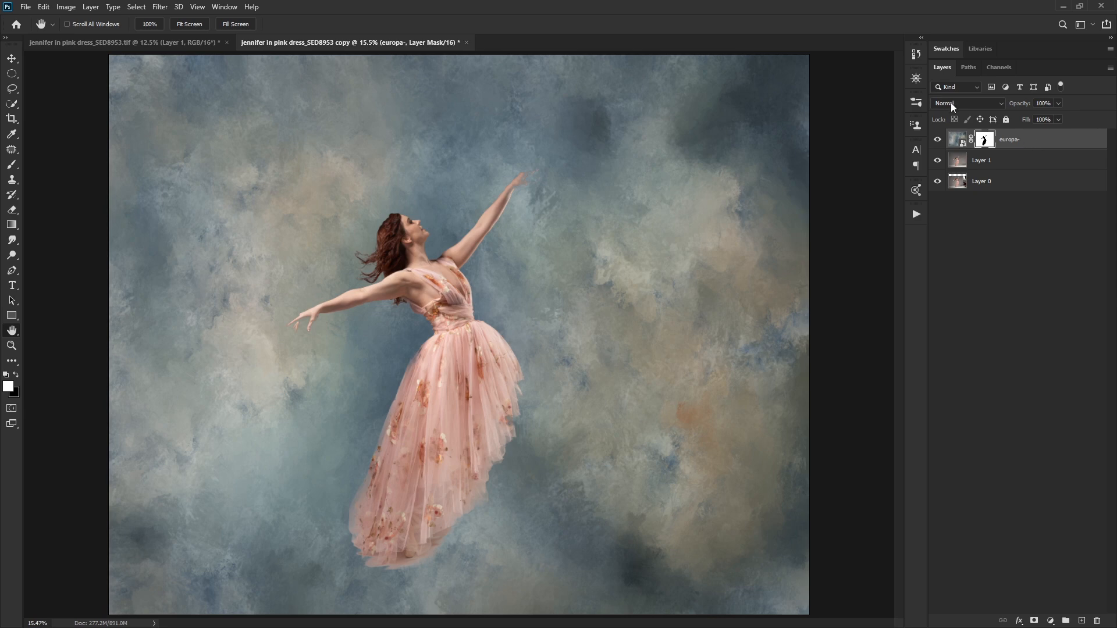
# Try Overlay and Soft Light on the europa texture, settling on Overlay blending.
pyautogui.click(969, 102)
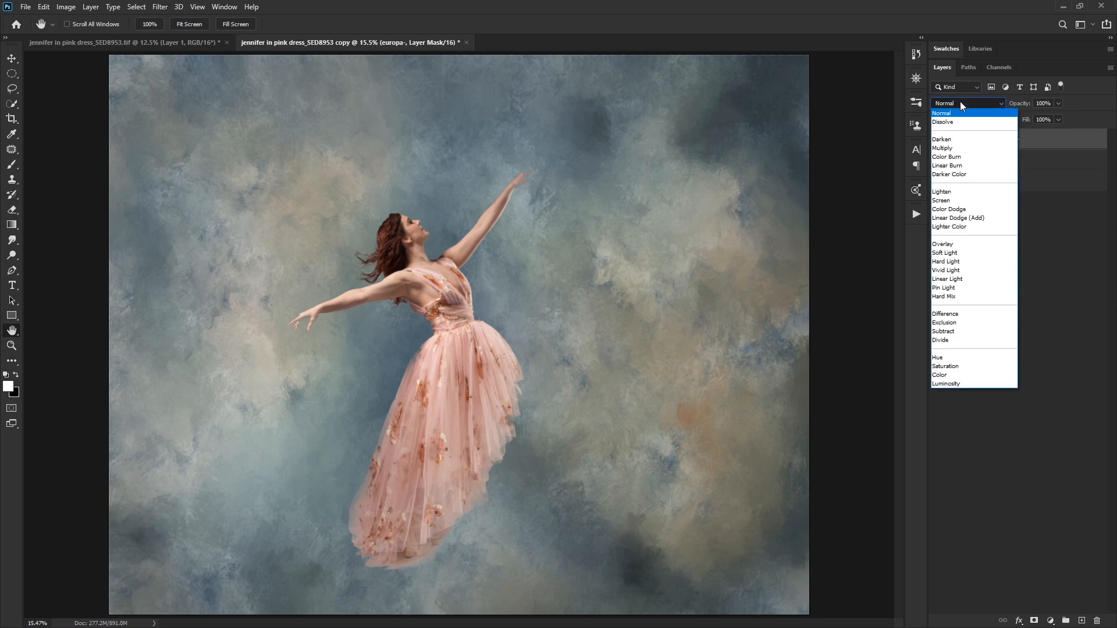
pyautogui.click(944, 252)
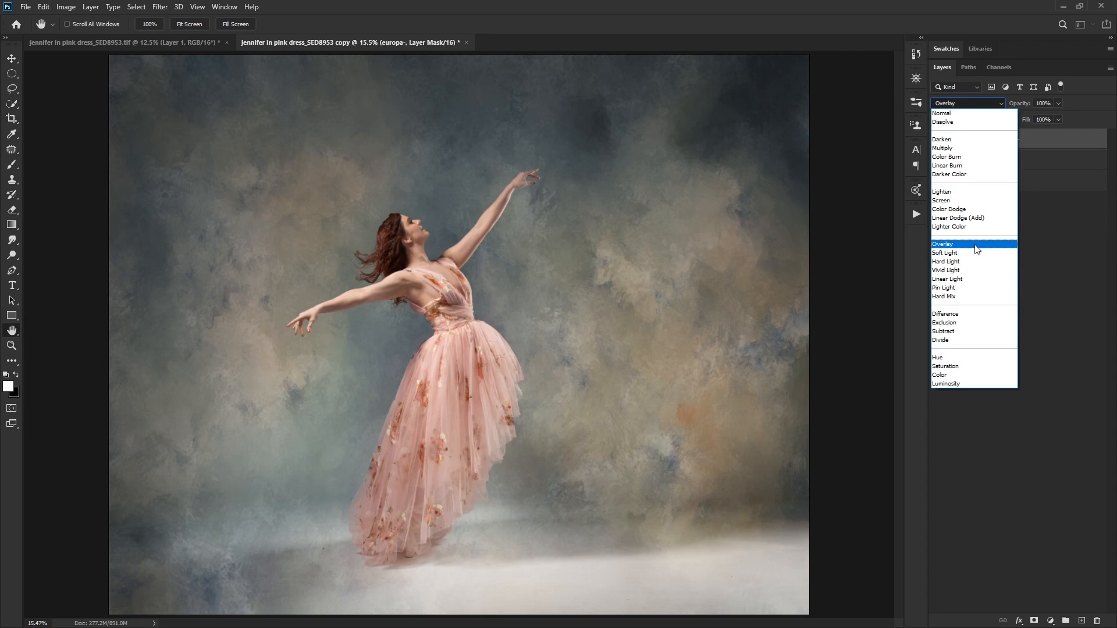
pyautogui.click(945, 252)
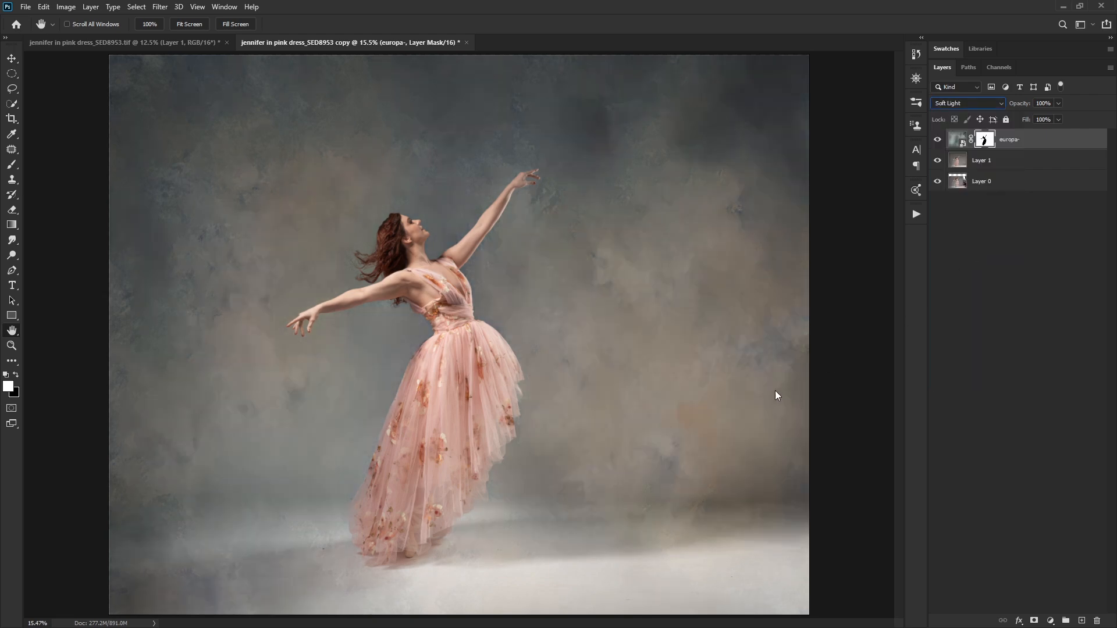
pyautogui.moveTo(671, 301)
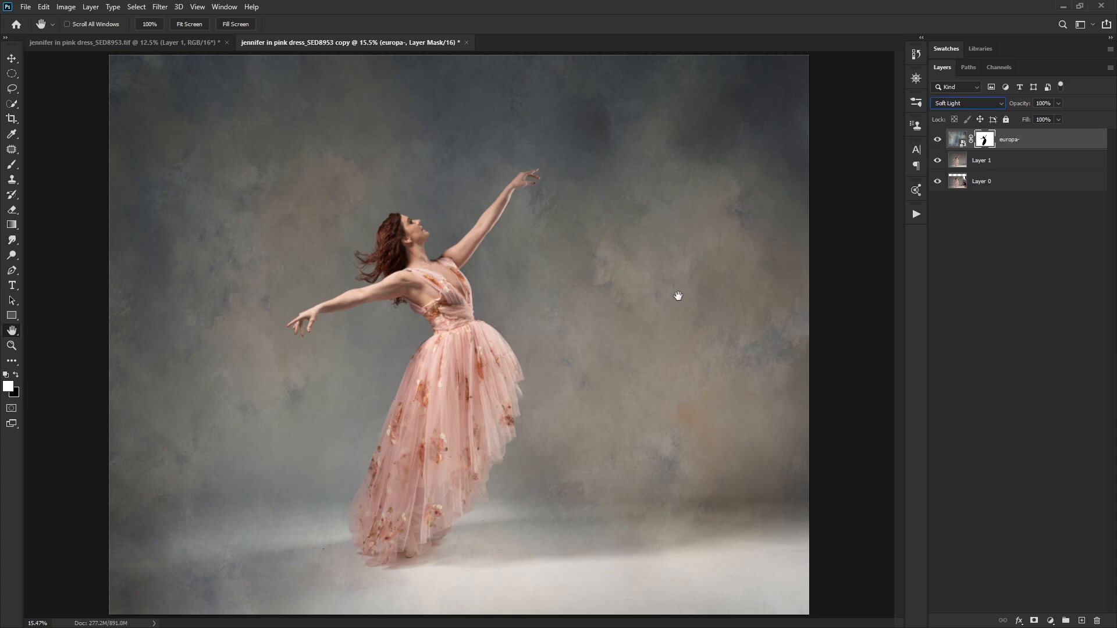
pyautogui.moveTo(429, 135)
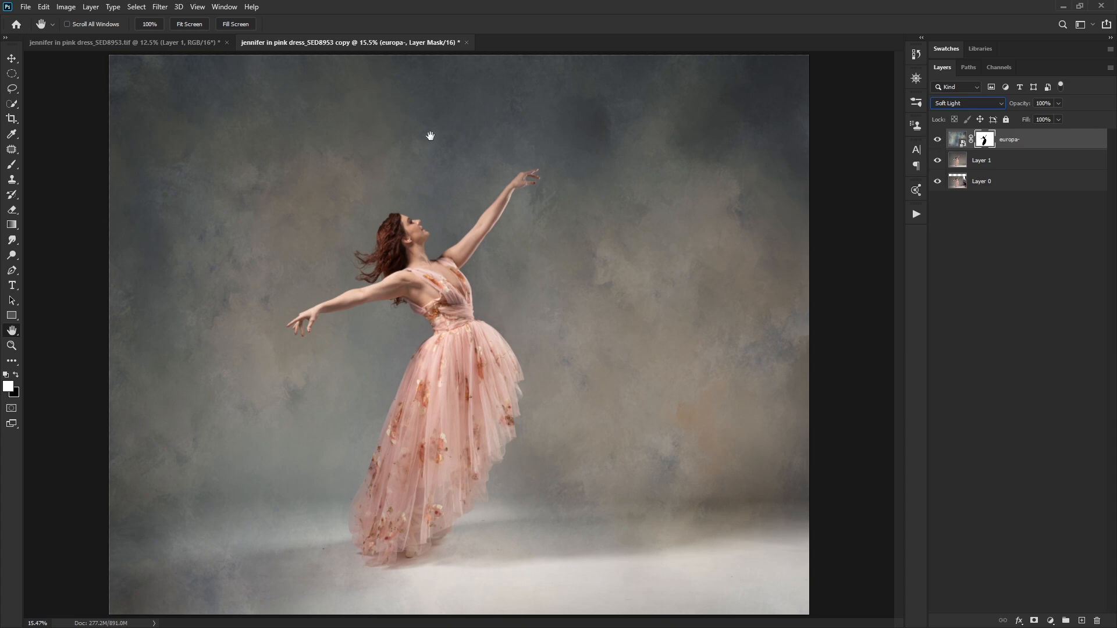
pyautogui.moveTo(718, 316)
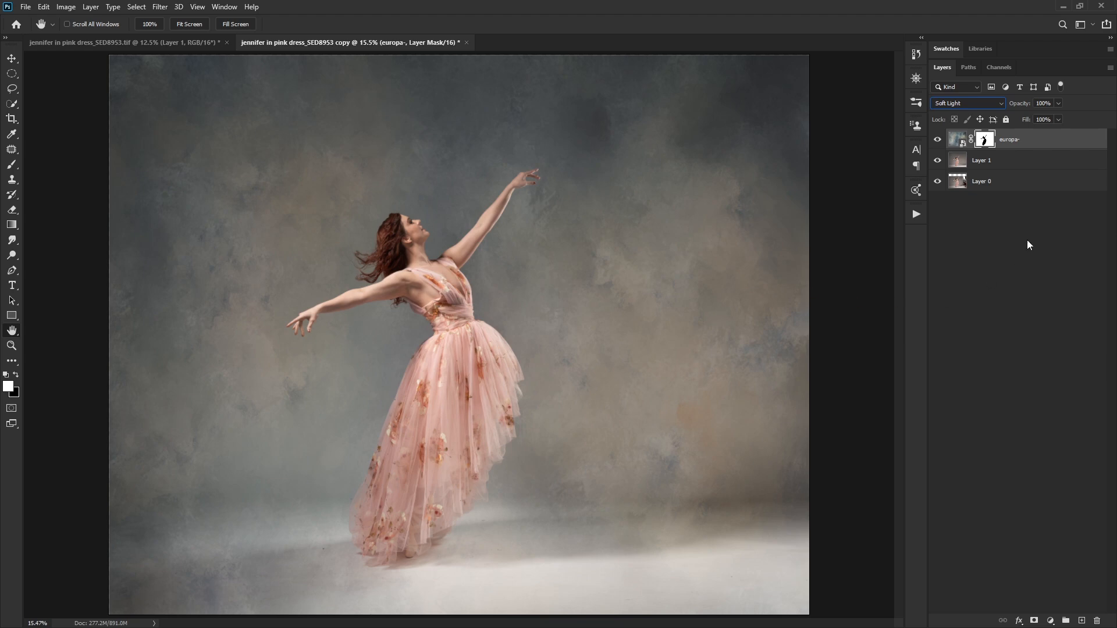
pyautogui.click(966, 103)
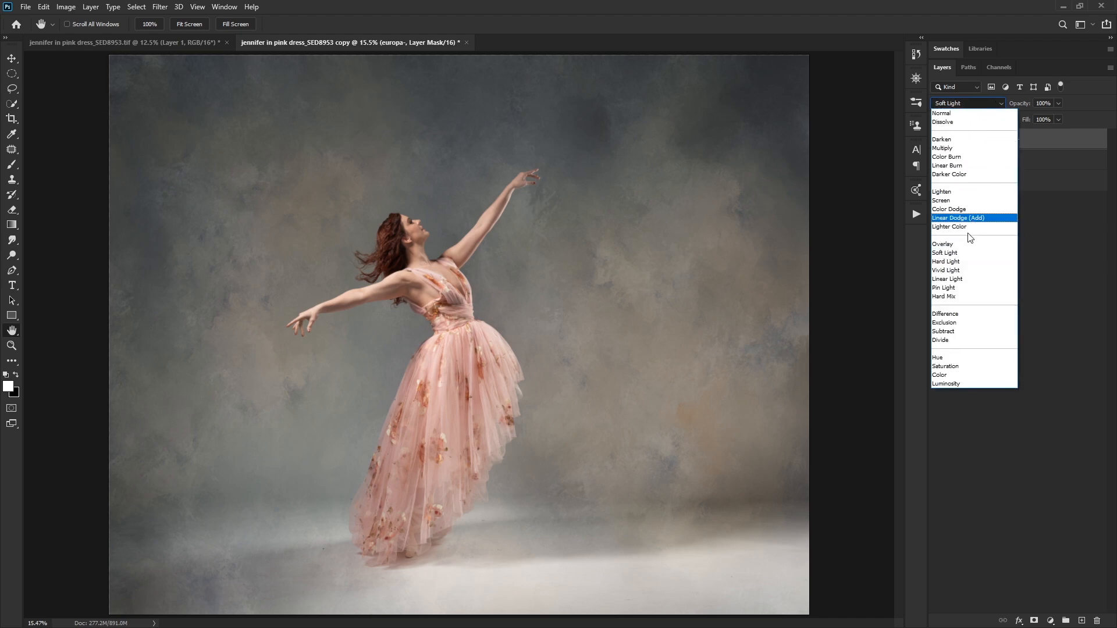
pyautogui.click(944, 252)
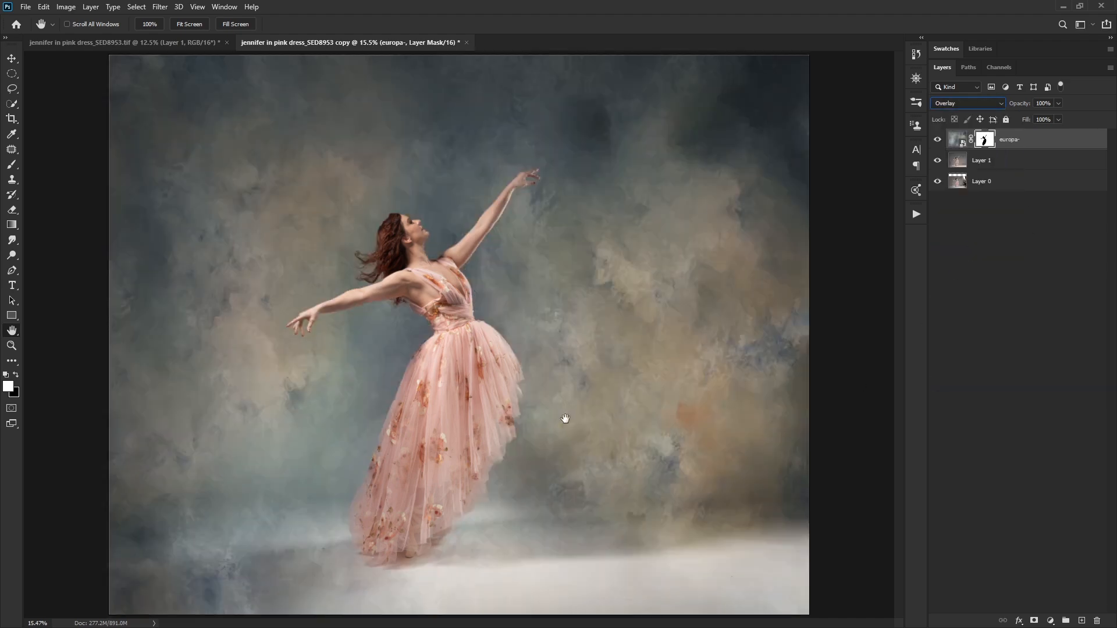
pyautogui.moveTo(453, 315)
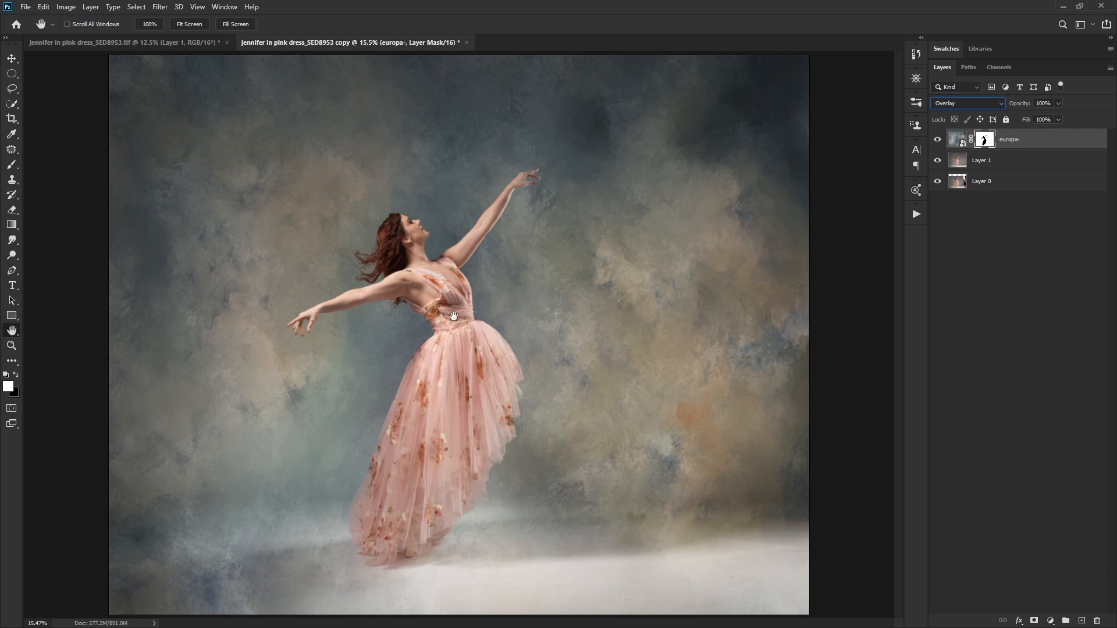
pyautogui.moveTo(962, 277)
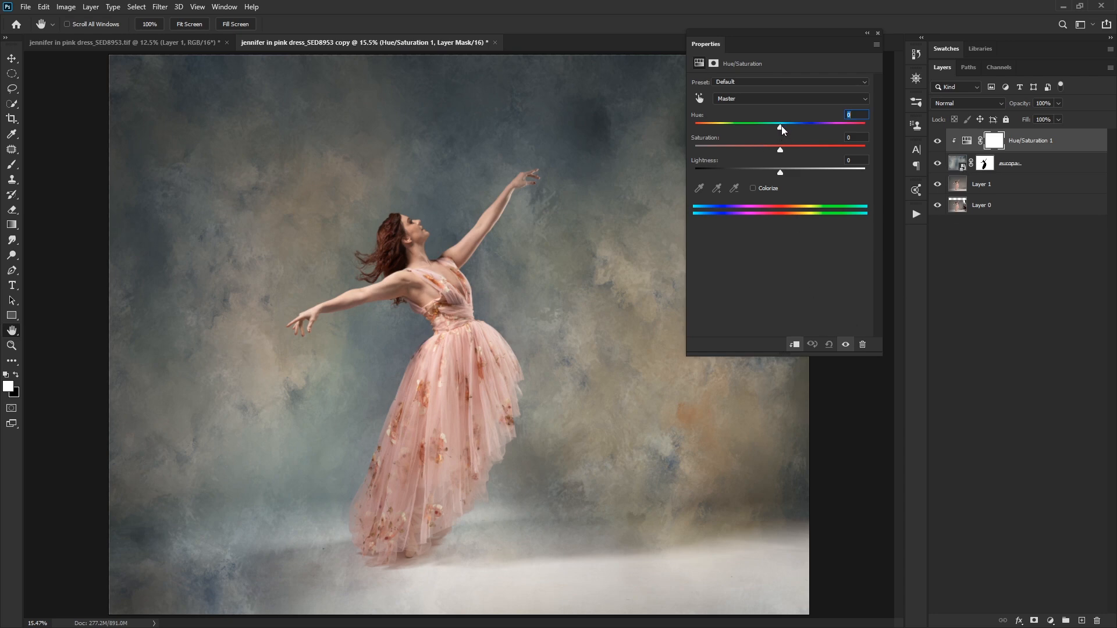
# Experiment with the clipped Hue/Saturation sliders, settling the hue shift near -34.
pyautogui.moveTo(780, 126); pyautogui.dragTo(695, 126)
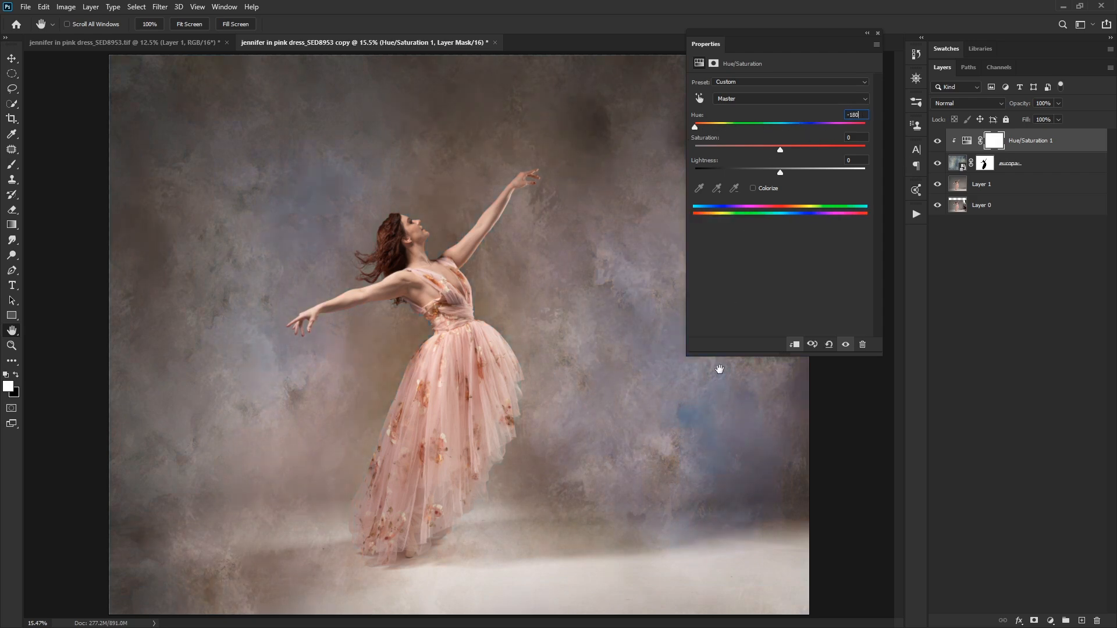
pyautogui.moveTo(575, 439)
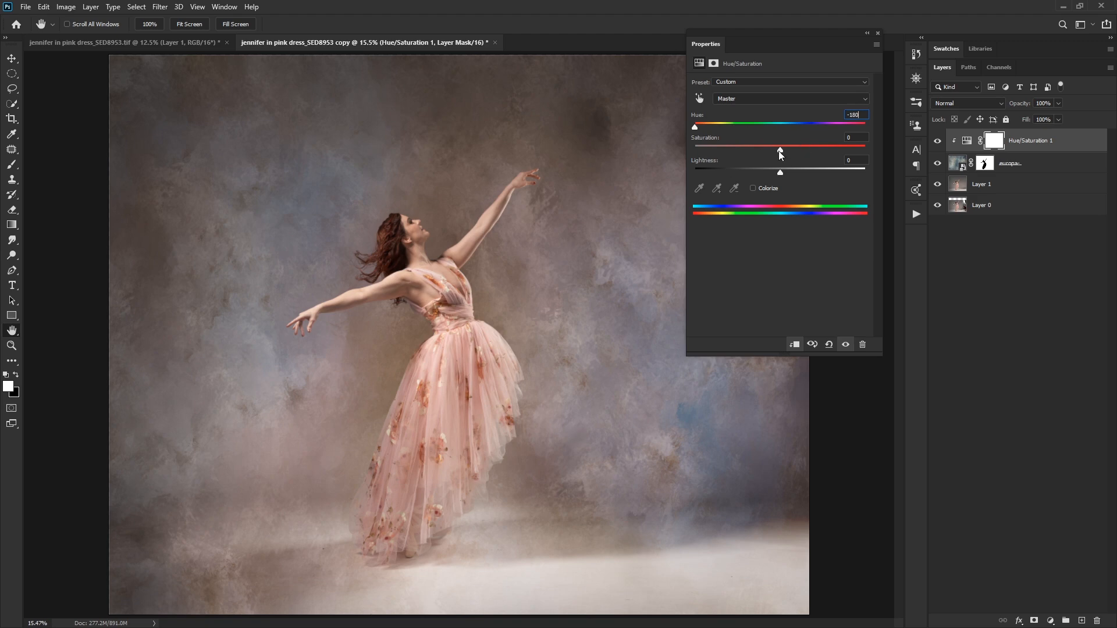
pyautogui.moveTo(764, 146); pyautogui.dragTo(798, 147)
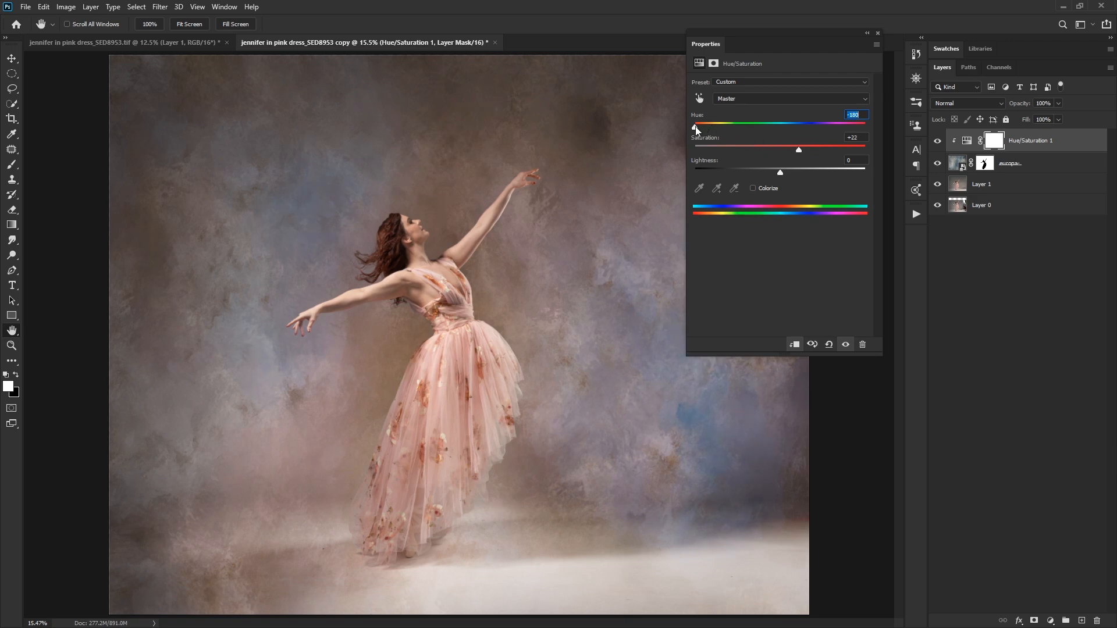
pyautogui.moveTo(697, 123); pyautogui.dragTo(757, 123)
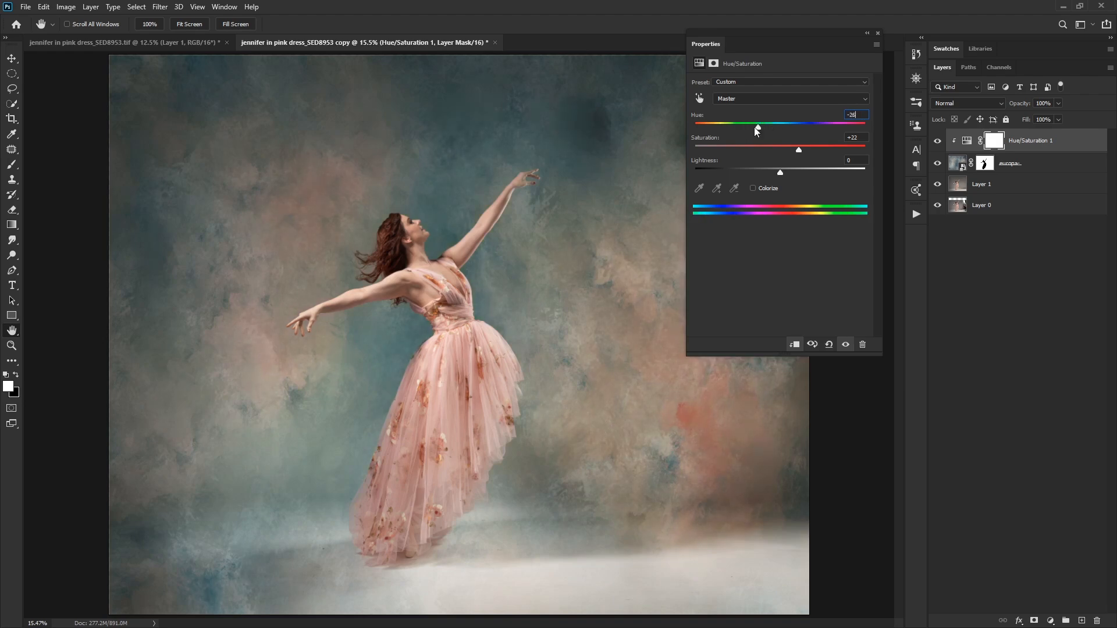
pyautogui.moveTo(757, 123); pyautogui.dragTo(750, 126)
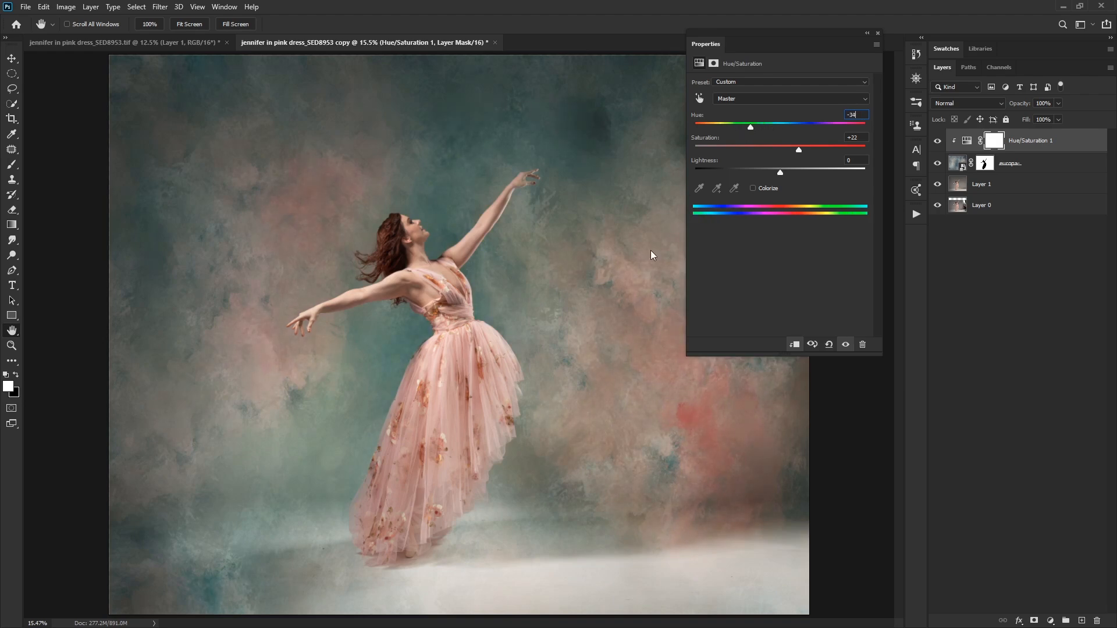
pyautogui.moveTo(385, 358)
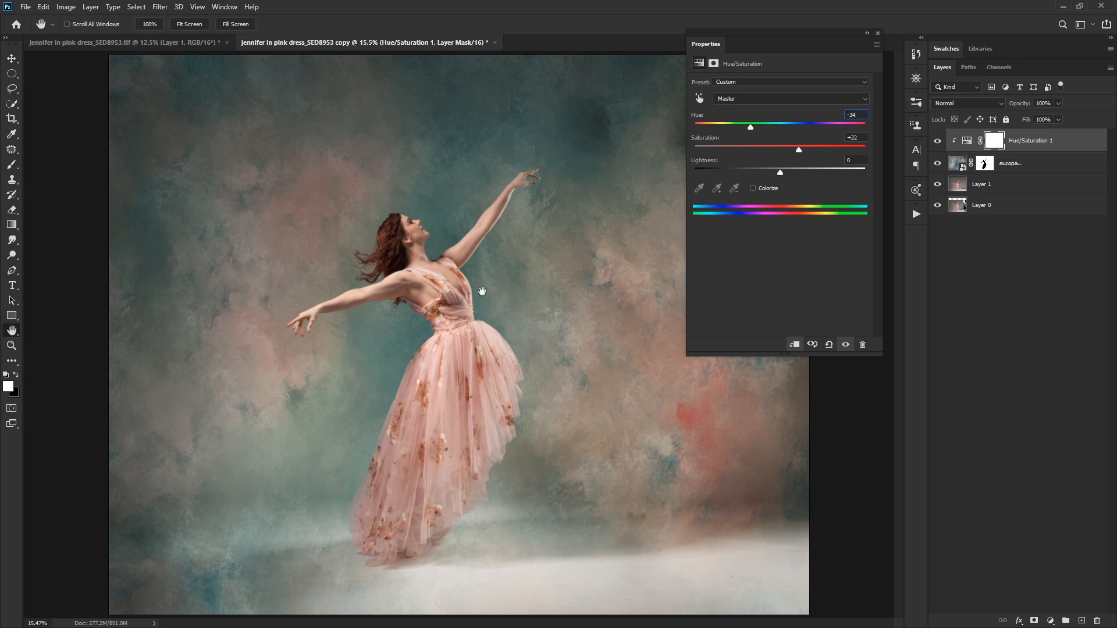
pyautogui.moveTo(591, 344)
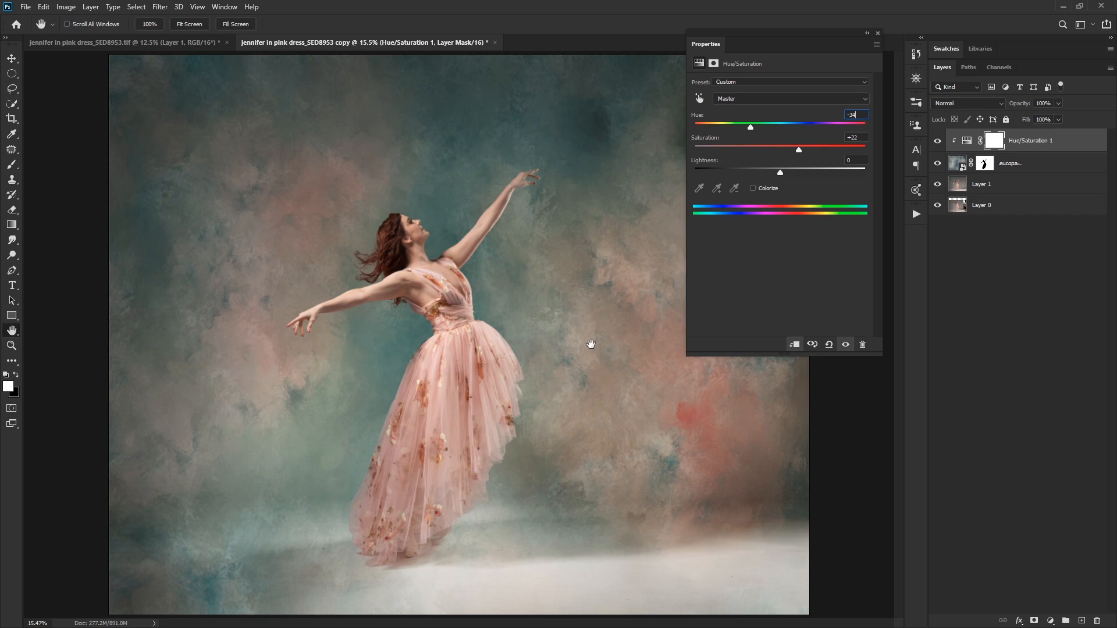
pyautogui.moveTo(587, 324)
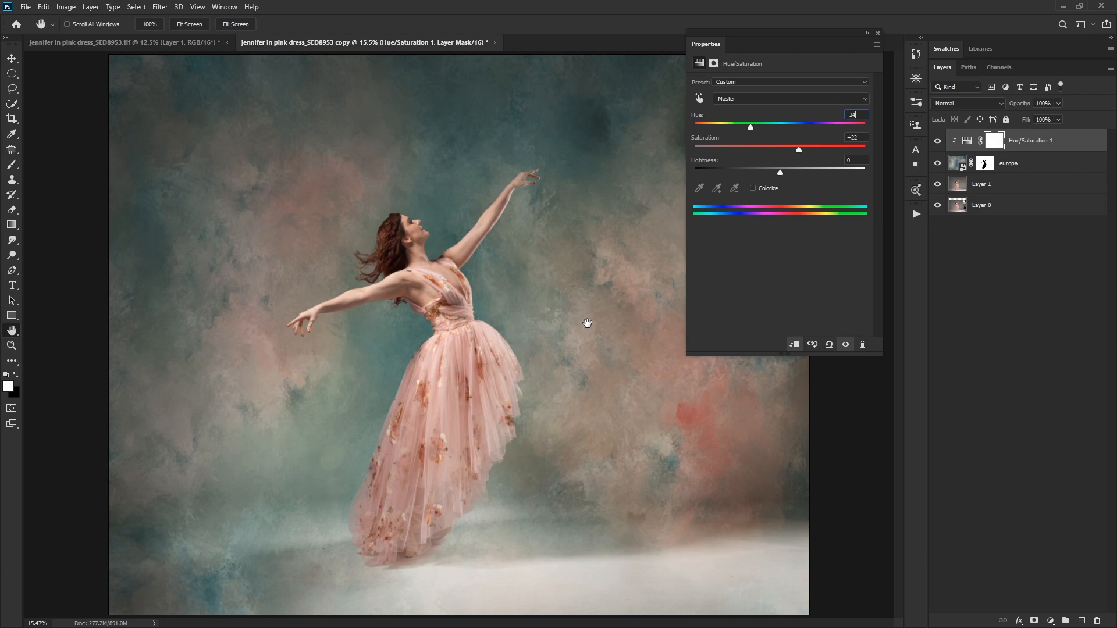
pyautogui.moveTo(817, 138)
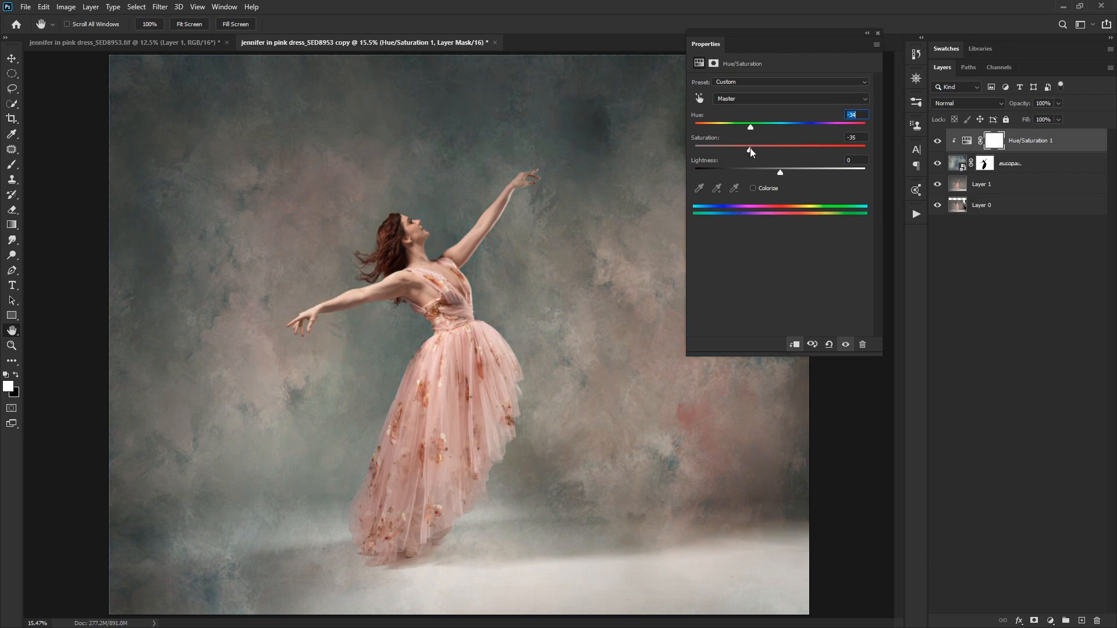
# Lower the texture's saturation to -28 and raise lightness to +23.
pyautogui.moveTo(734, 149); pyautogui.dragTo(756, 149)
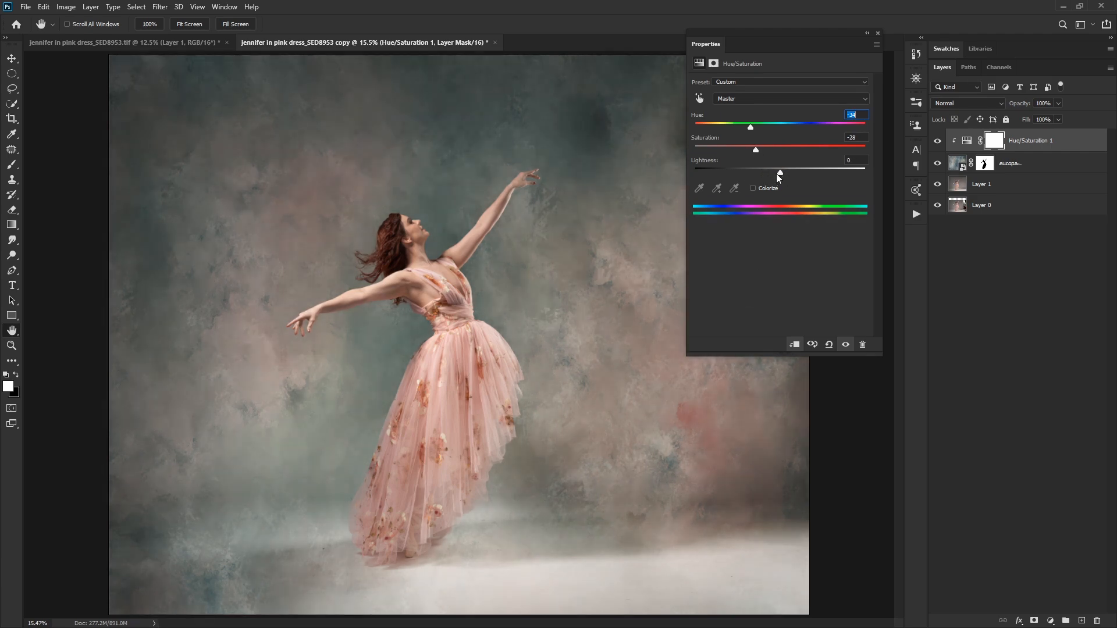
pyautogui.moveTo(778, 169); pyautogui.dragTo(785, 169)
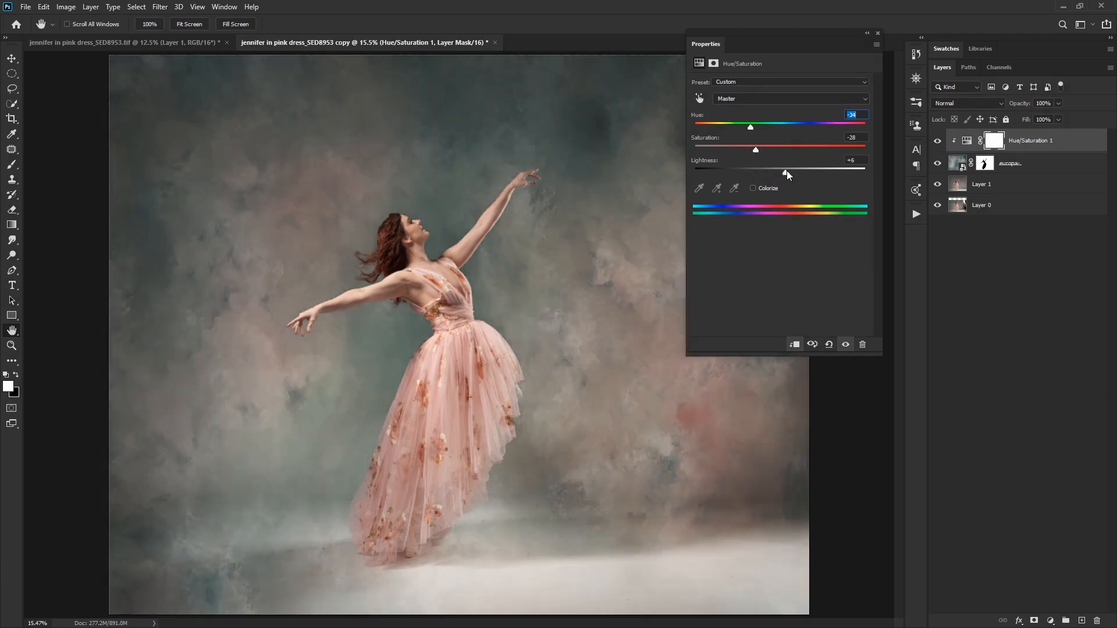
pyautogui.moveTo(755, 172); pyautogui.dragTo(798, 172)
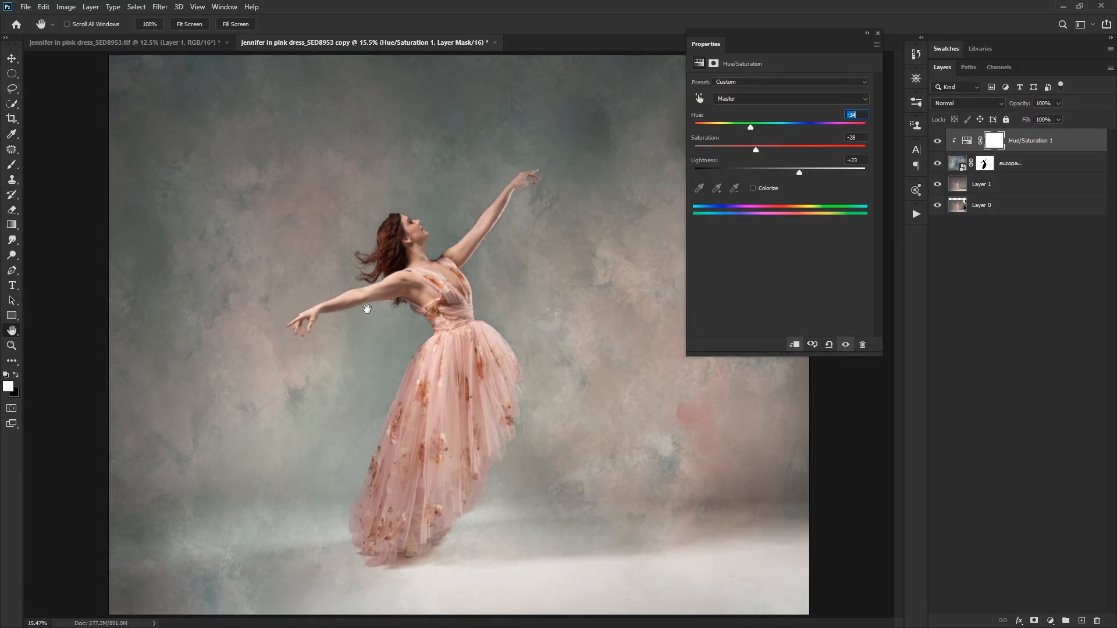
pyautogui.moveTo(474, 328)
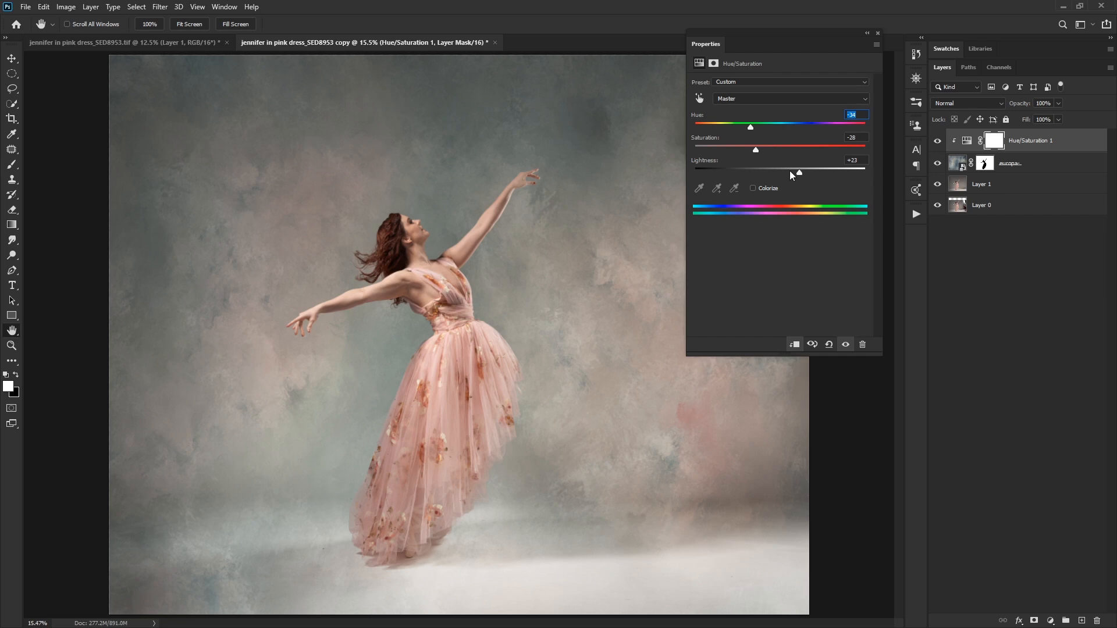
pyautogui.moveTo(798, 170); pyautogui.dragTo(798, 170)
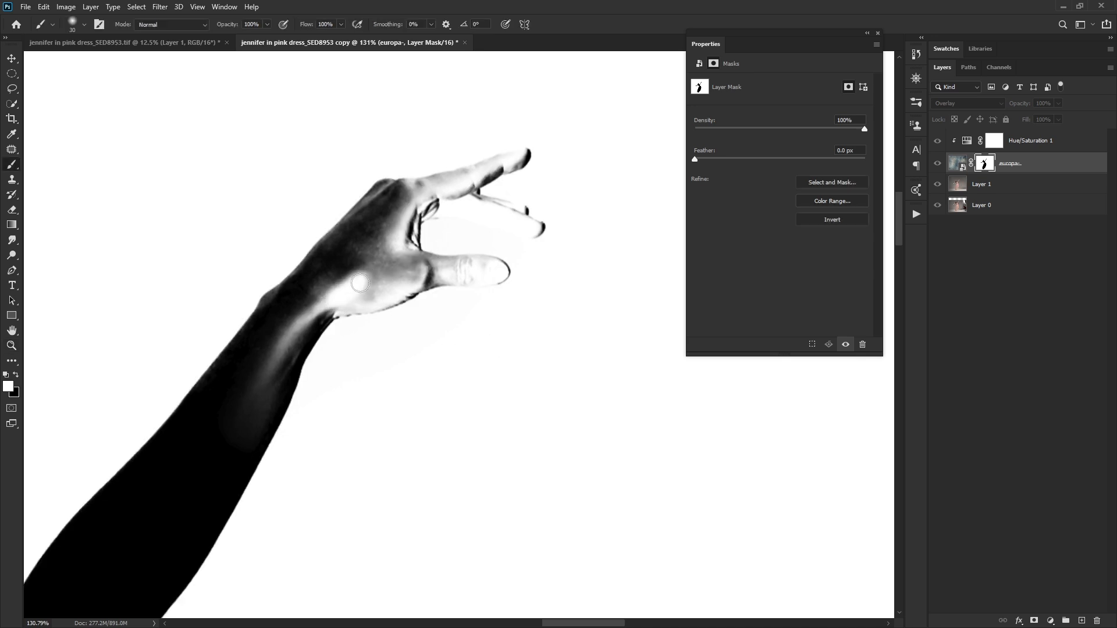
# Paint black on the europa mask around both hands so the fingers stand clear of the texture.
pyautogui.moveTo(359, 283); pyautogui.dragTo(291, 335)
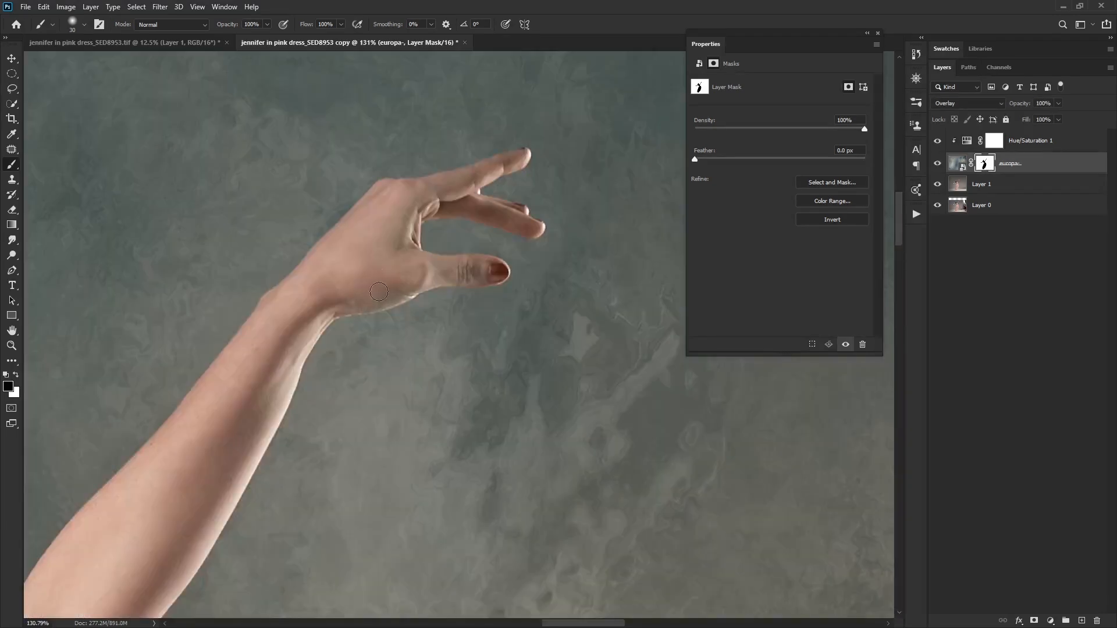
pyautogui.moveTo(378, 291); pyautogui.dragTo(446, 269)
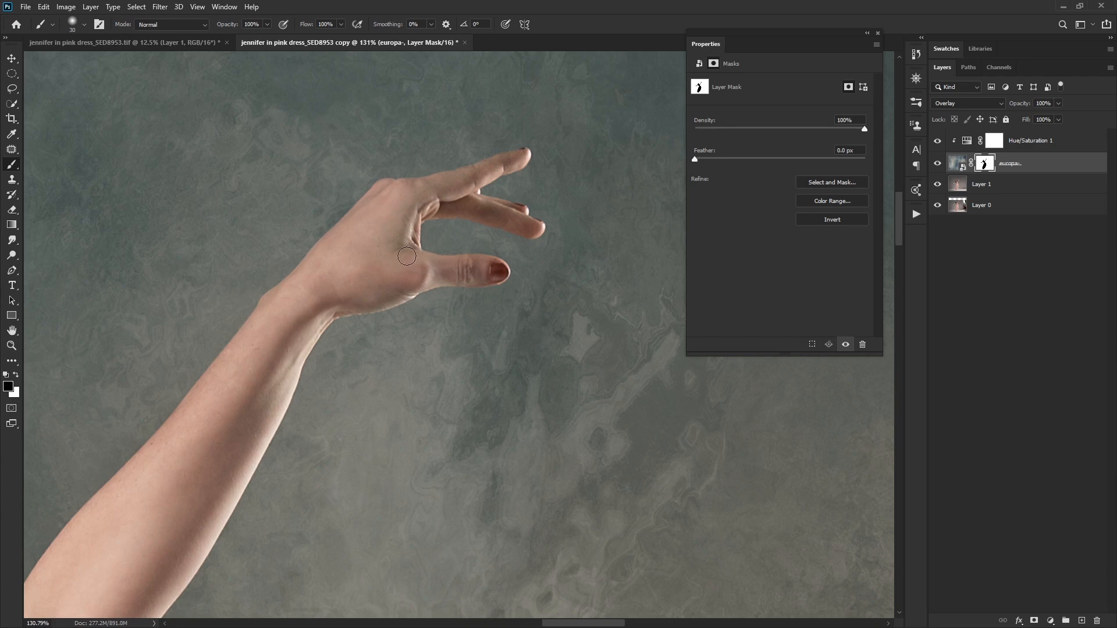
pyautogui.moveTo(407, 256); pyautogui.dragTo(472, 178)
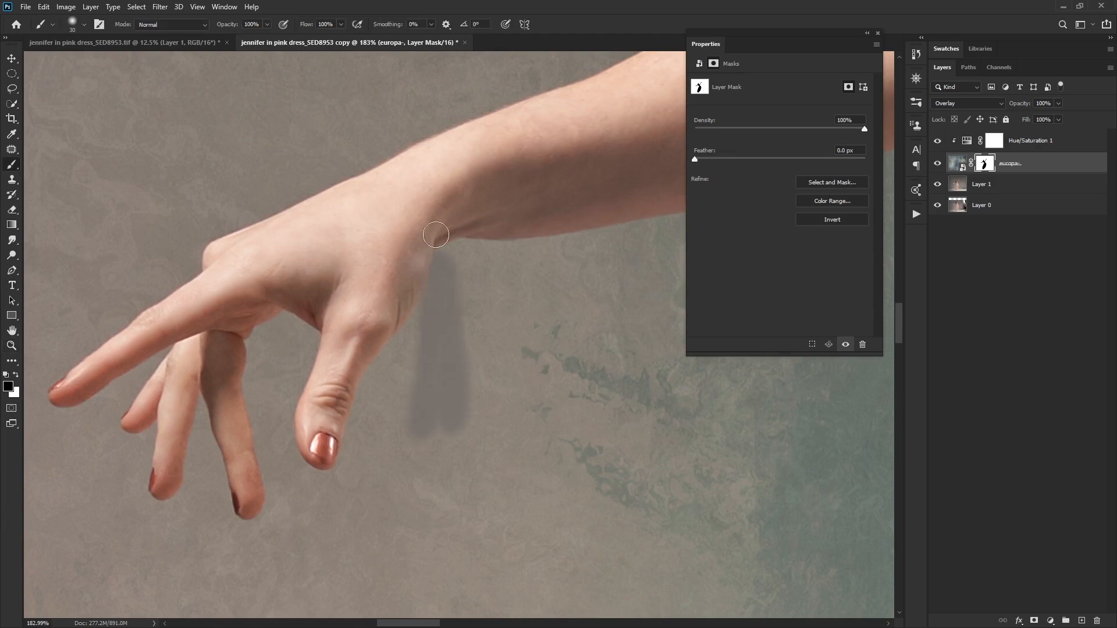
pyautogui.moveTo(436, 234); pyautogui.dragTo(439, 421)
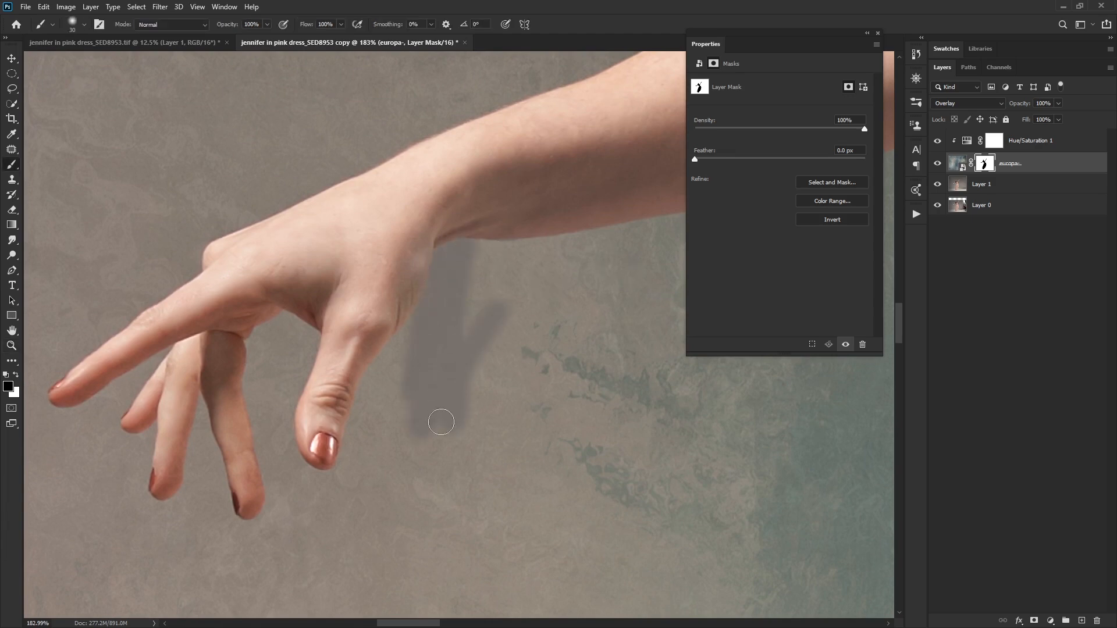
pyautogui.moveTo(406, 371)
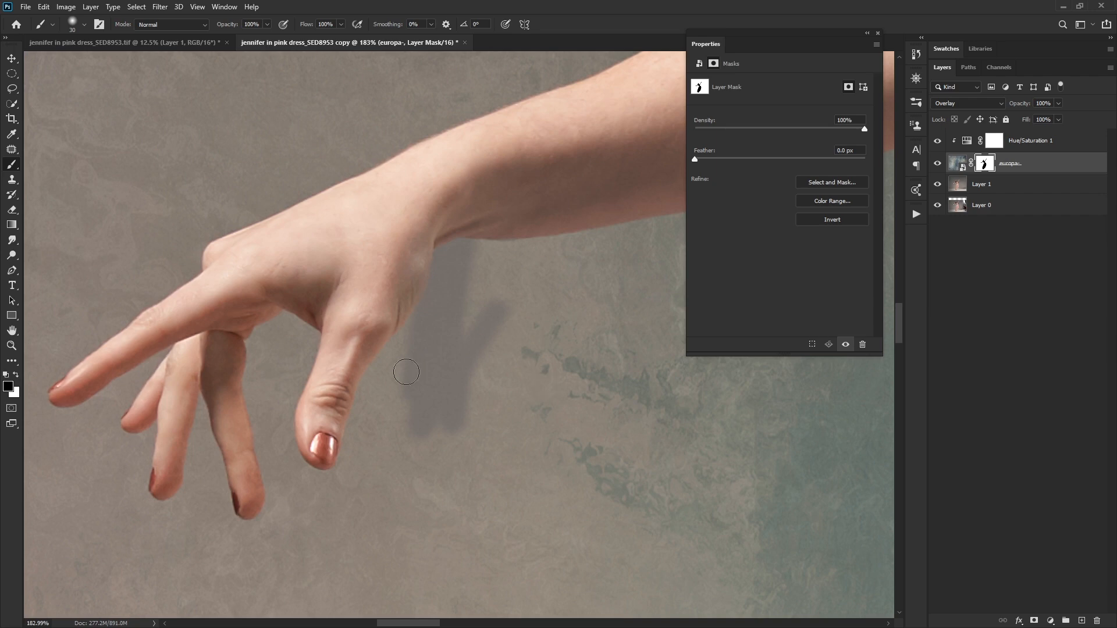
pyautogui.moveTo(406, 371); pyautogui.dragTo(433, 304)
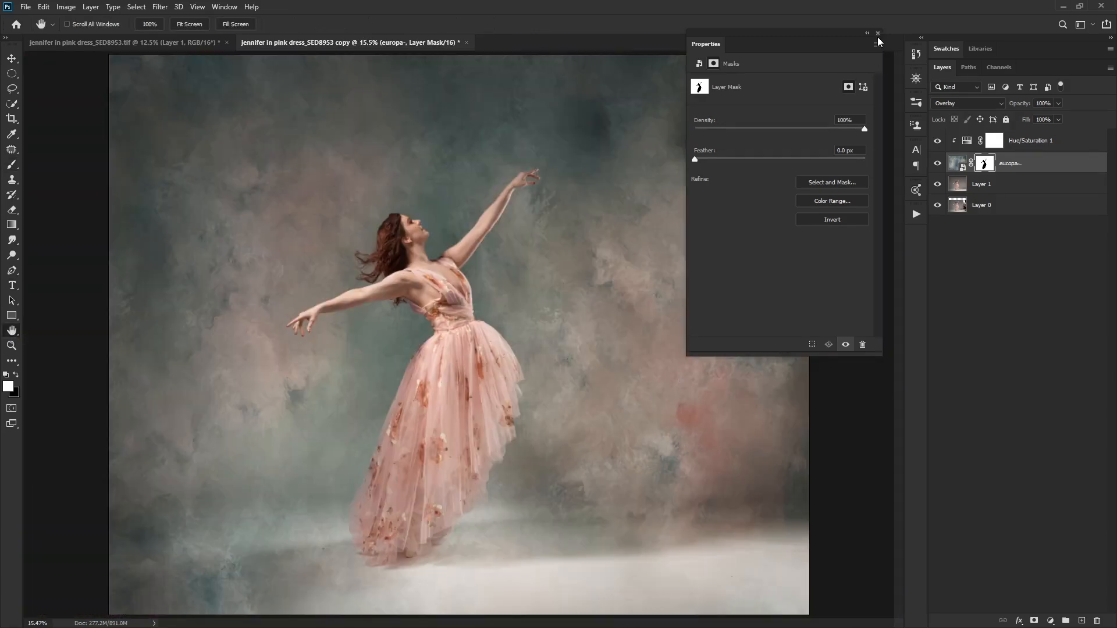
# Close Properties and delete the Hue/Saturation adjustment from the texture.
pyautogui.click(877, 32)
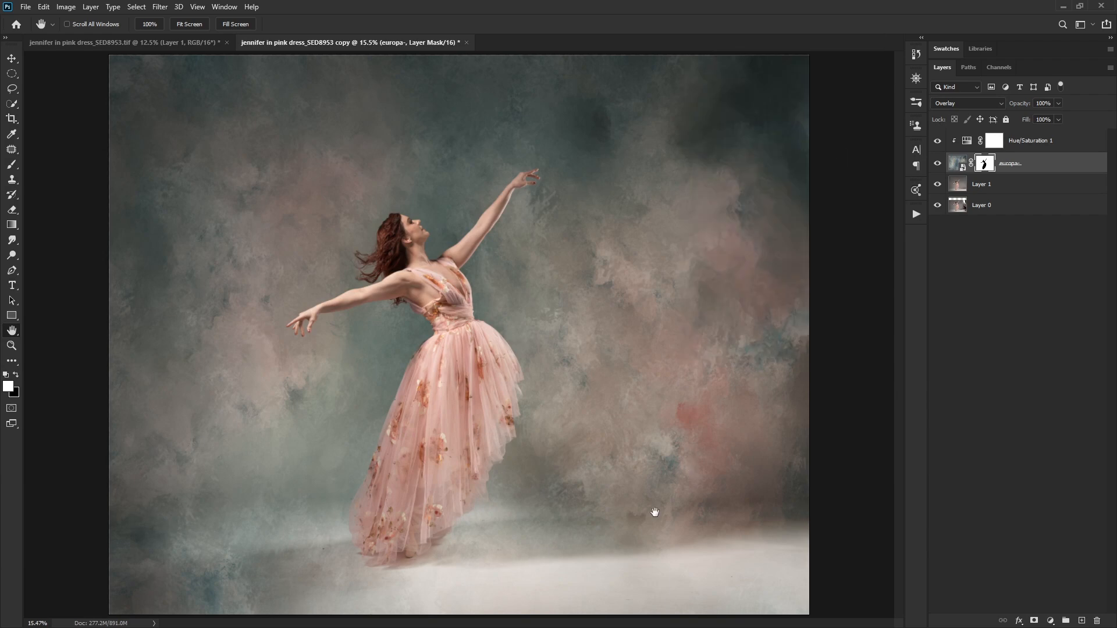
pyautogui.moveTo(590, 326)
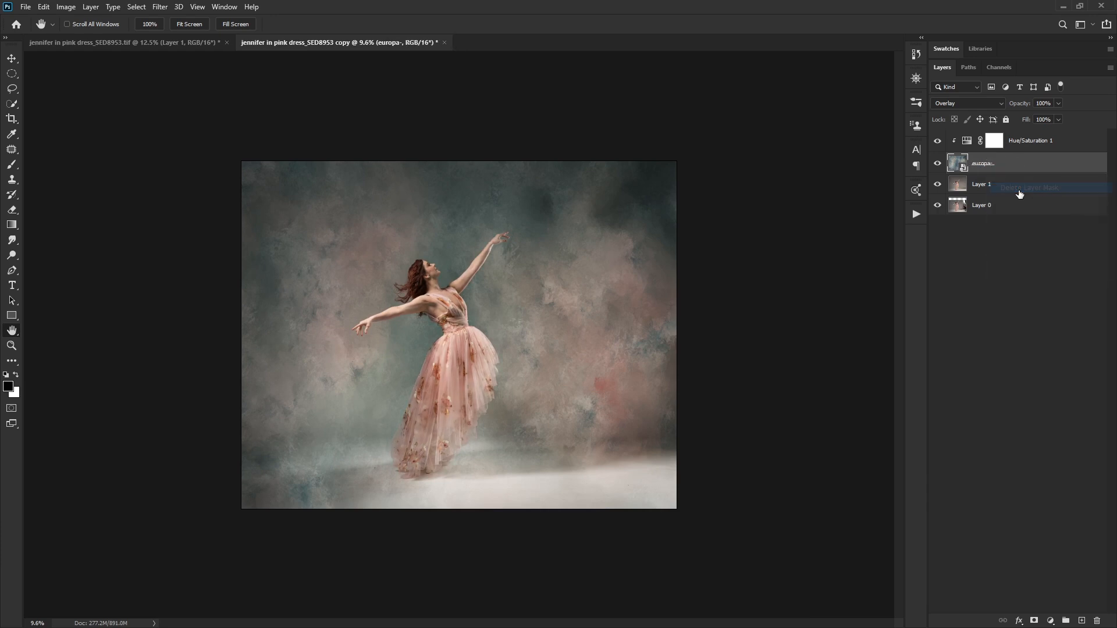
pyautogui.click(1027, 186)
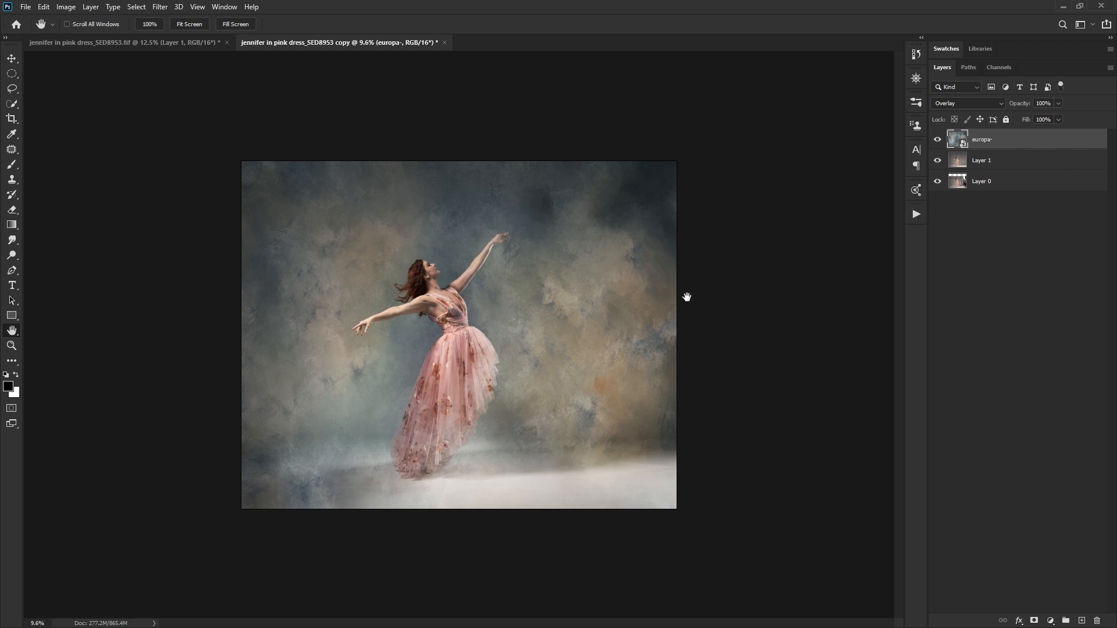
pyautogui.moveTo(516, 383)
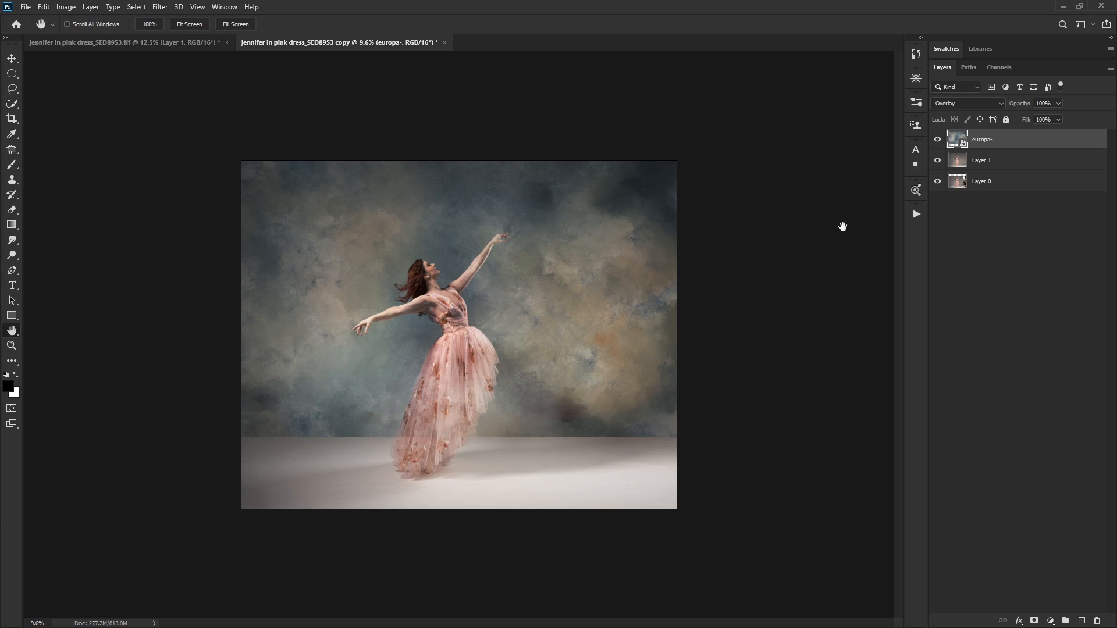
pyautogui.moveTo(699, 216)
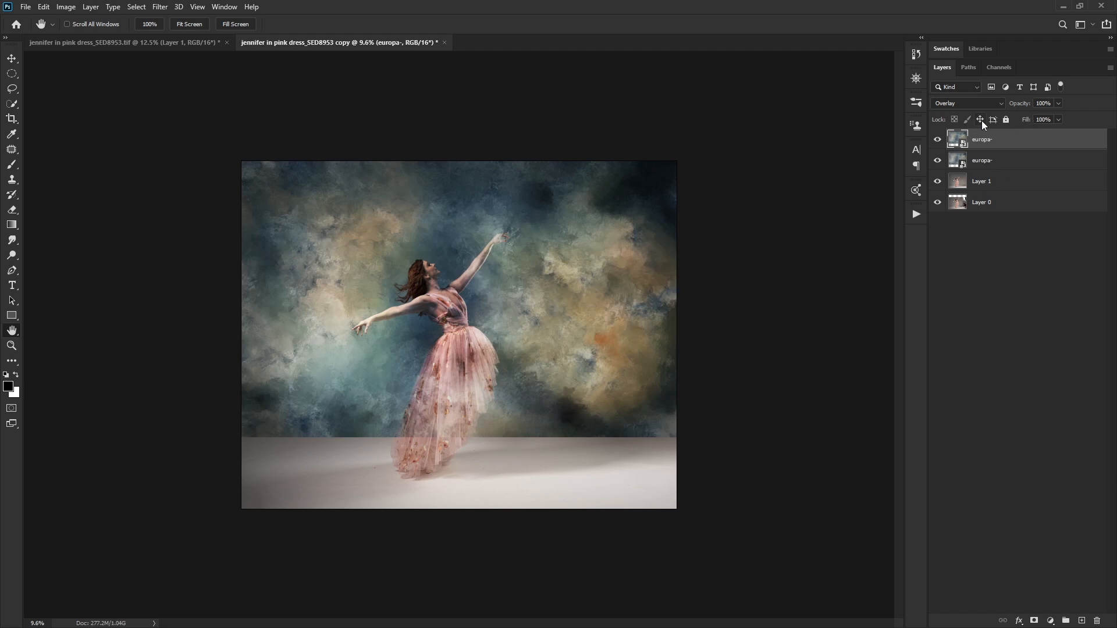
# Set the texture copy to Normal, flip it vertically and squash it into a low floor strip.
pyautogui.click(966, 103)
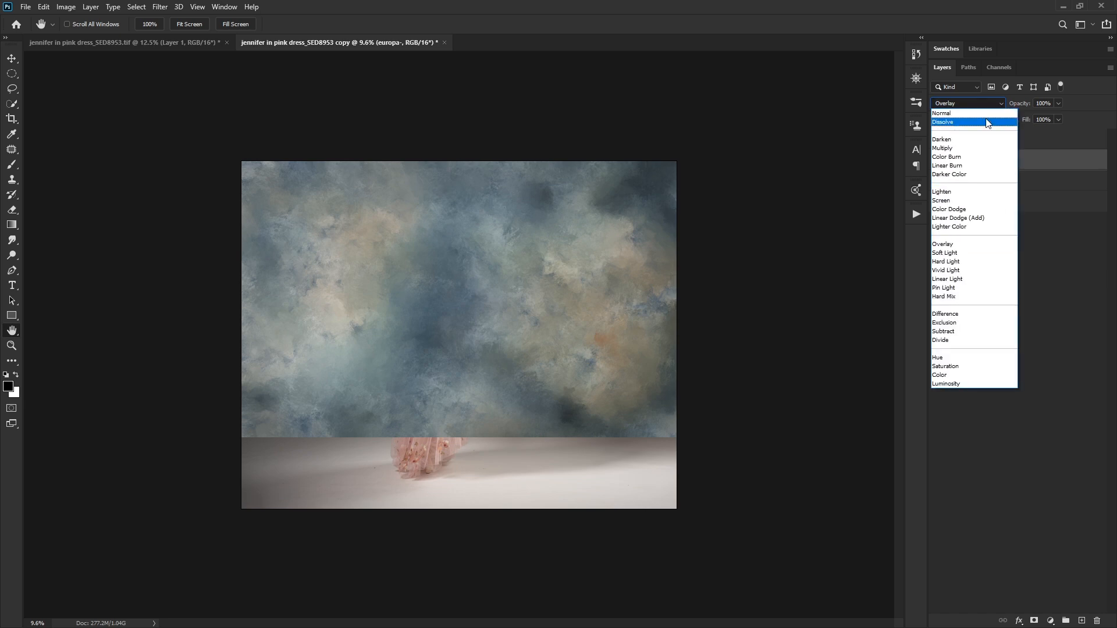
pyautogui.click(941, 113)
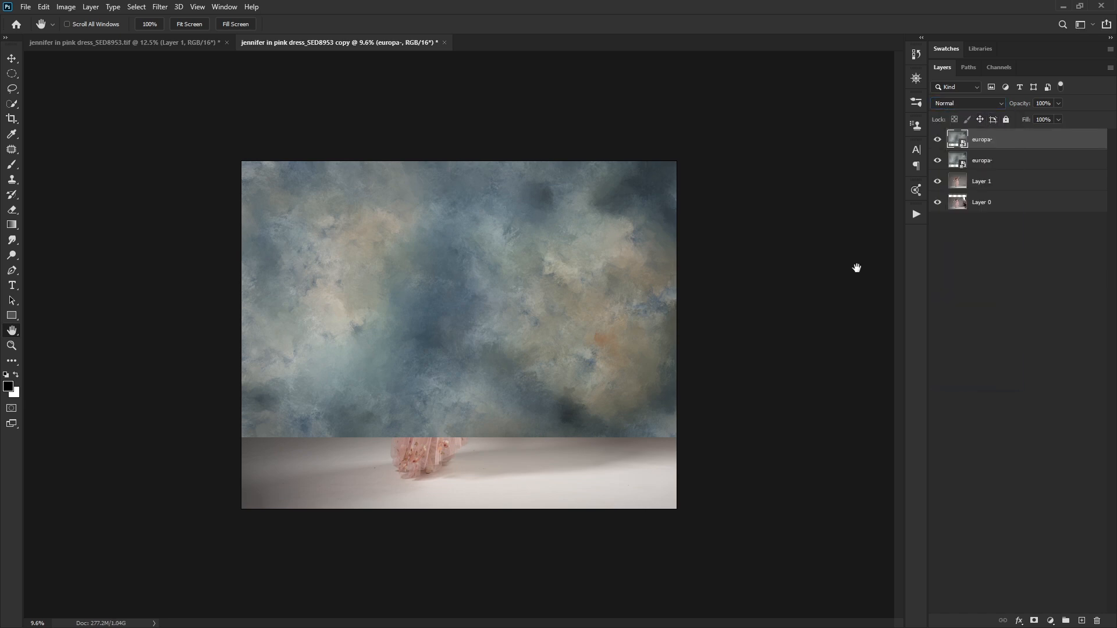
pyautogui.rightClick(458, 299)
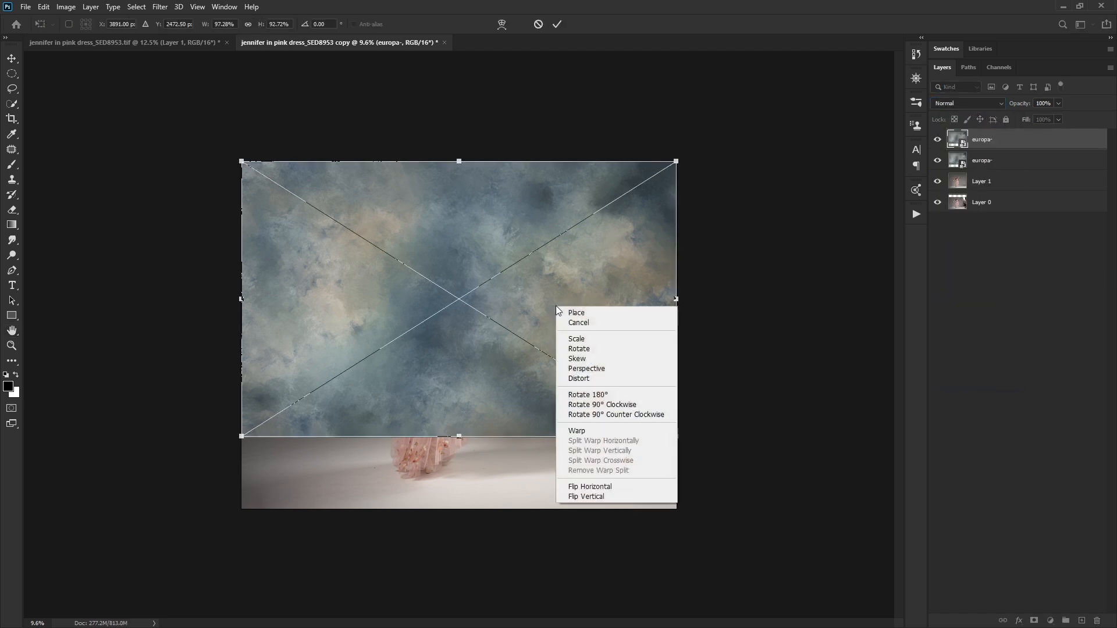
pyautogui.click(585, 497)
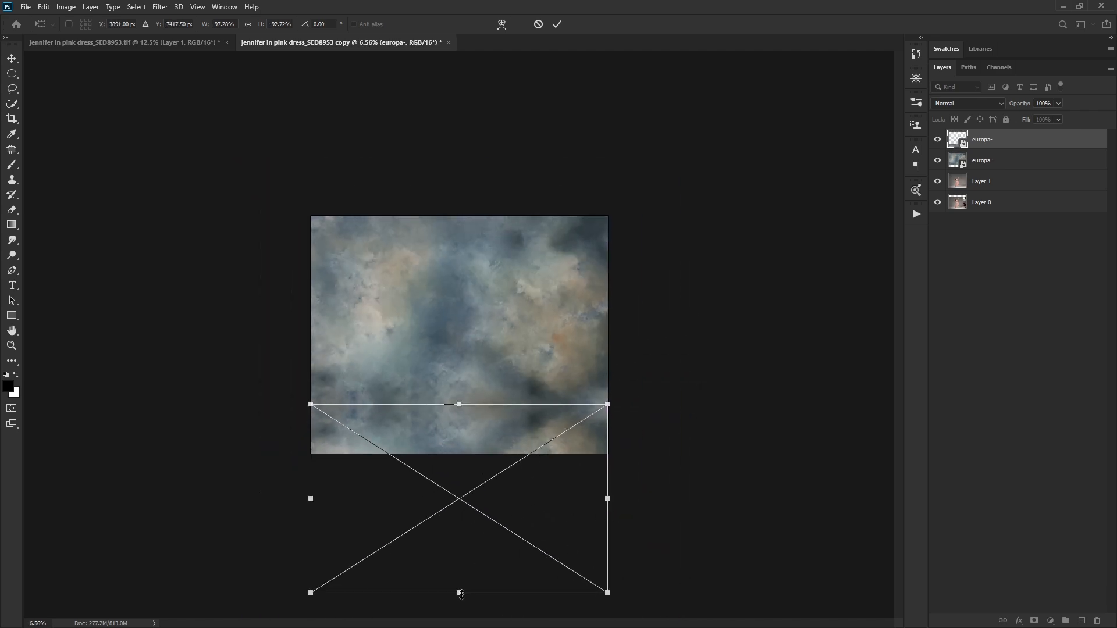
pyautogui.moveTo(460, 593); pyautogui.dragTo(459, 452)
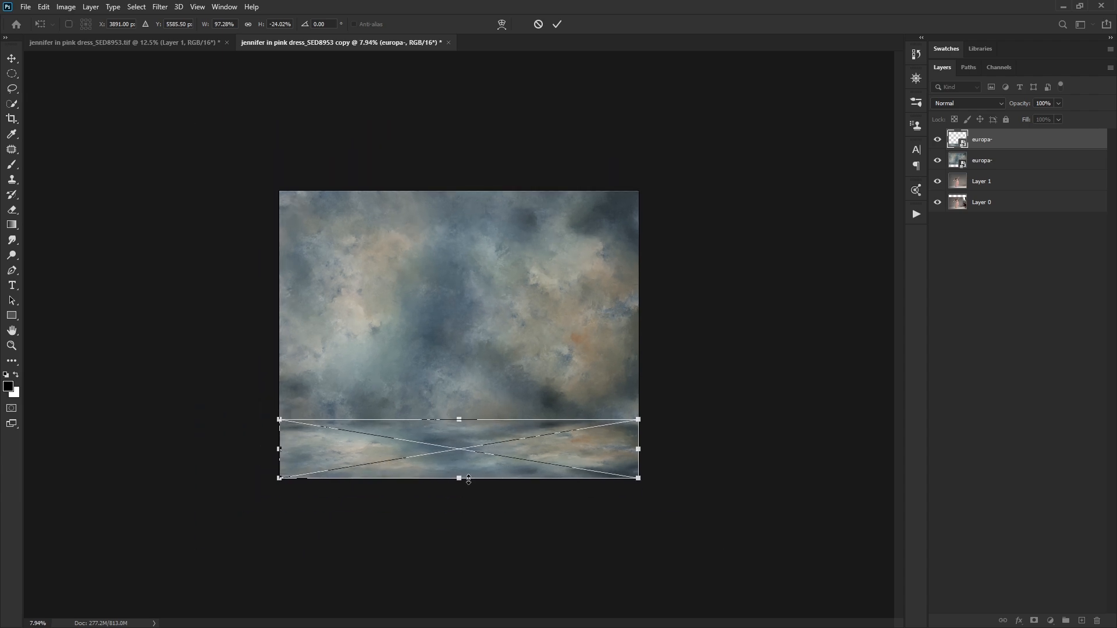
pyautogui.moveTo(458, 480)
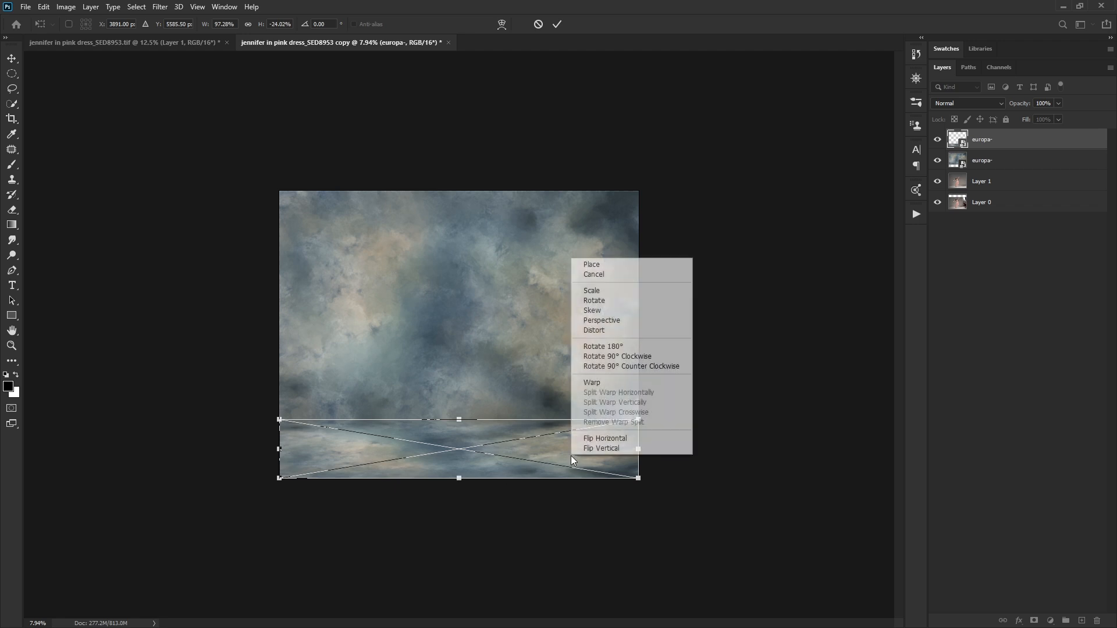
pyautogui.moveTo(616, 321)
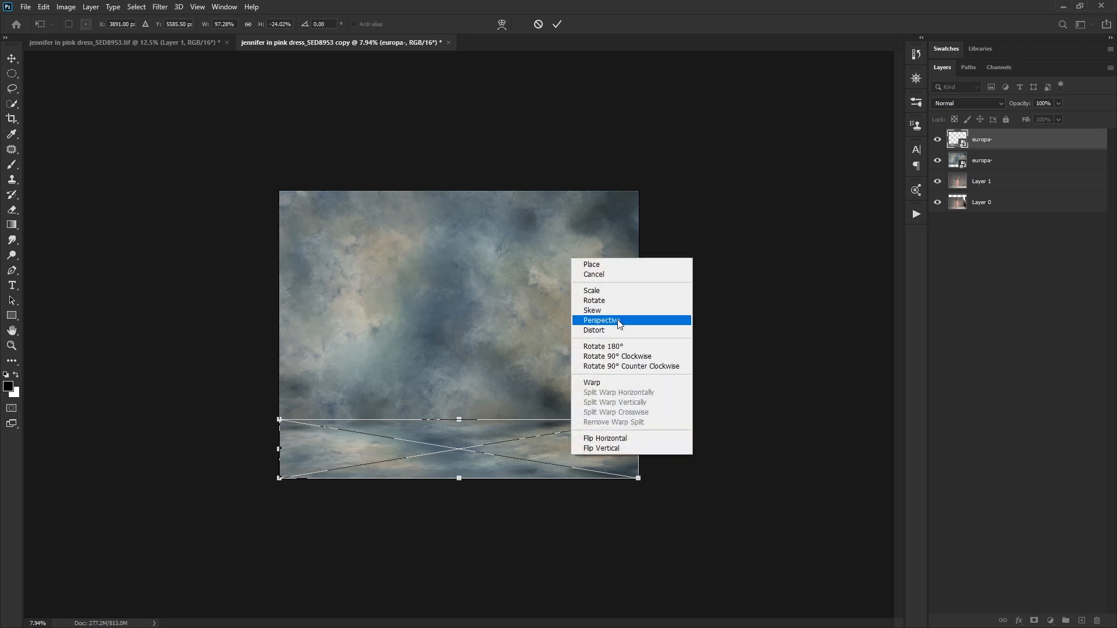
# Widen the floor strip's bottom edge outward in Perspective and commit the transform.
pyautogui.click(600, 320)
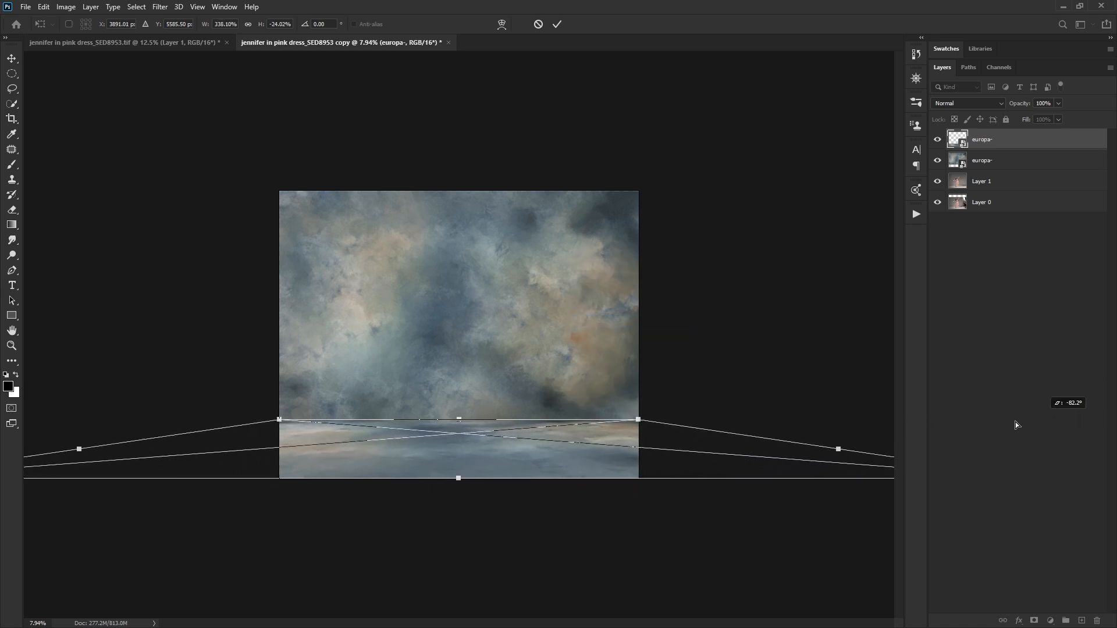
pyautogui.moveTo(837, 449); pyautogui.dragTo(725, 478)
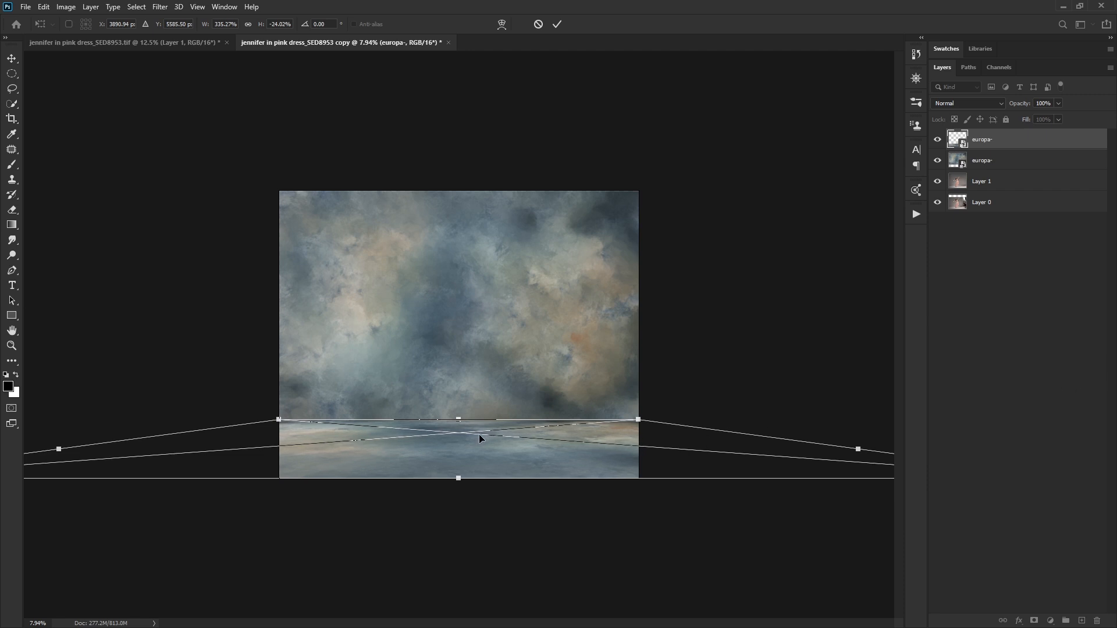
pyautogui.click(557, 23)
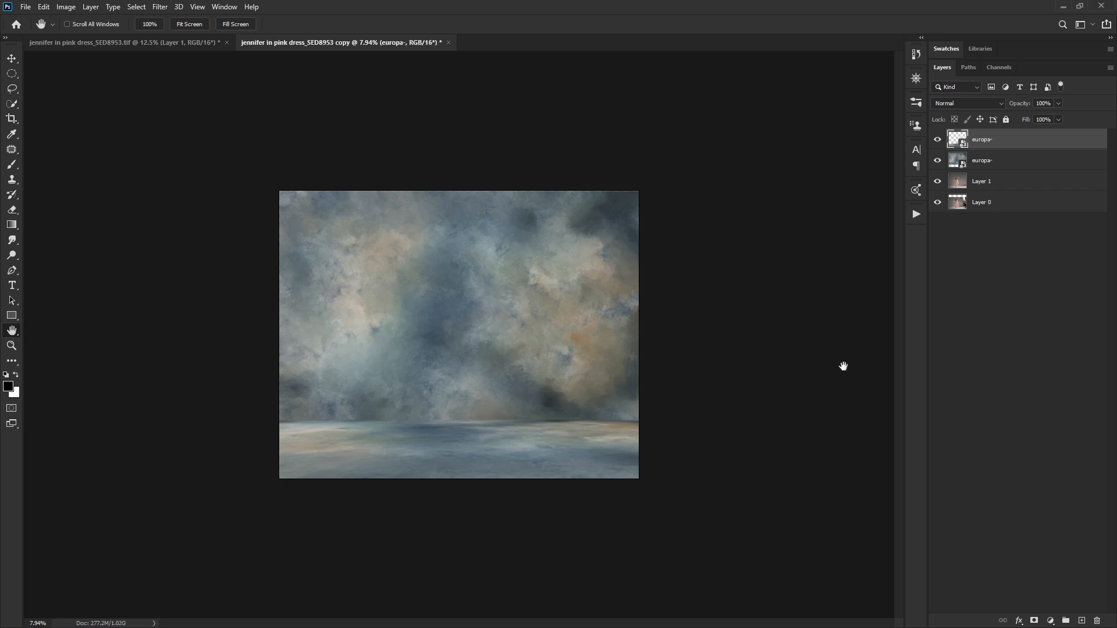
pyautogui.moveTo(1030, 160)
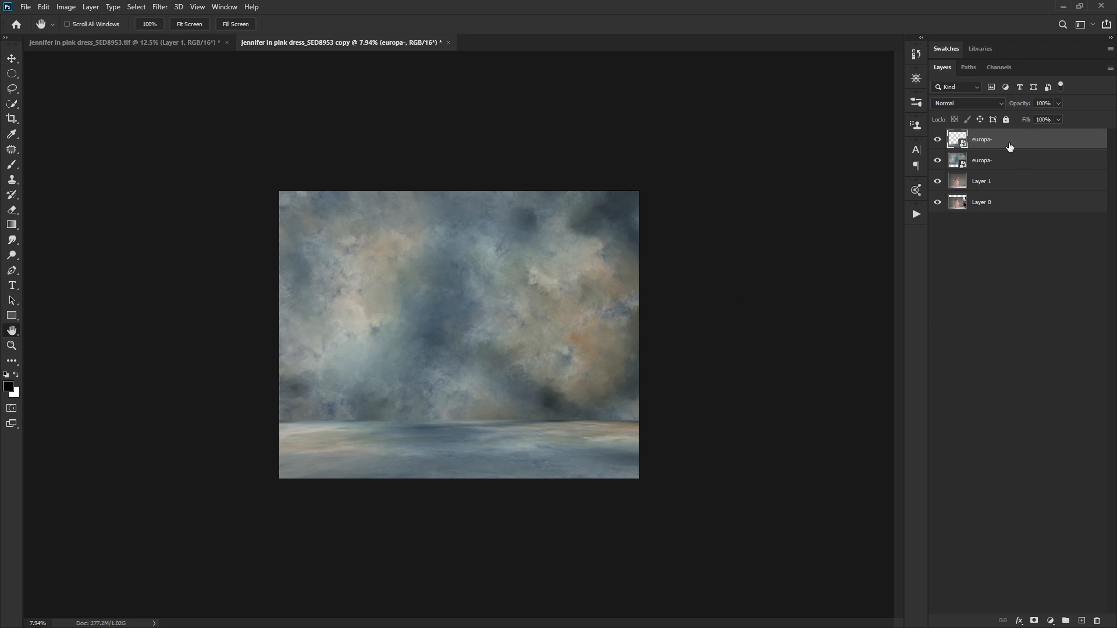
pyautogui.moveTo(557, 389)
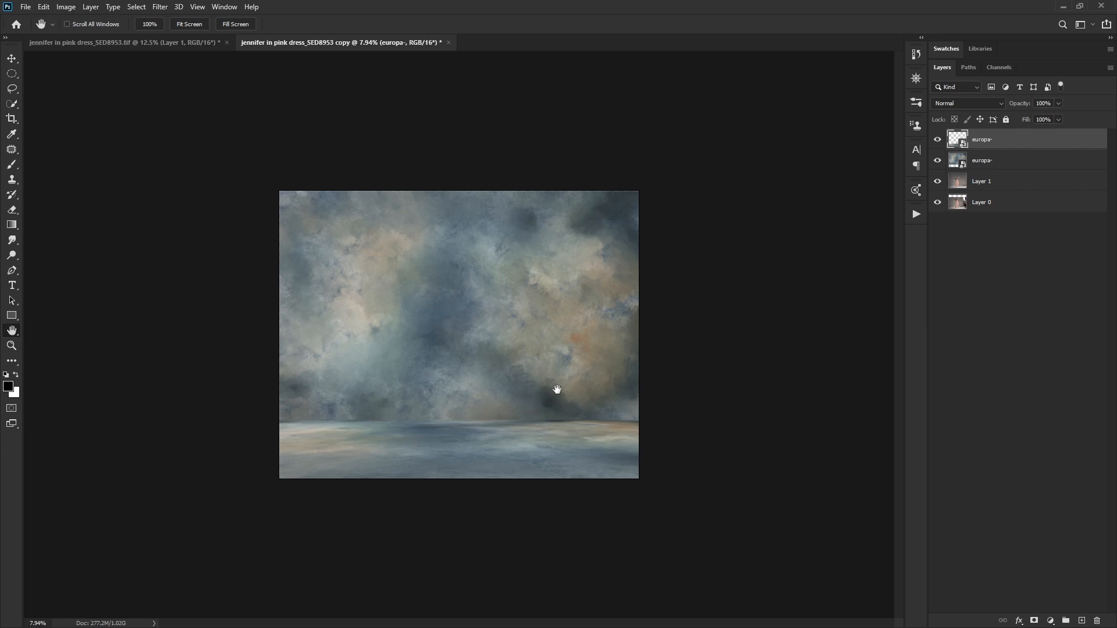
pyautogui.moveTo(565, 387)
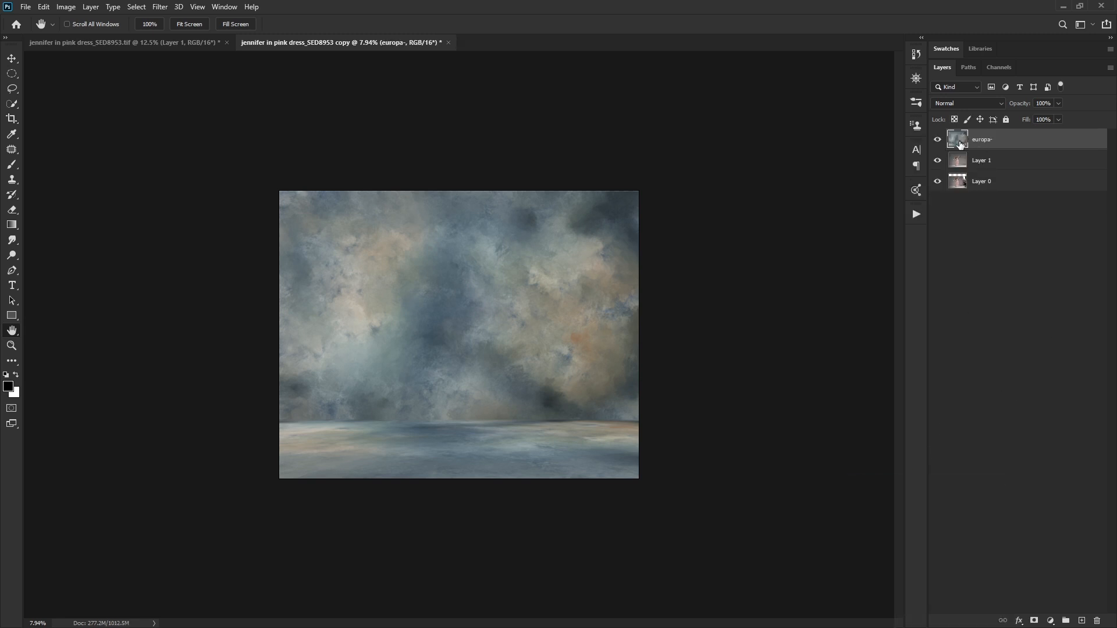
pyautogui.moveTo(559, 321)
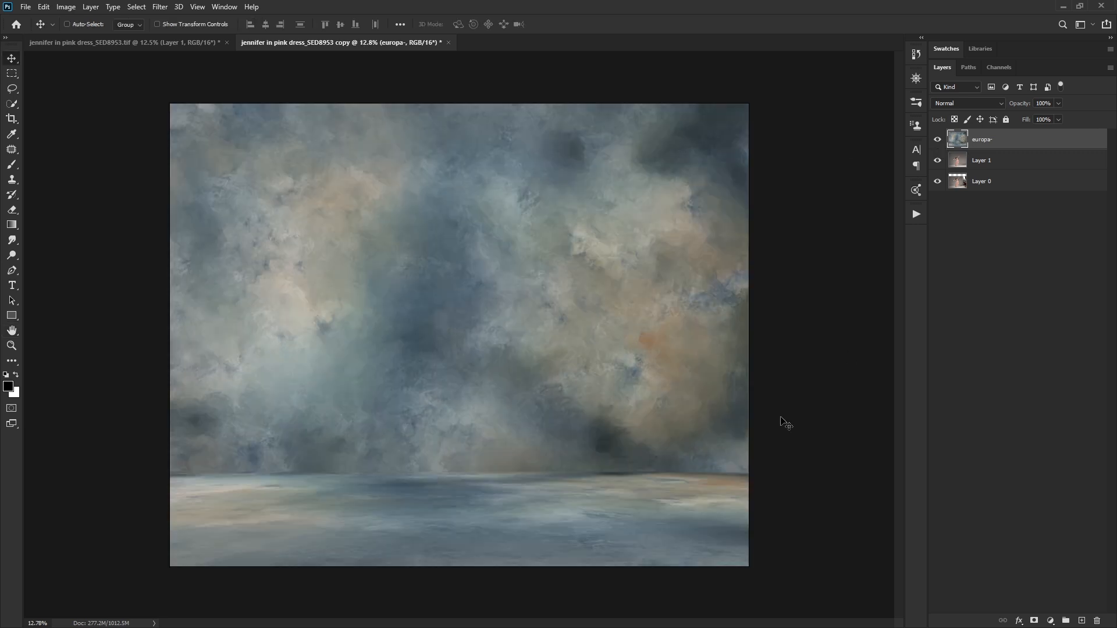
pyautogui.moveTo(452, 575)
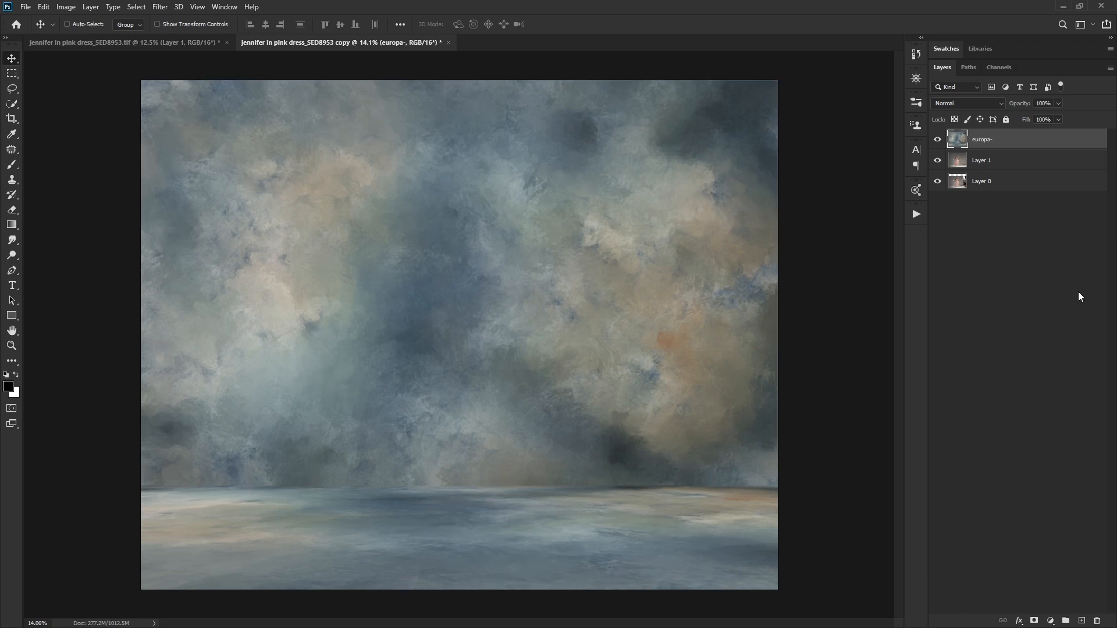
pyautogui.click(998, 67)
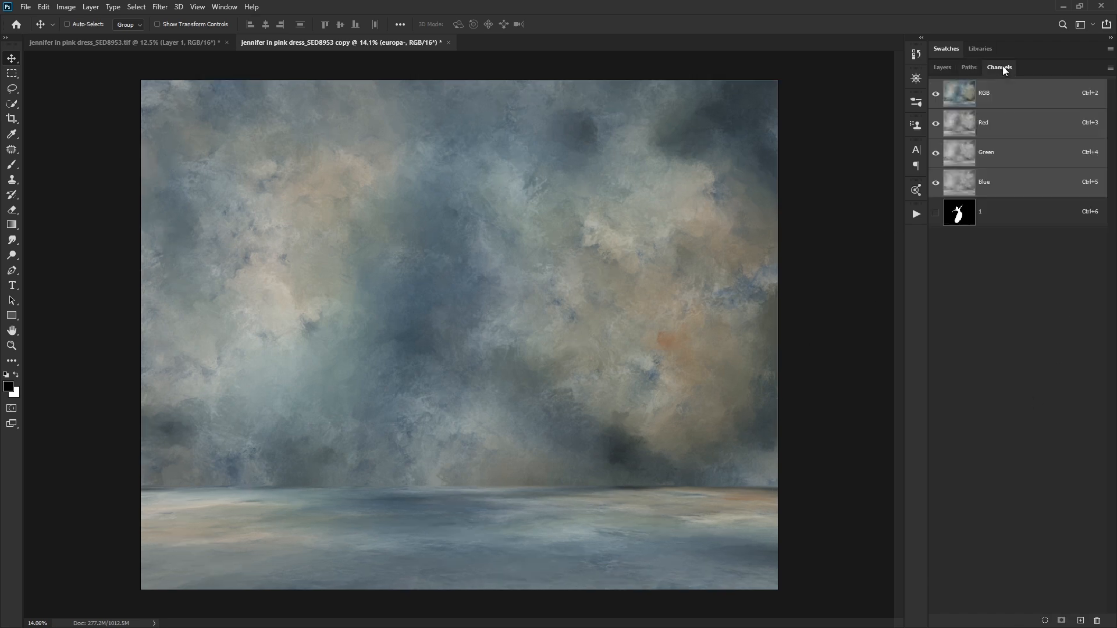
pyautogui.click(958, 212)
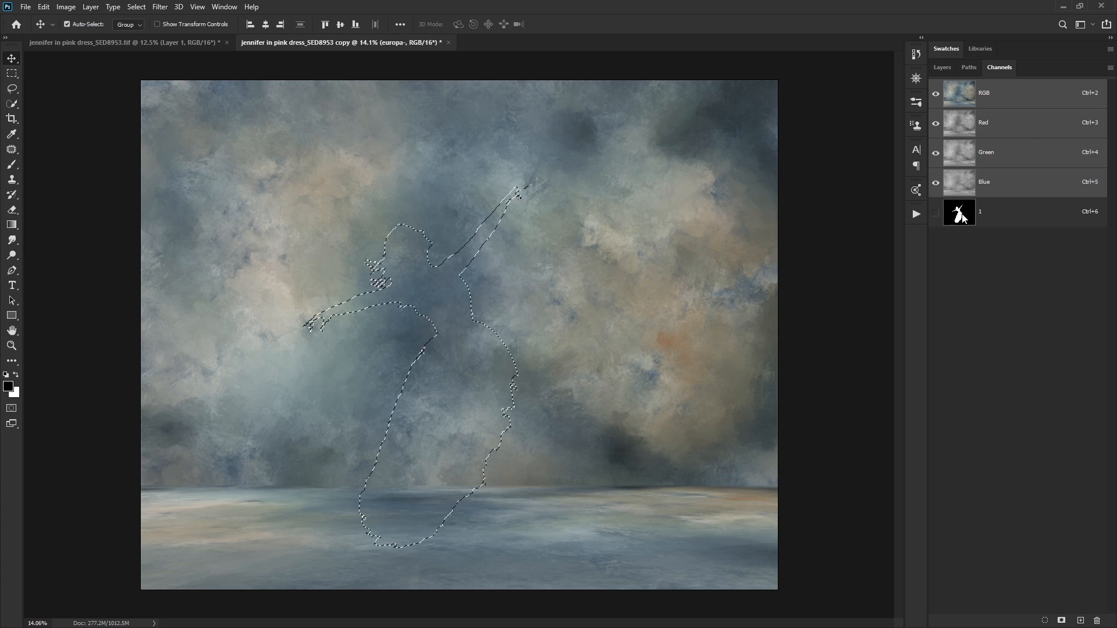
pyautogui.click(941, 67)
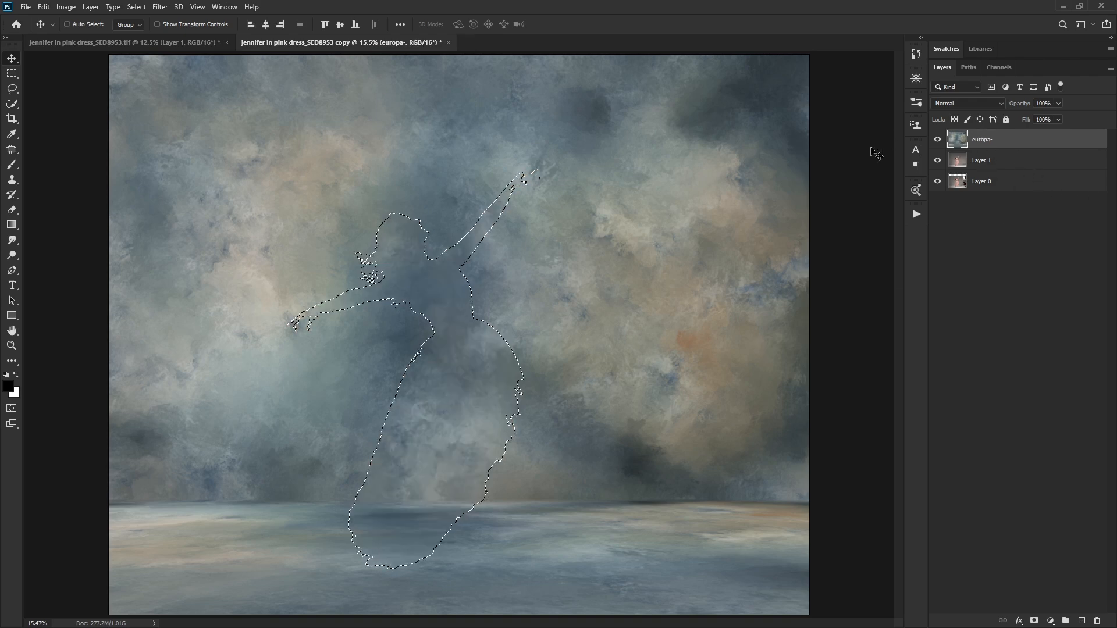
pyautogui.press('Ctrl+d')
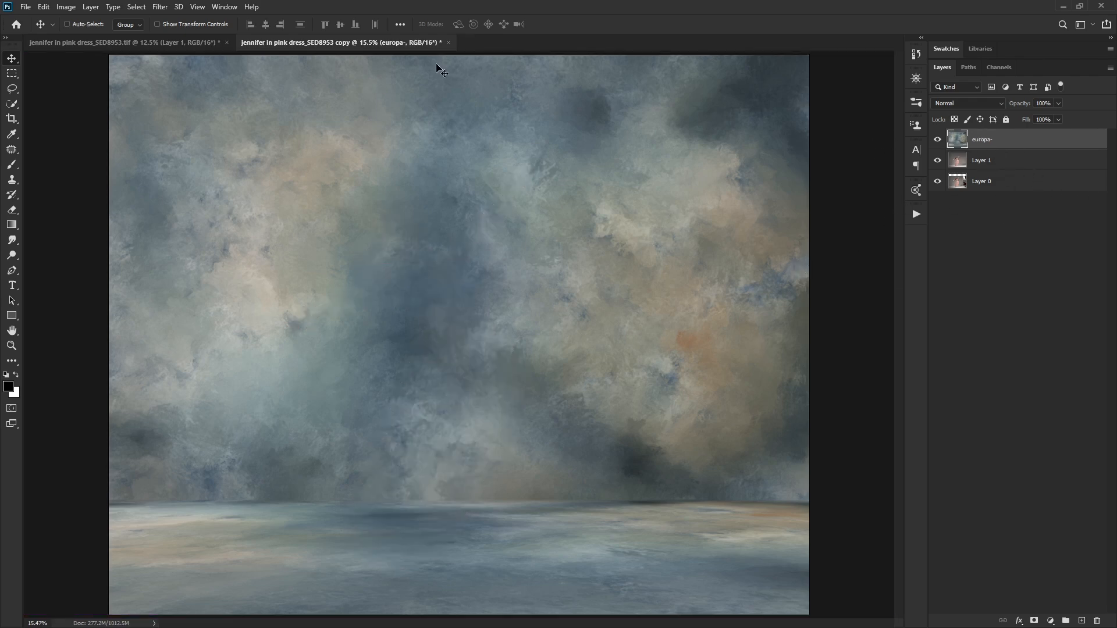
# Apply a 15 px Tilt-Shift blur to the texture with the sharp band moved down onto the floor.
pyautogui.click(160, 7)
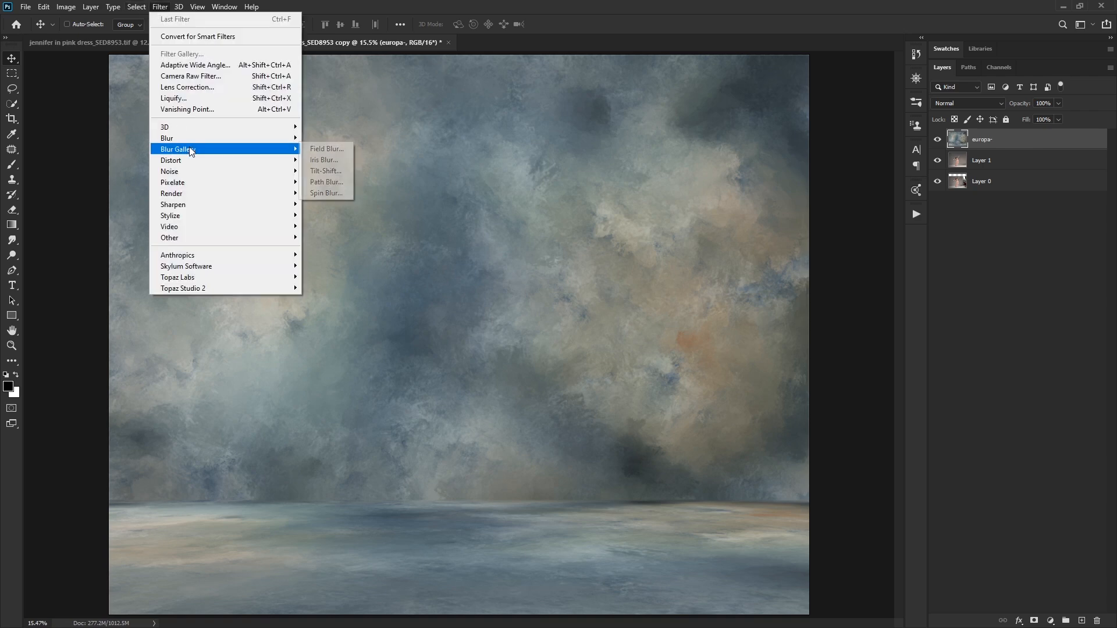
pyautogui.click(326, 171)
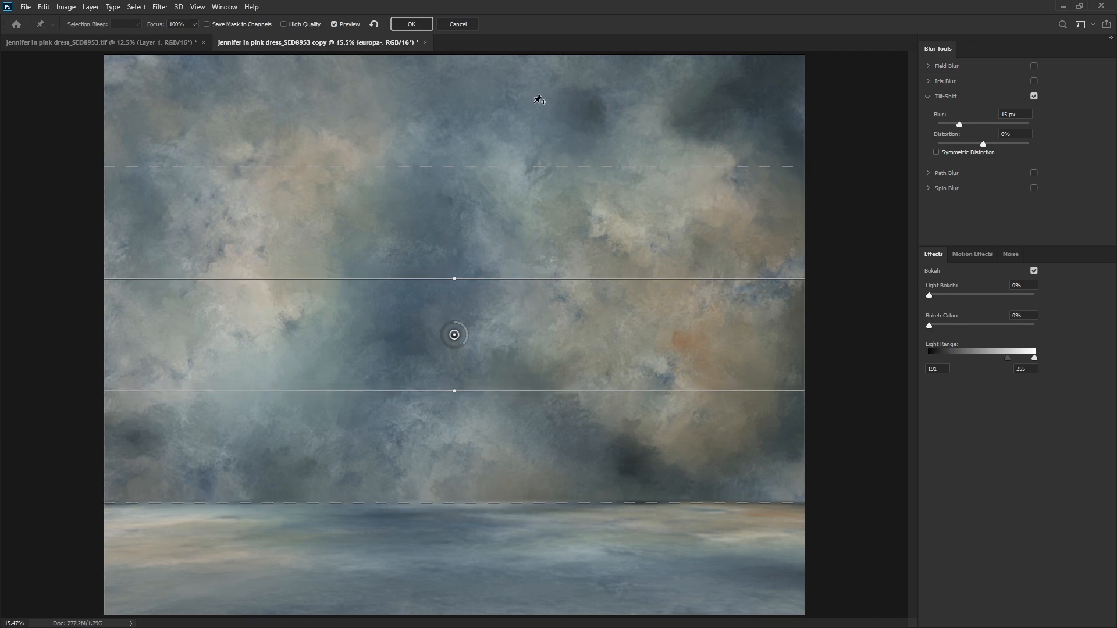
pyautogui.moveTo(513, 568)
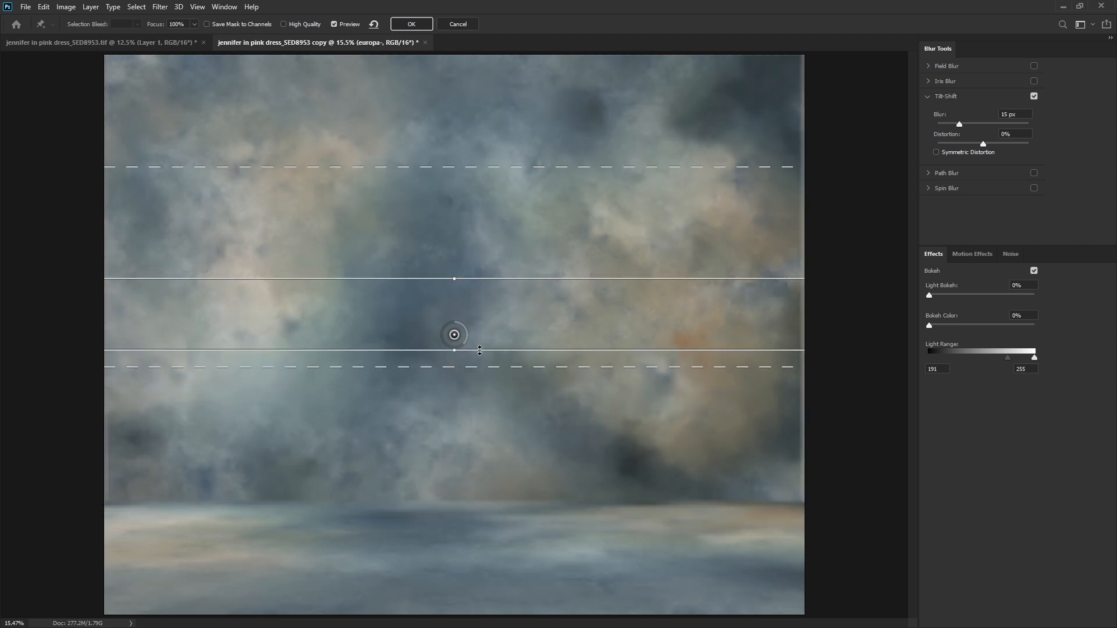
pyautogui.moveTo(453, 335); pyautogui.dragTo(448, 409)
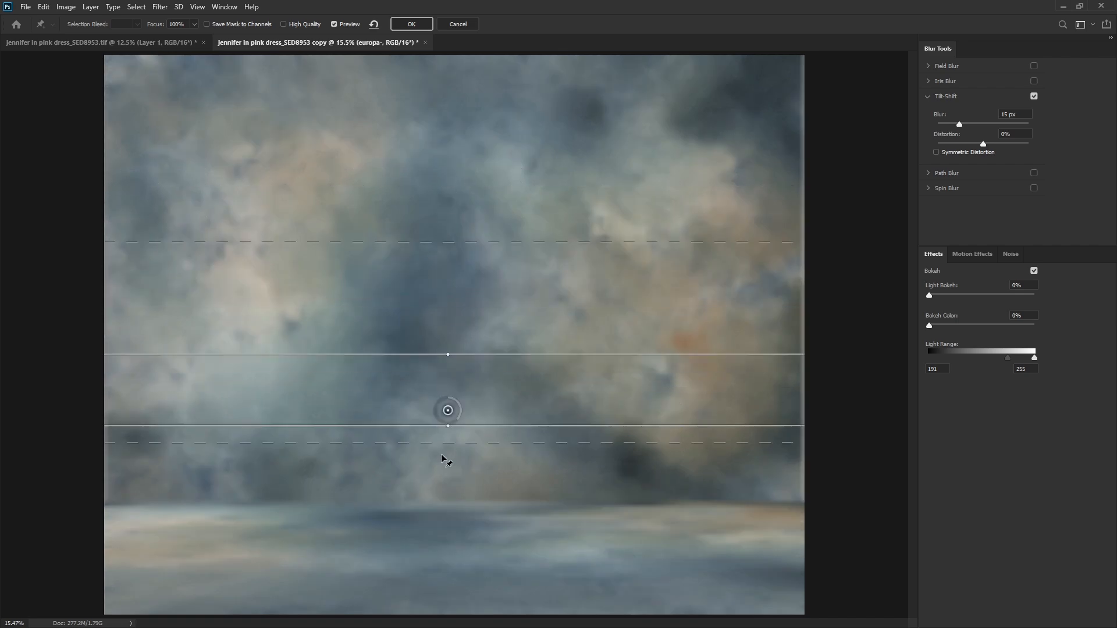
pyautogui.moveTo(446, 409); pyautogui.dragTo(449, 551)
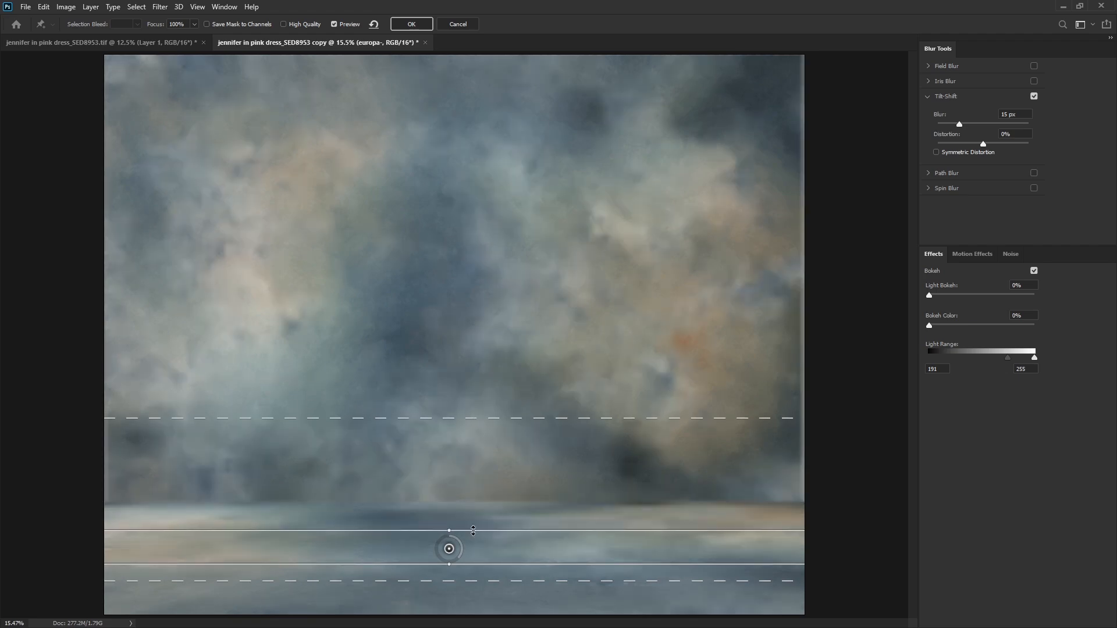
pyautogui.moveTo(449, 531); pyautogui.dragTo(488, 412)
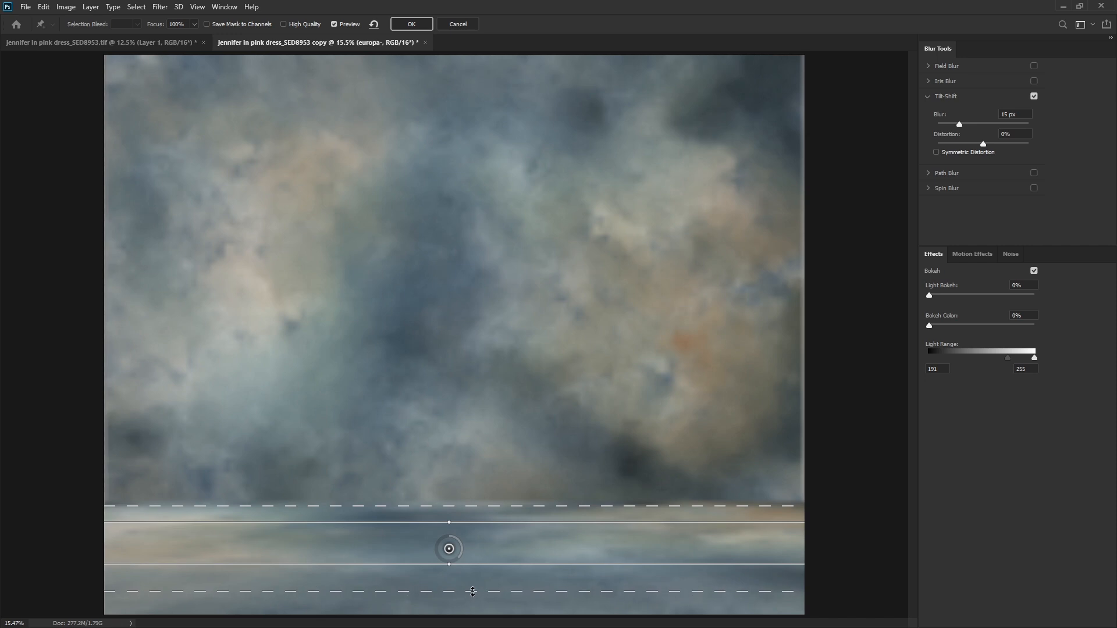
pyautogui.moveTo(513, 394)
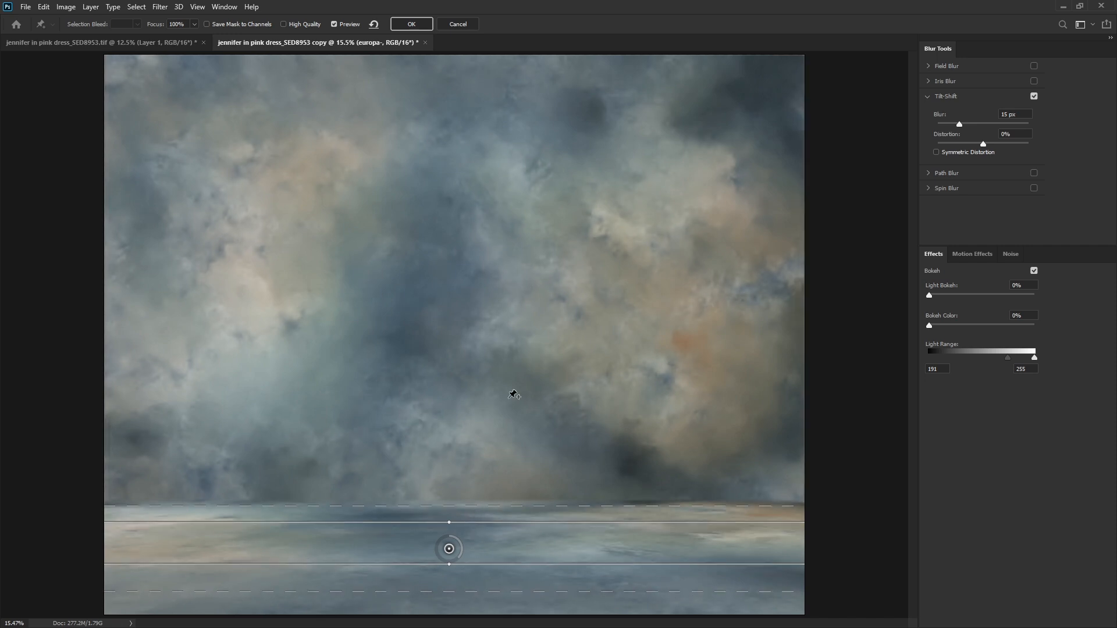
pyautogui.moveTo(970, 177)
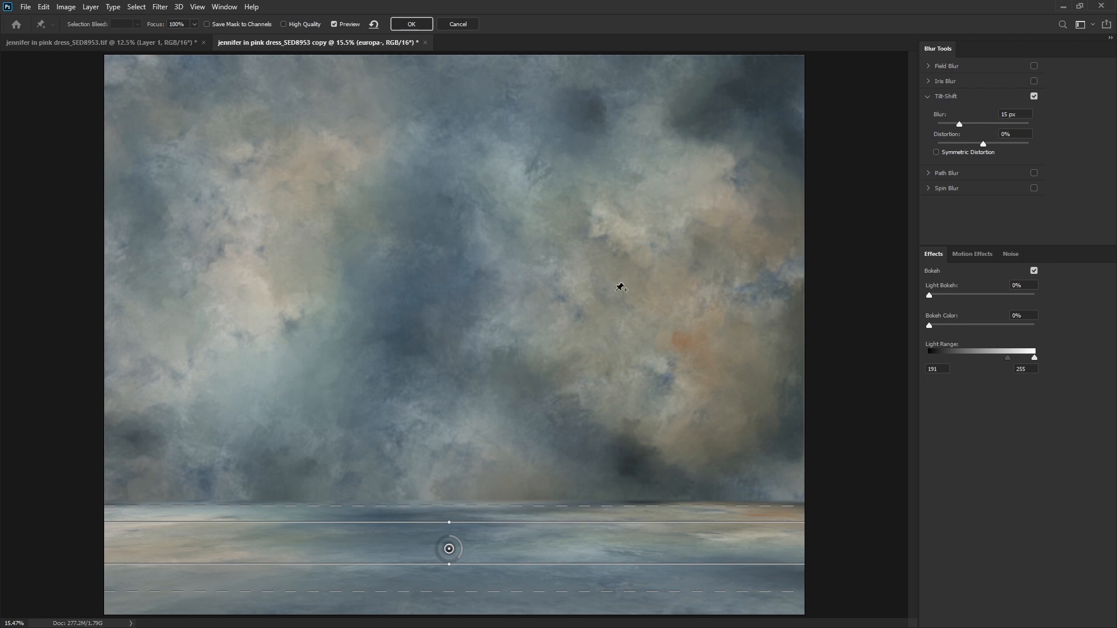
pyautogui.moveTo(462, 42)
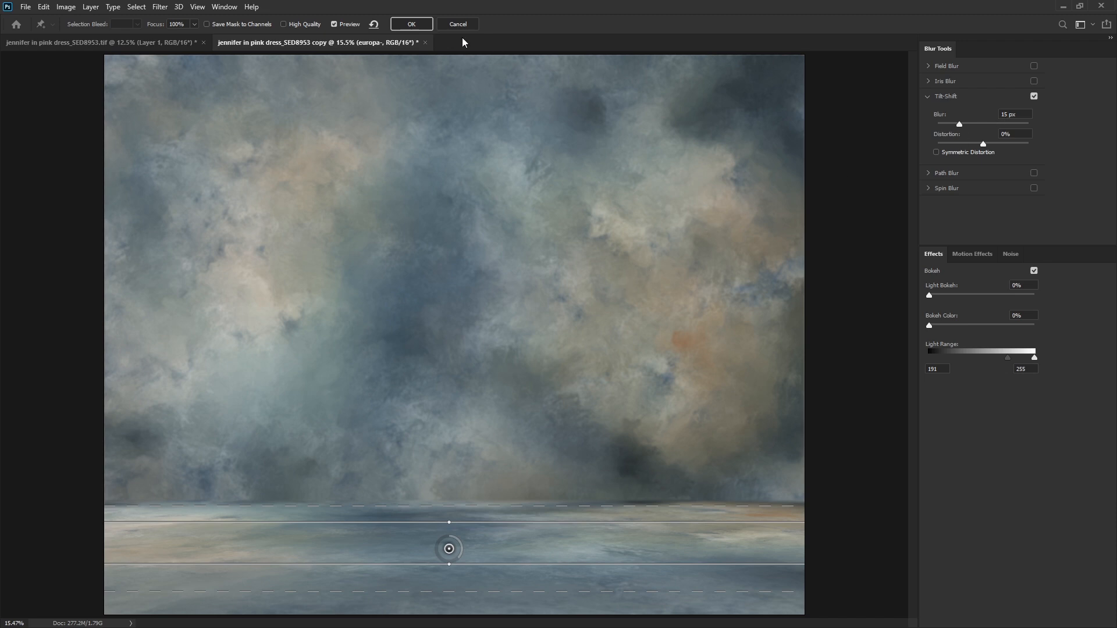
pyautogui.click(410, 23)
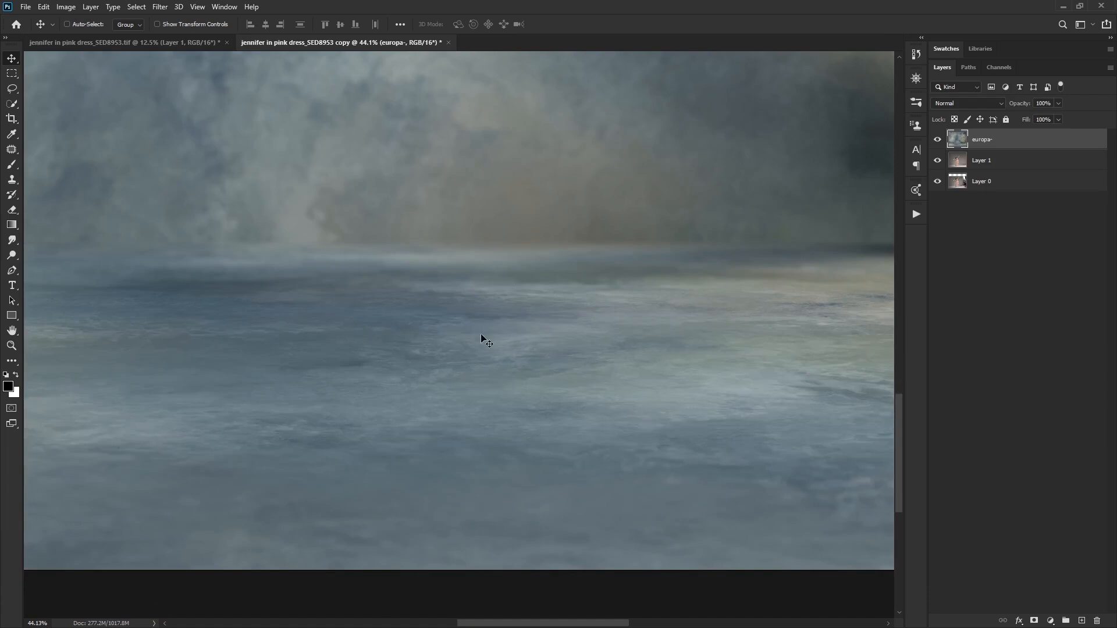
pyautogui.moveTo(473, 369)
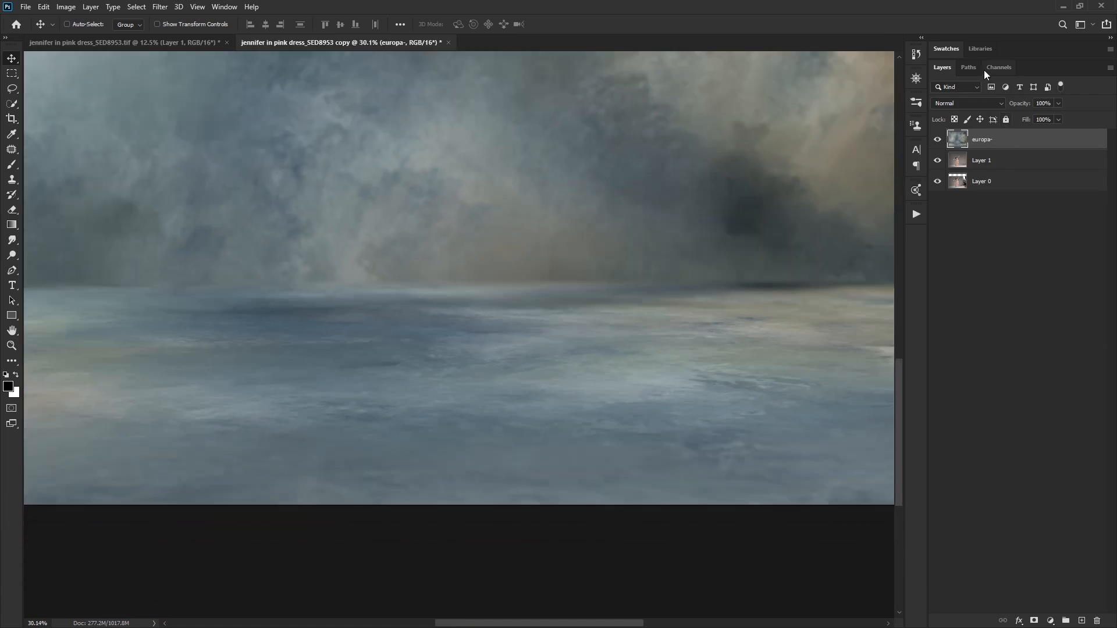
# Load the saved dancer channel as a selection via Select > Load Selection.
pyautogui.click(998, 67)
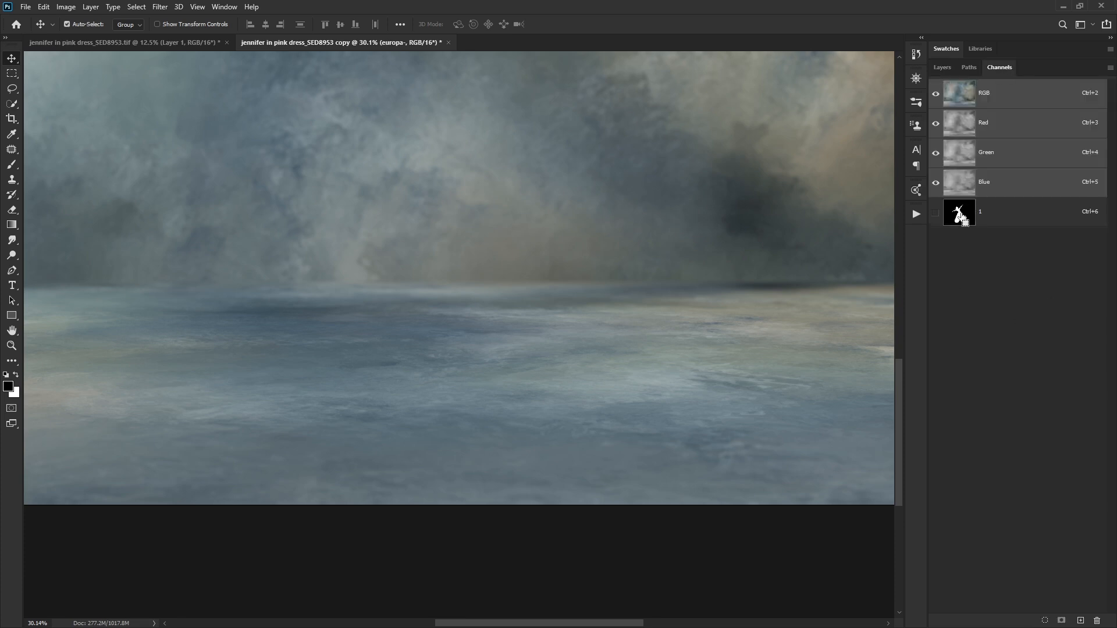
pyautogui.click(941, 68)
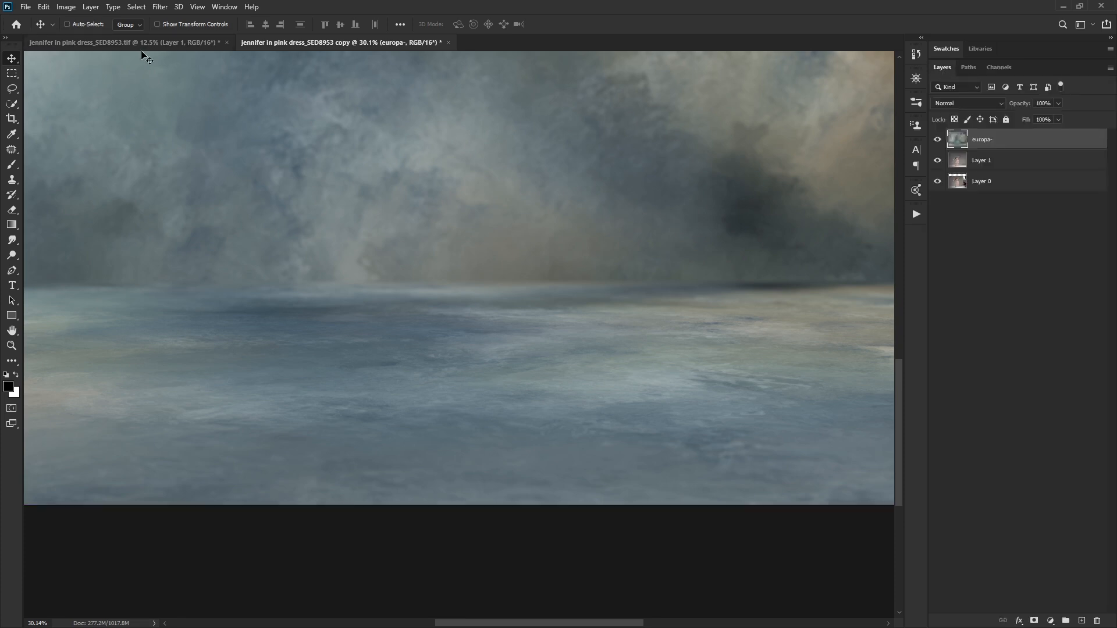
pyautogui.click(134, 7)
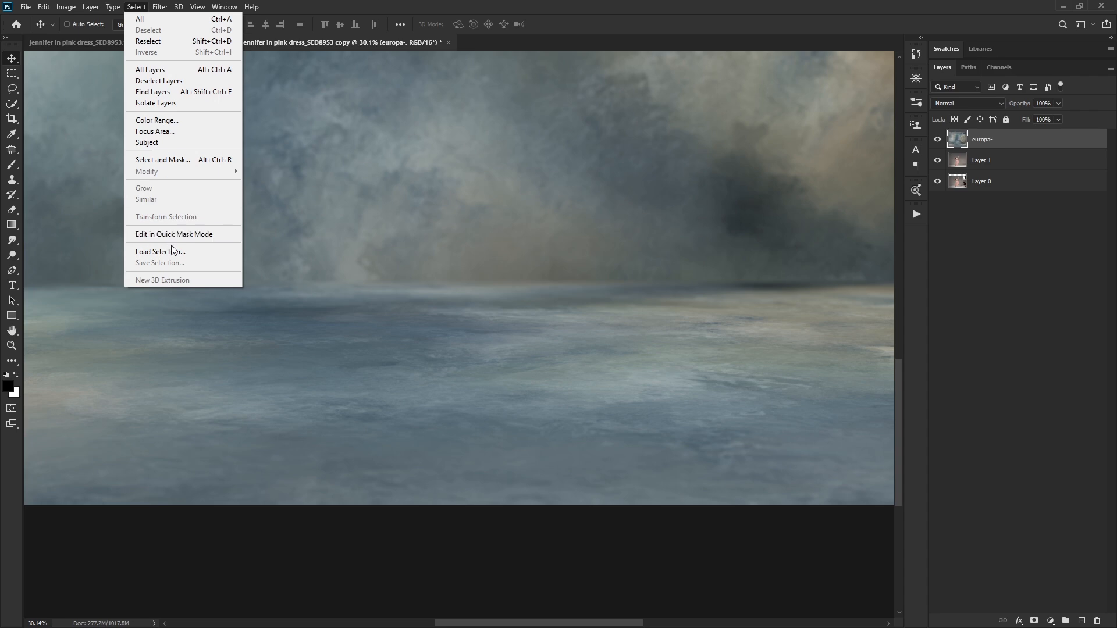
pyautogui.click(161, 251)
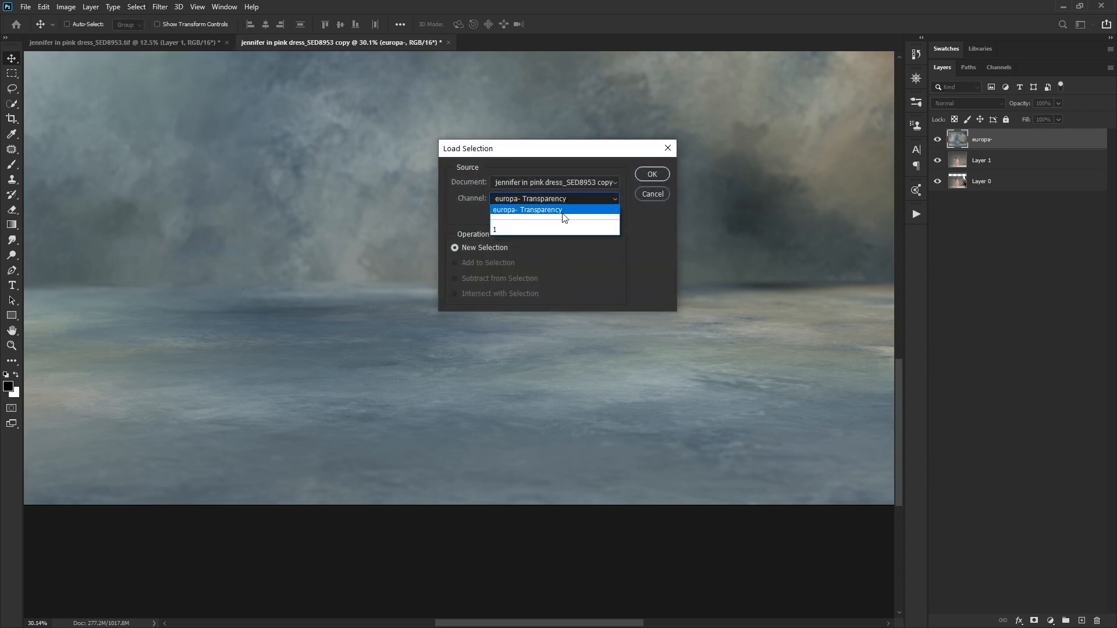
pyautogui.click(650, 173)
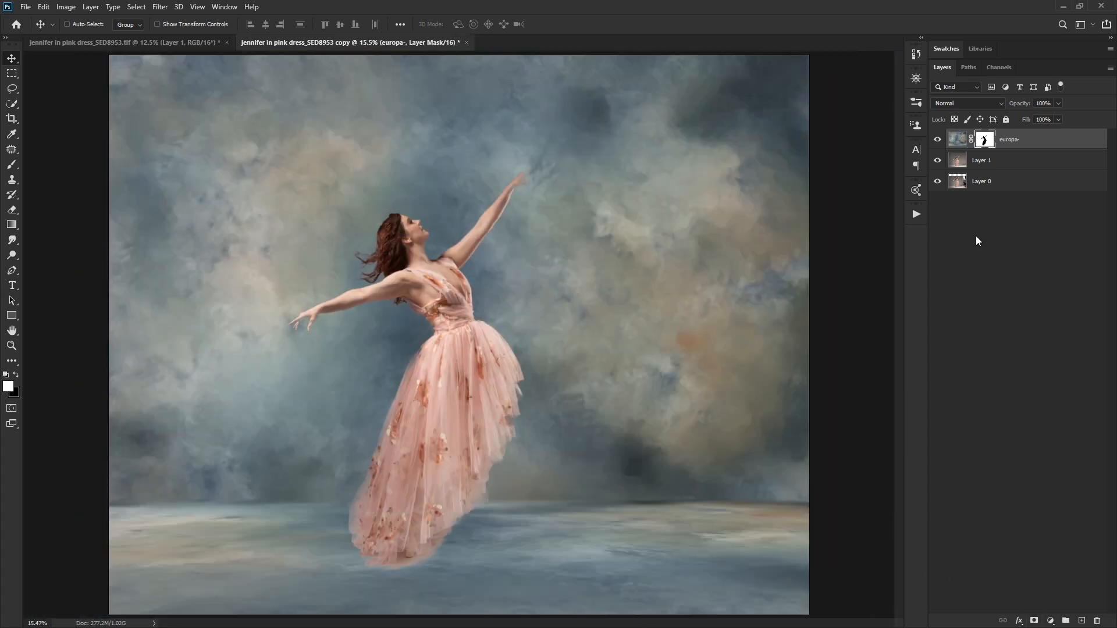
# Blend the masked europa texture in Overlay mode.
pyautogui.click(969, 104)
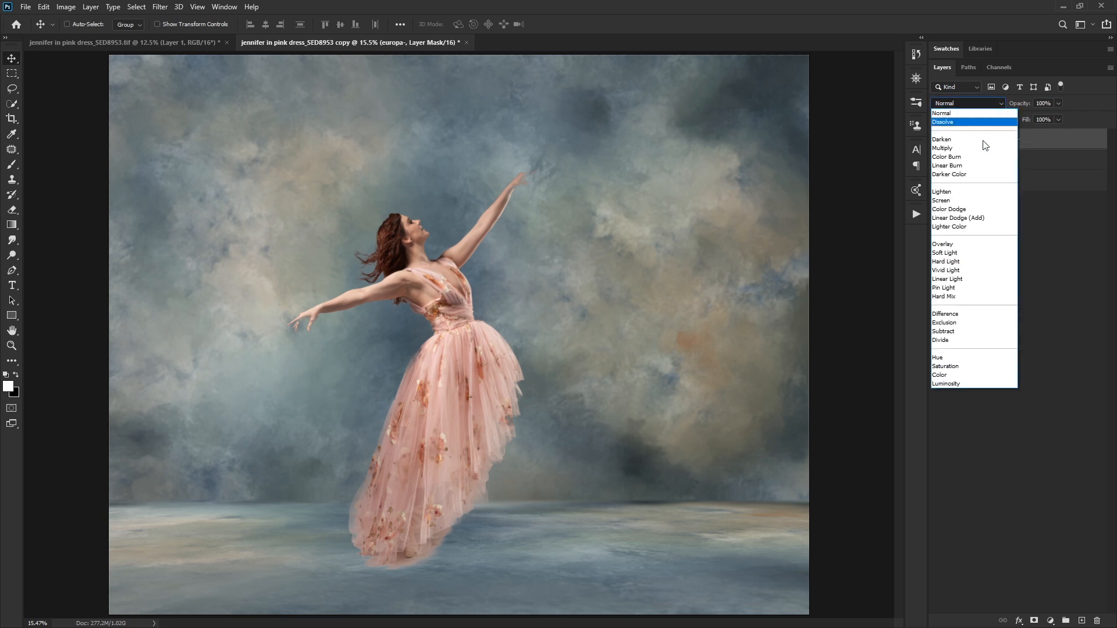
pyautogui.click(945, 243)
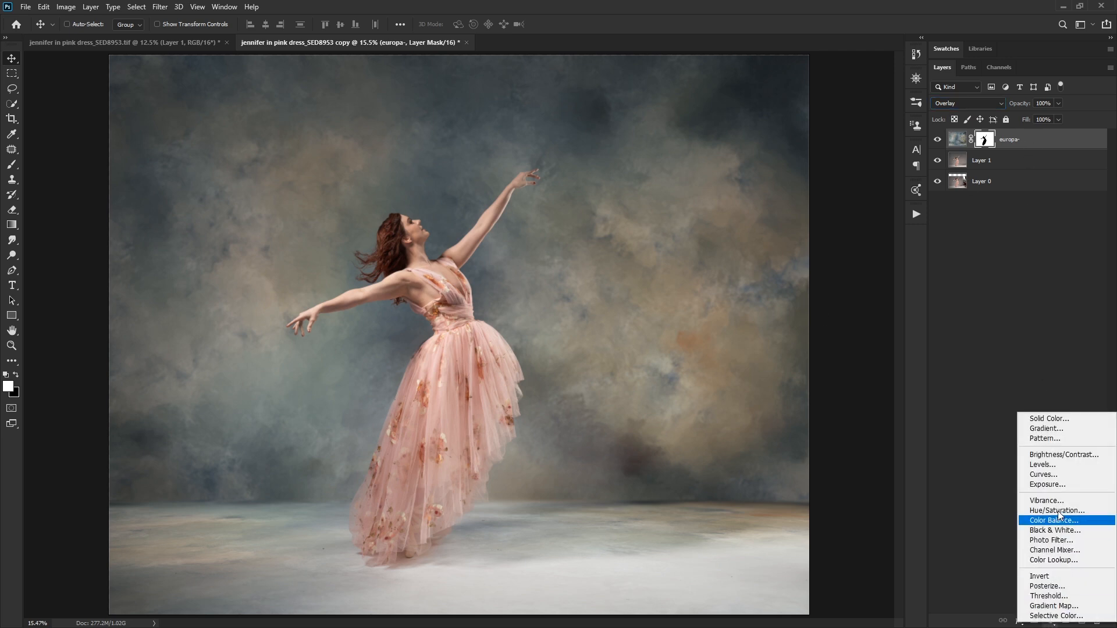
# Add a clipped Hue/Saturation adjustment with Hue -34, then return to the europa layer.
pyautogui.click(1056, 510)
pyautogui.write('-180')
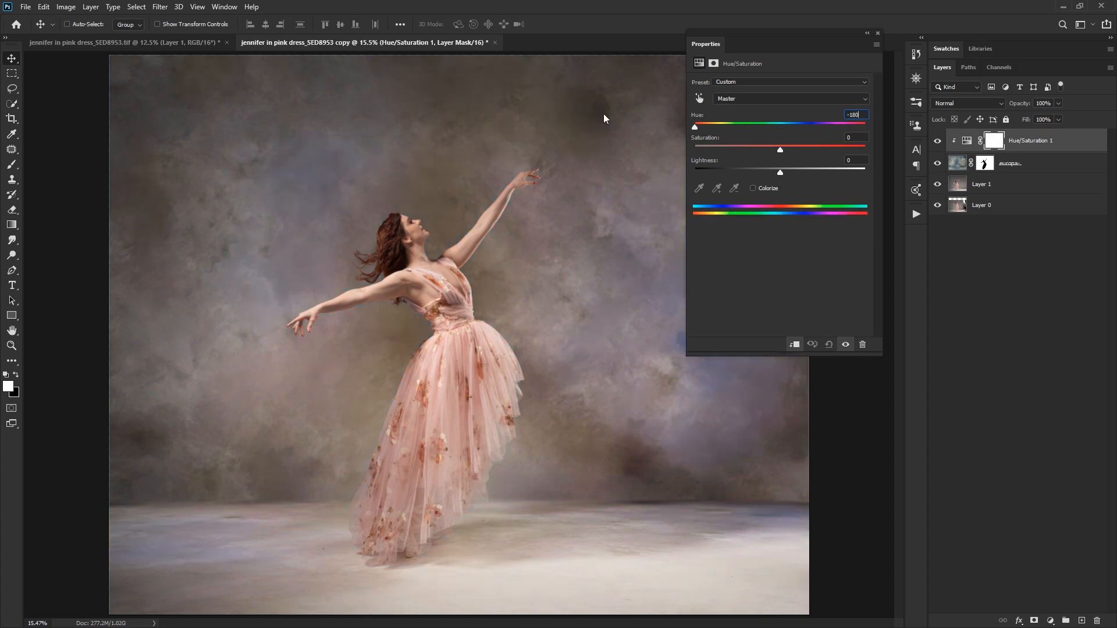
pyautogui.moveTo(694, 126); pyautogui.dragTo(739, 126)
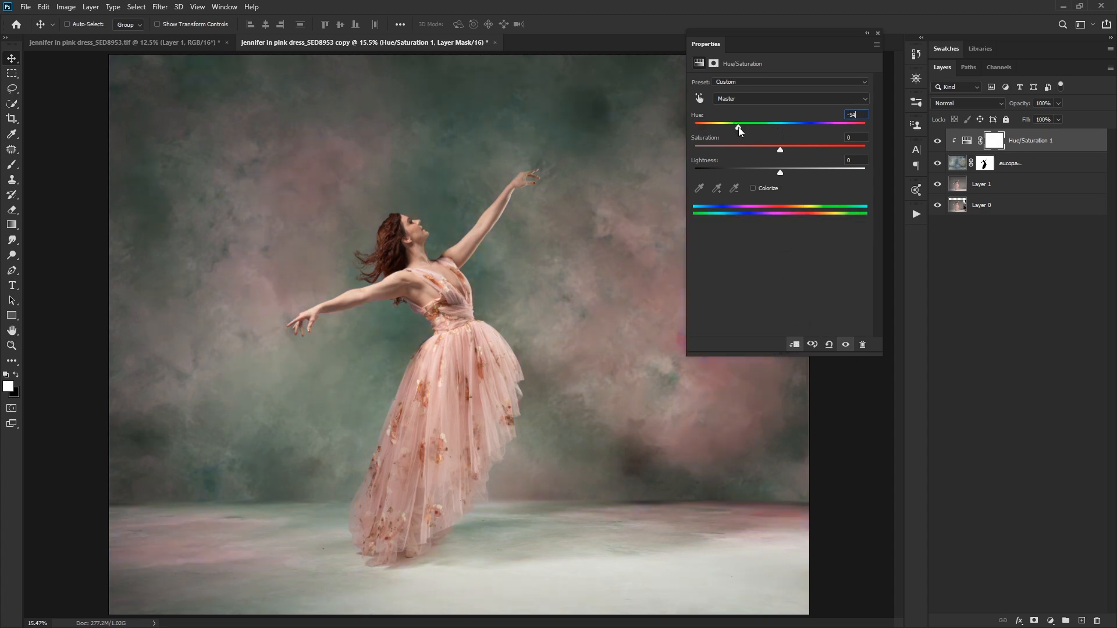
pyautogui.moveTo(740, 127); pyautogui.dragTo(749, 127)
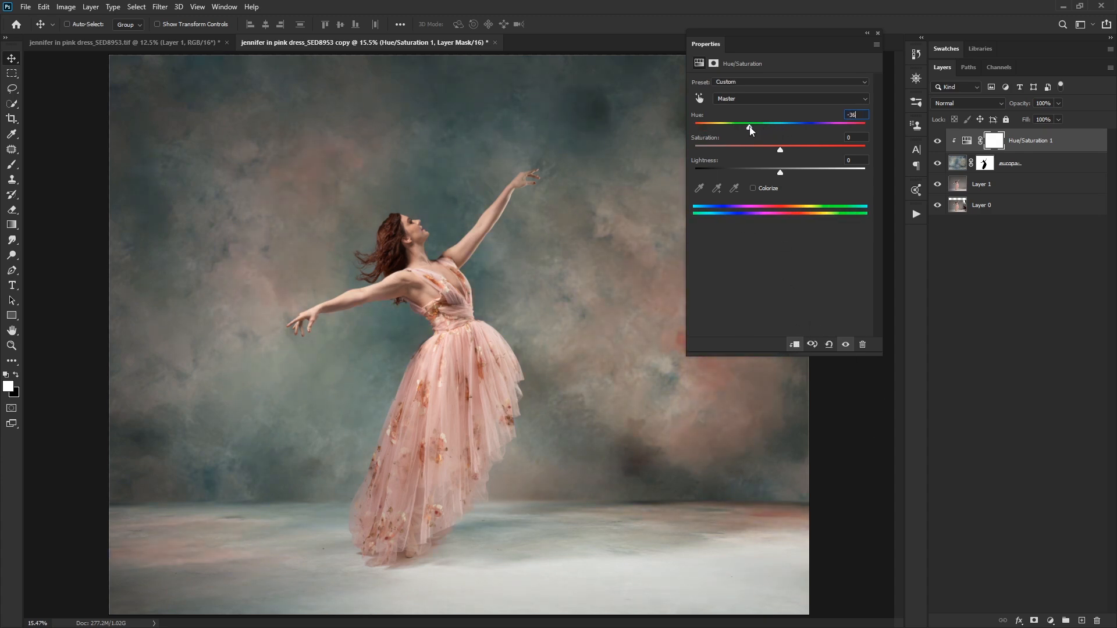
pyautogui.click(982, 183)
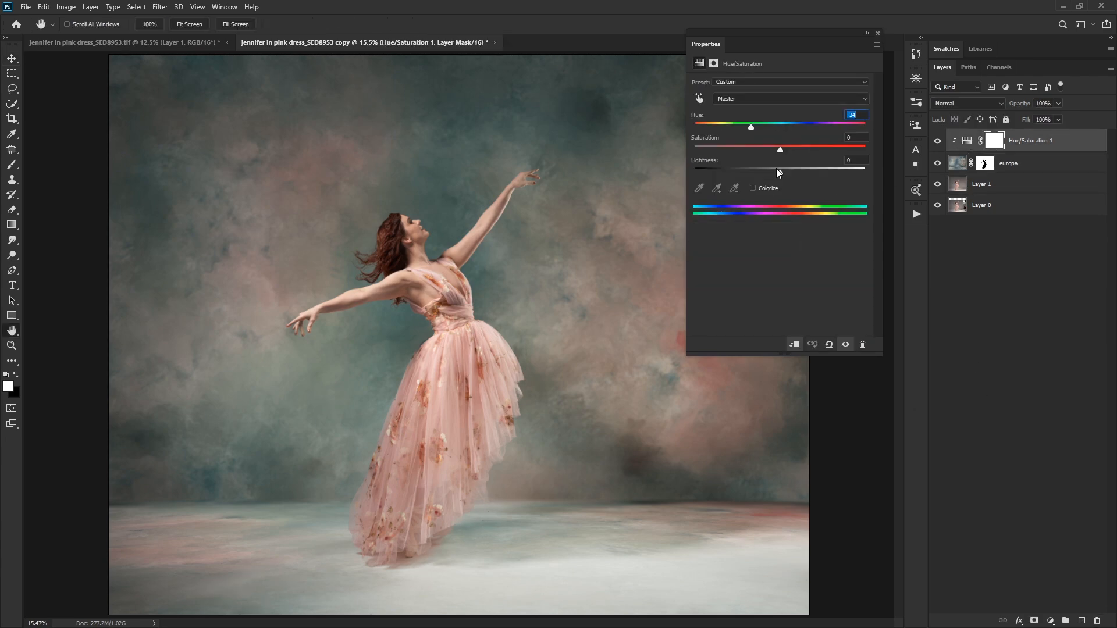
pyautogui.click(877, 32)
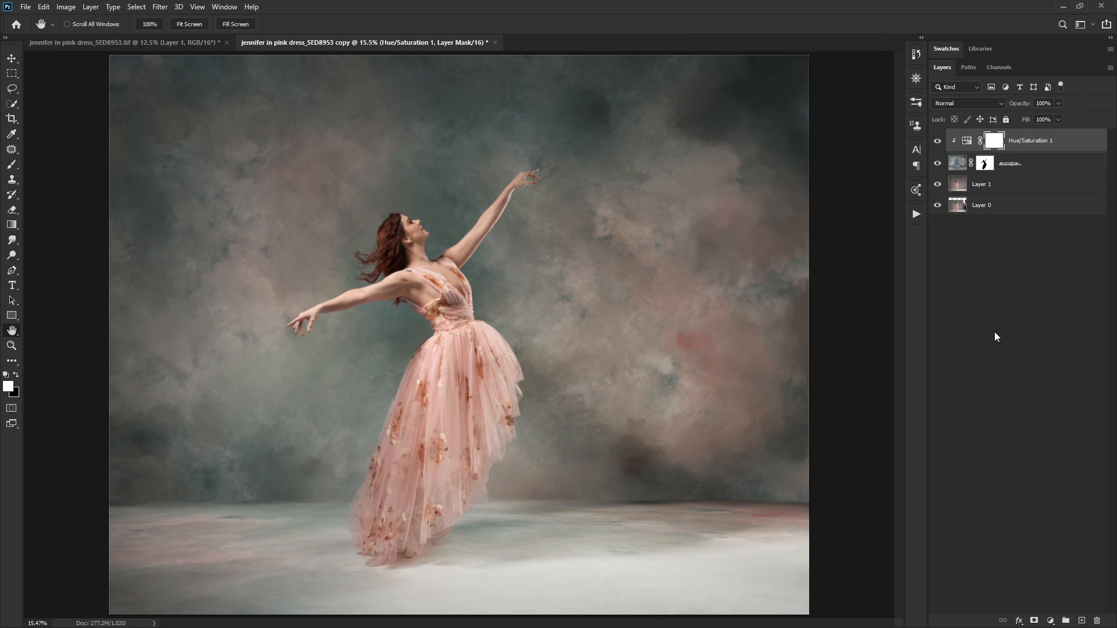
pyautogui.click(1010, 163)
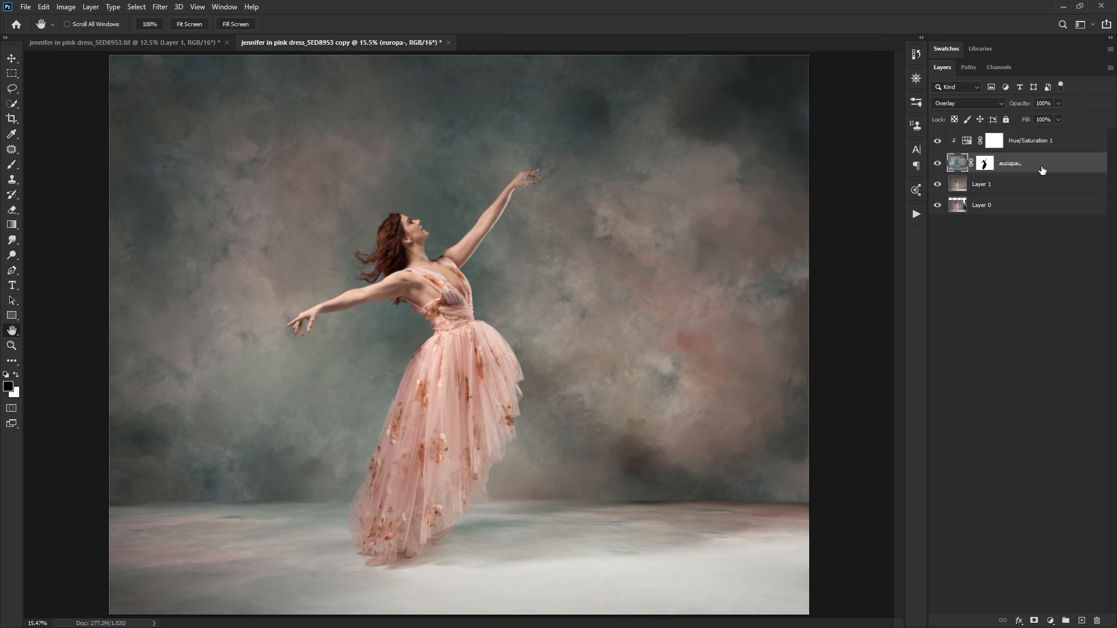
pyautogui.moveTo(1058, 153)
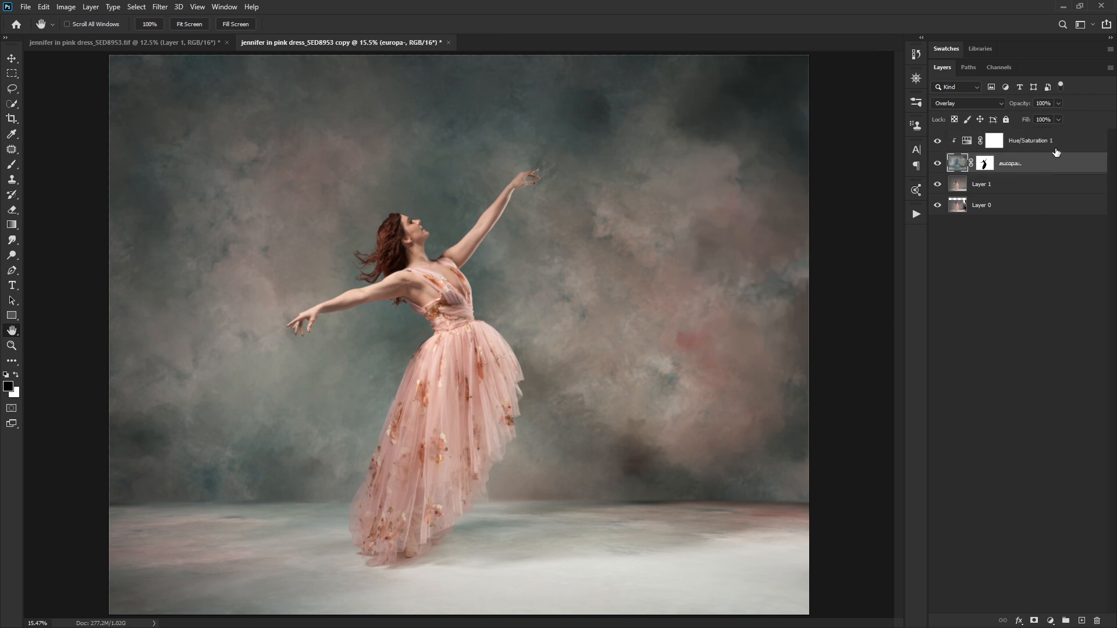
# Add a clipped Curves adjustment above the hue shift and set it to Overlay.
pyautogui.click(1030, 141)
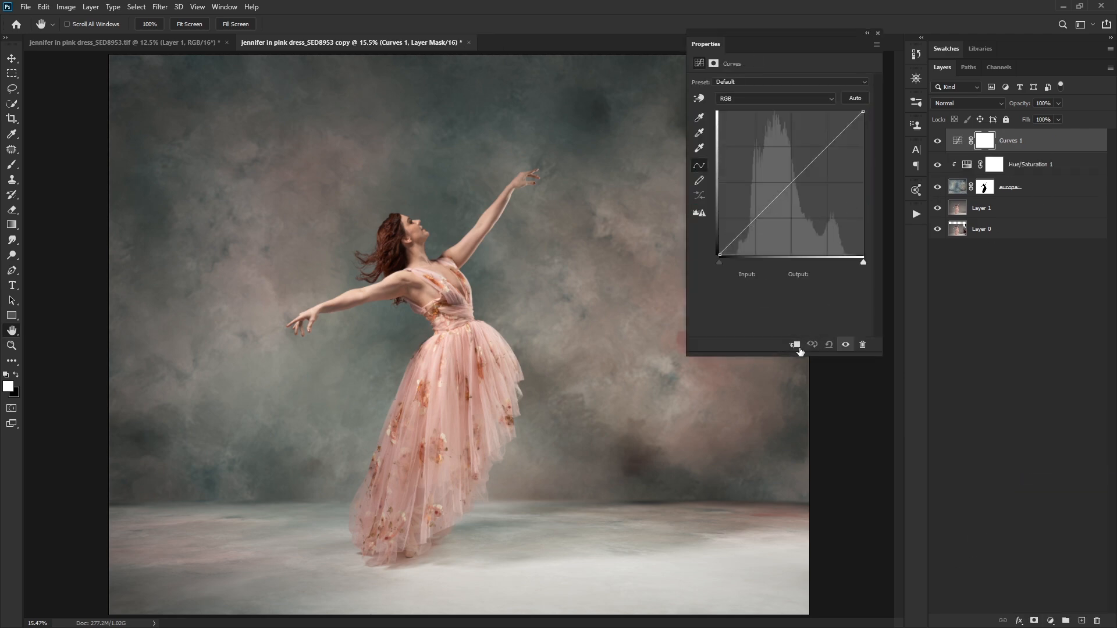
pyautogui.click(967, 104)
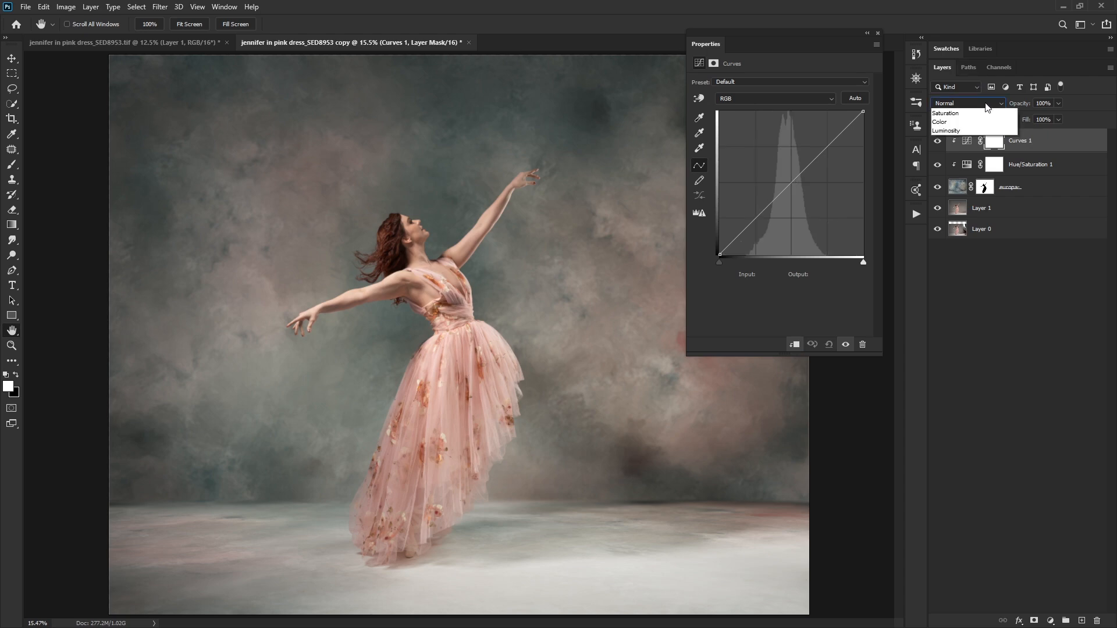
pyautogui.click(967, 104)
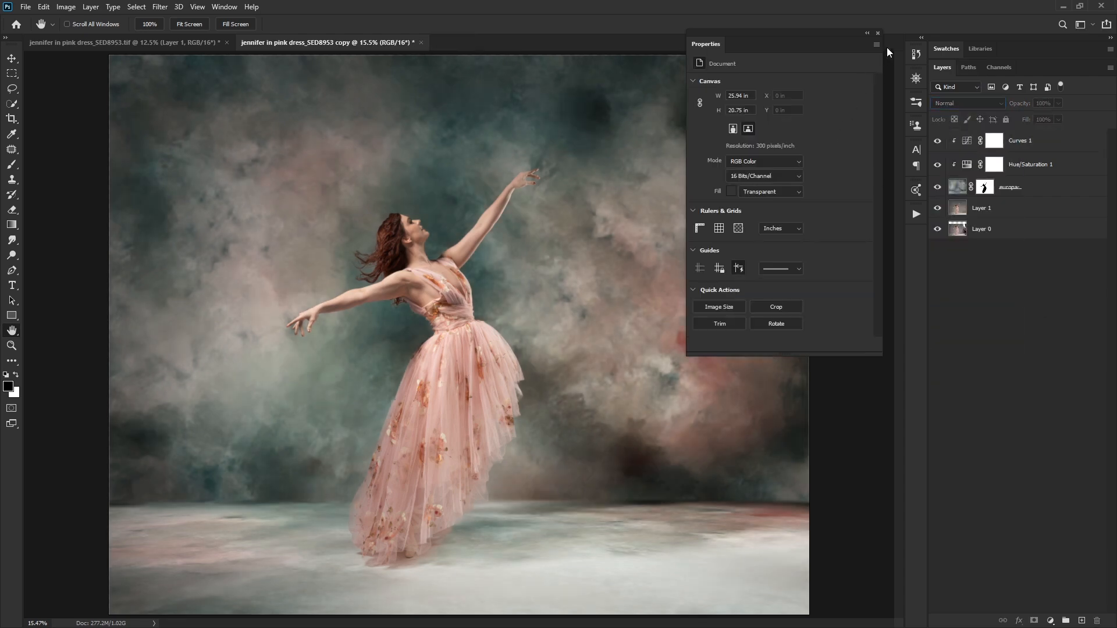
pyautogui.click(877, 32)
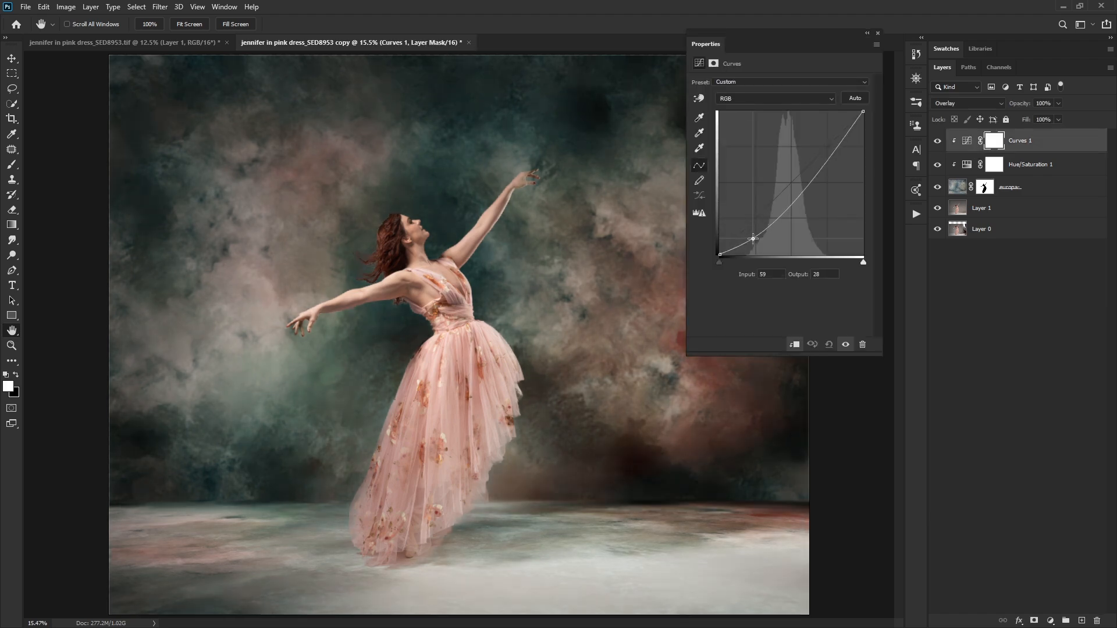
# Shape a contrast curve deepening shadows and lifting midtones, then soften it slightly.
pyautogui.moveTo(753, 237); pyautogui.dragTo(772, 190)
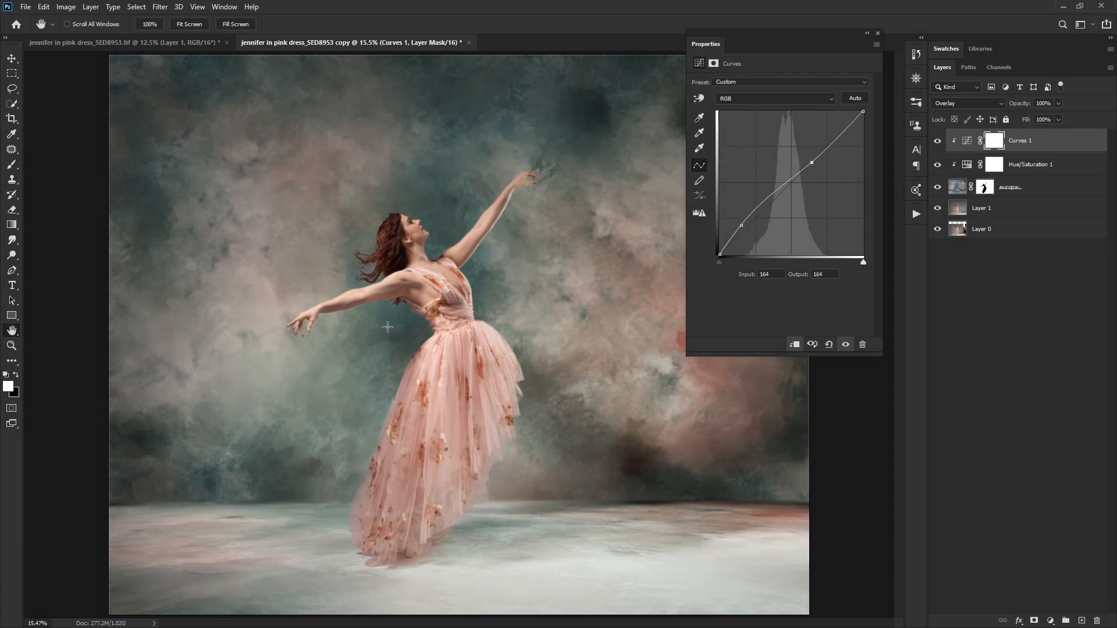
pyautogui.moveTo(741, 227); pyautogui.dragTo(749, 228)
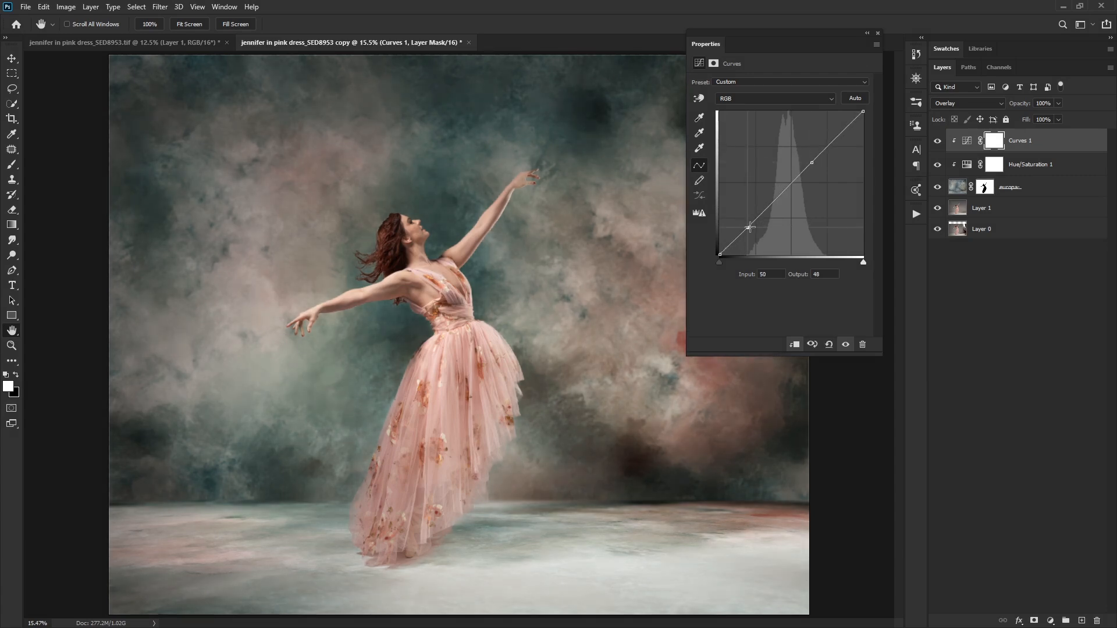
pyautogui.moveTo(748, 226); pyautogui.dragTo(735, 219)
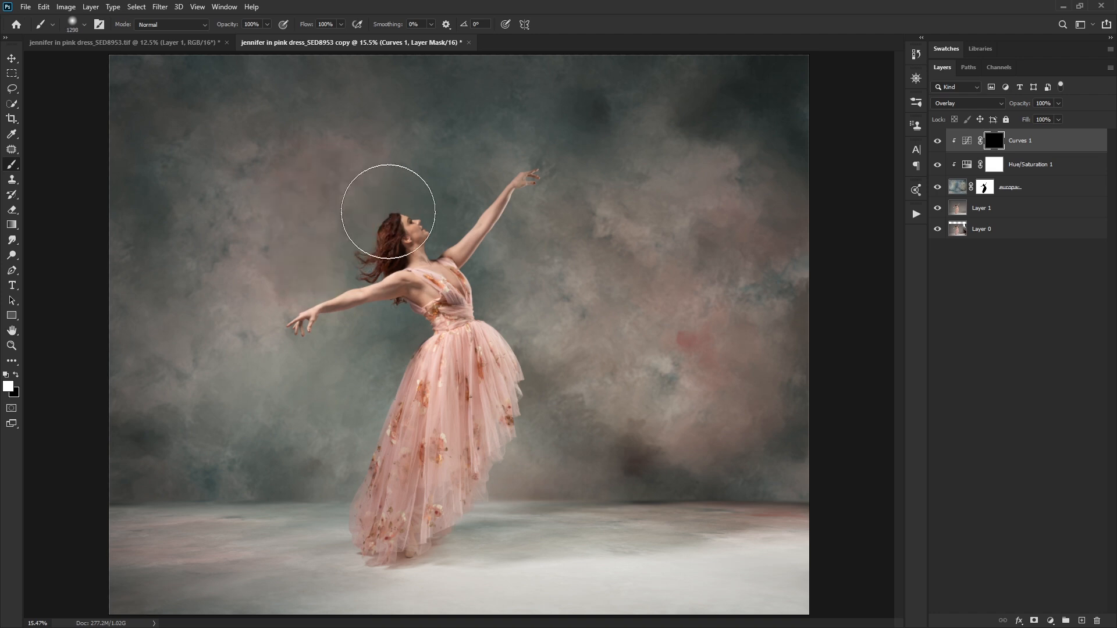
pyautogui.moveTo(137, 202)
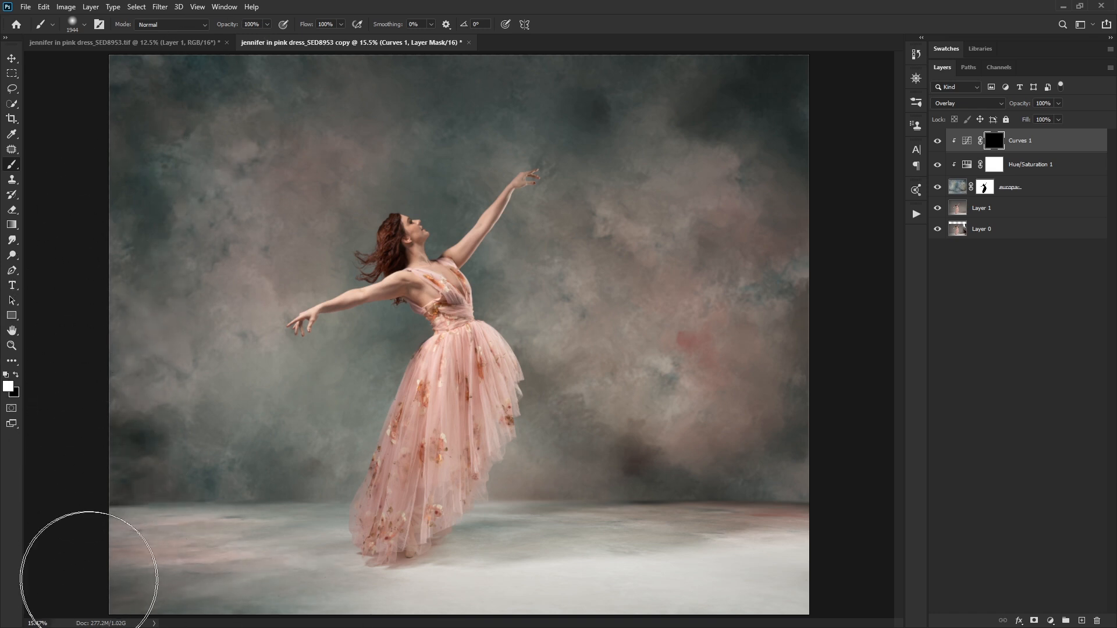
pyautogui.moveTo(766, 60)
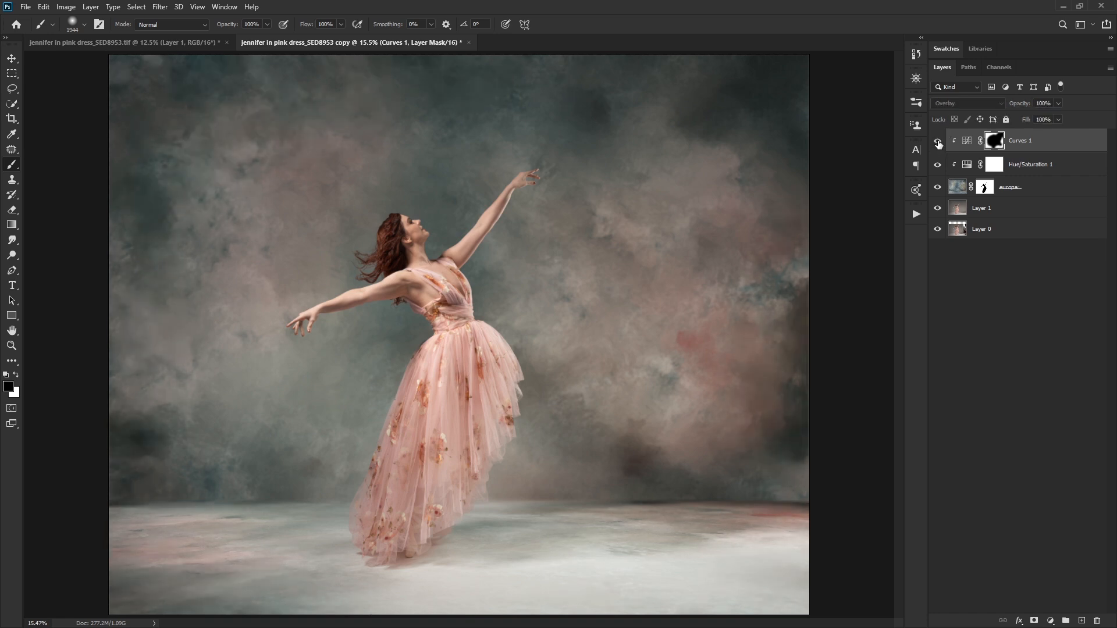
pyautogui.click(994, 141)
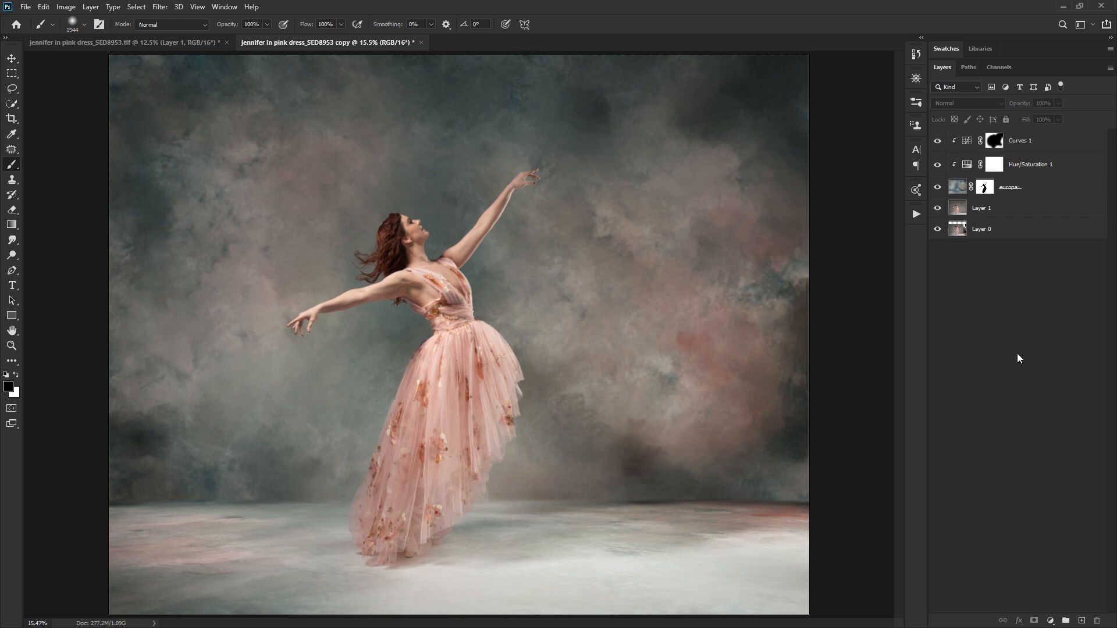
pyautogui.moveTo(1020, 358)
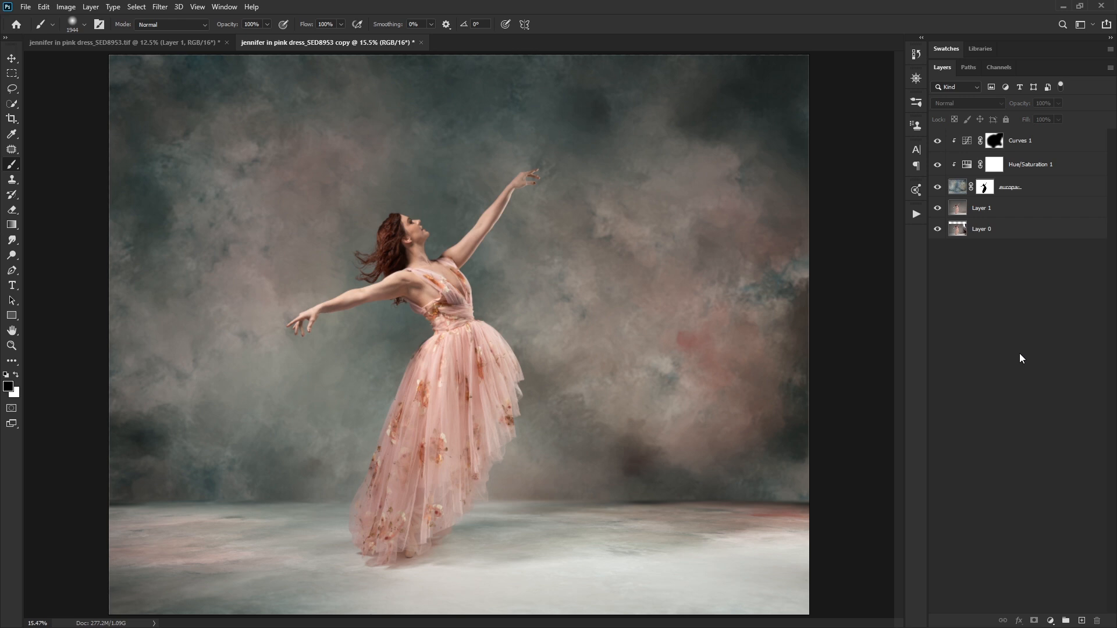
pyautogui.moveTo(1021, 356)
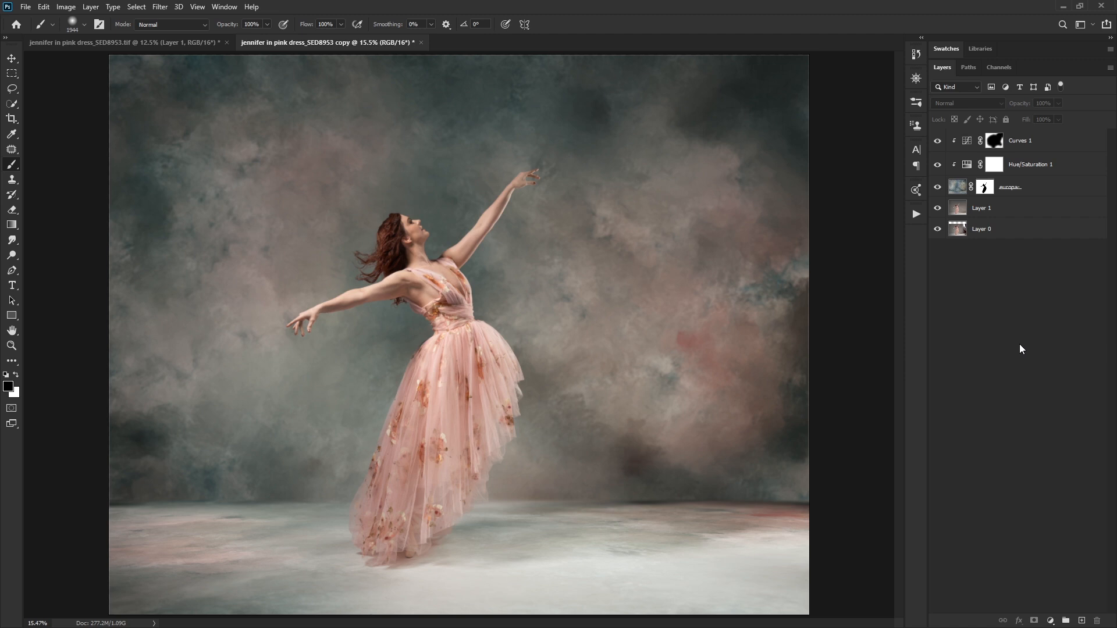
pyautogui.moveTo(1020, 344)
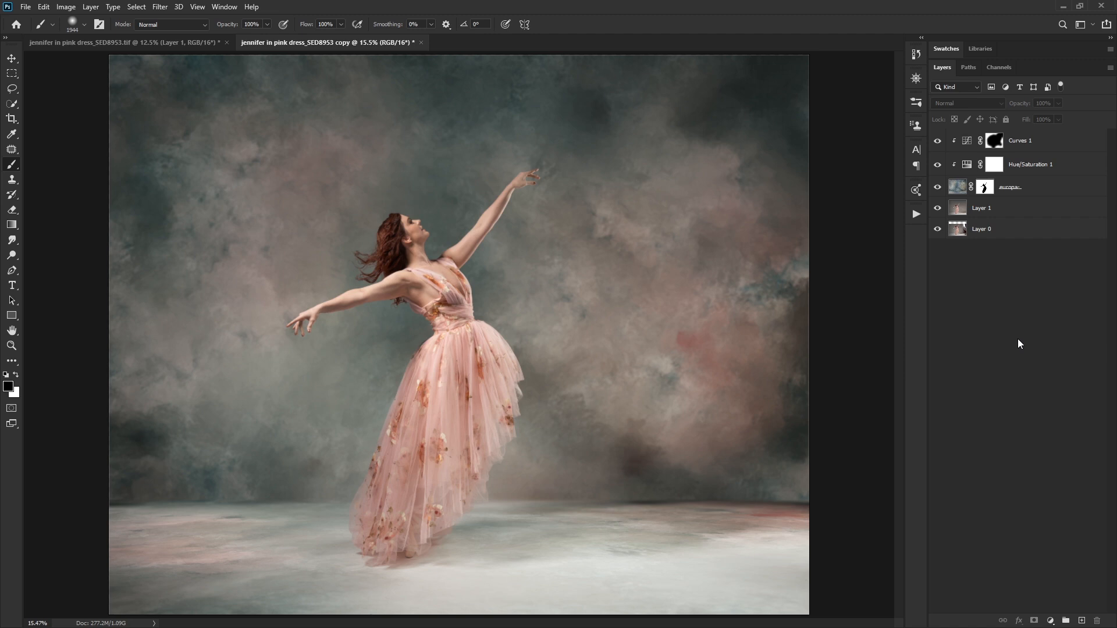